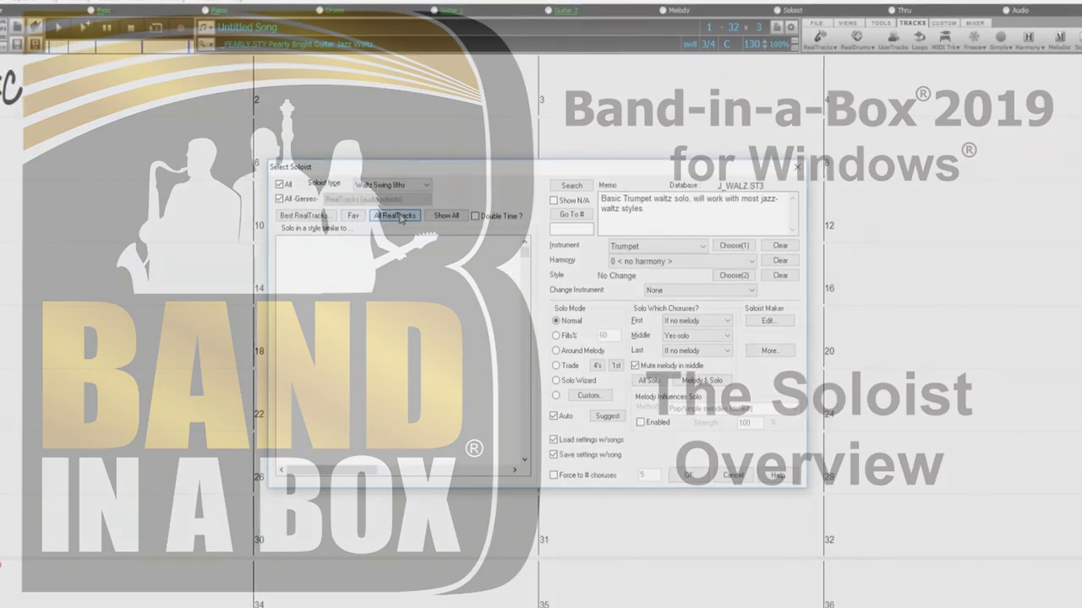
# Browse all RealTracks soloists across every genre, toggle Double Time, then close Select Soloist
pyautogui.click(394, 215)
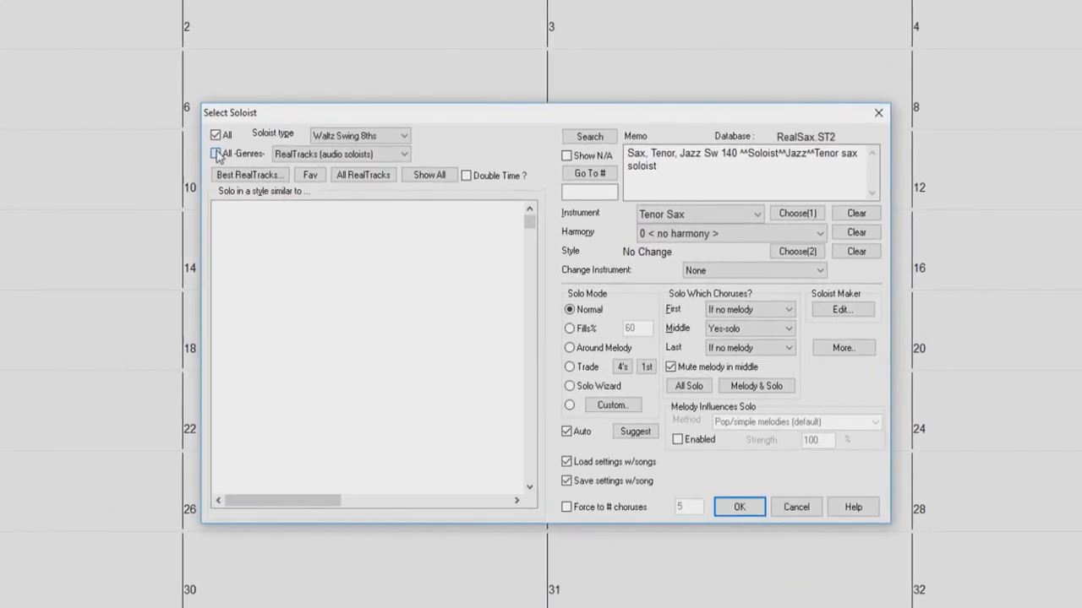
pyautogui.click(217, 154)
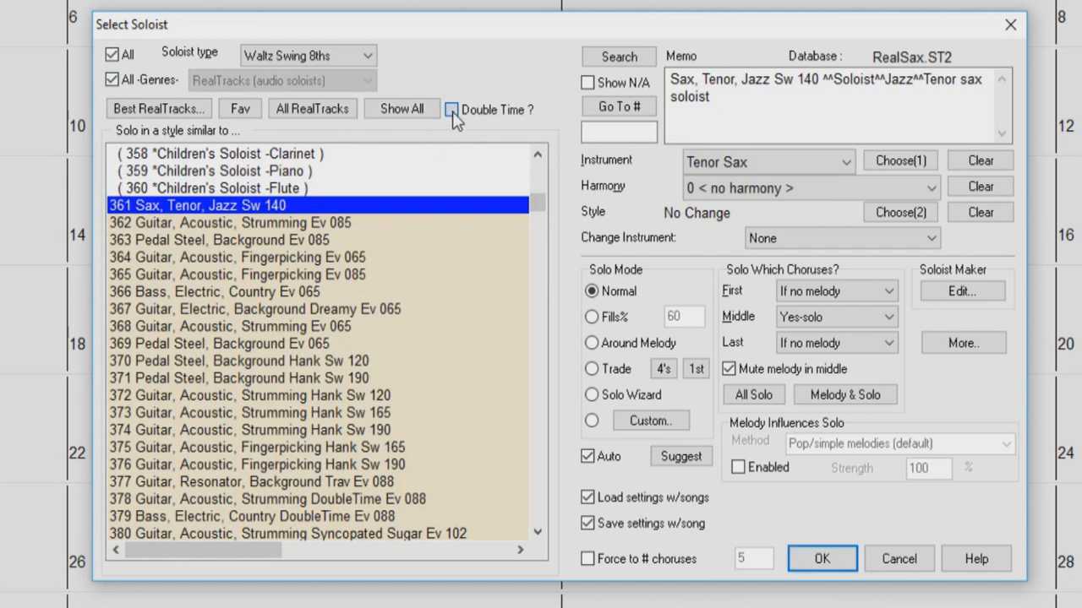
pyautogui.click(452, 109)
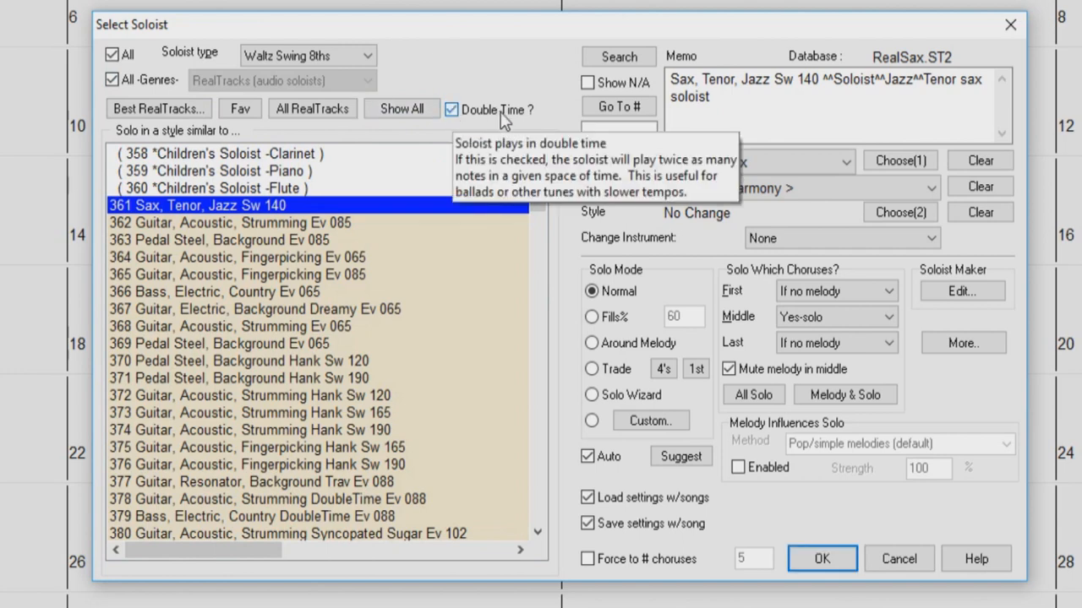
pyautogui.click(452, 110)
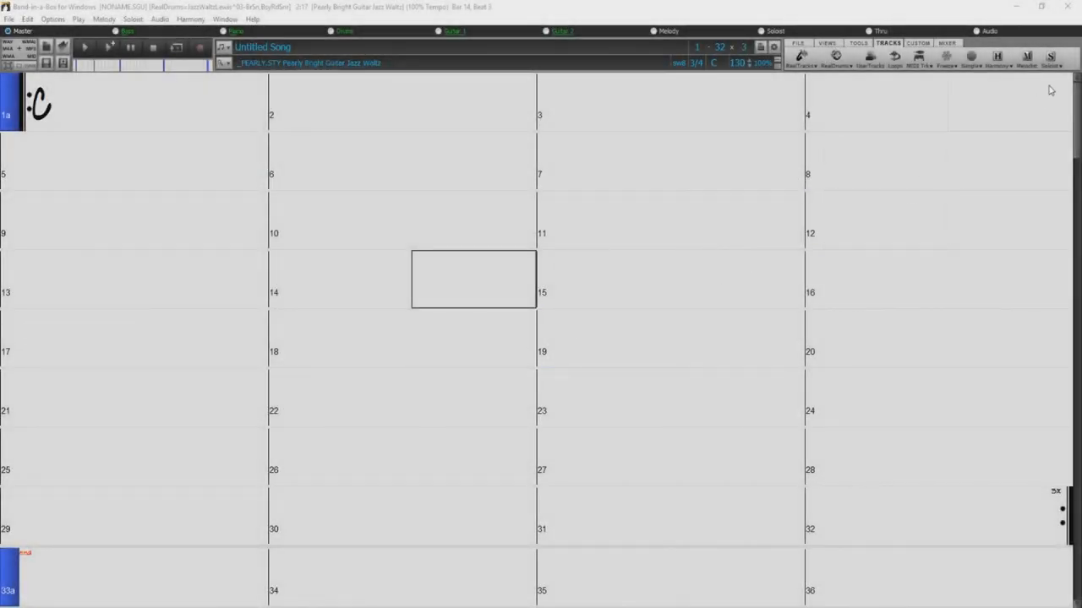
# Open Select Soloist from the toolbar Soloist button and cancel it
pyautogui.click(1050, 57)
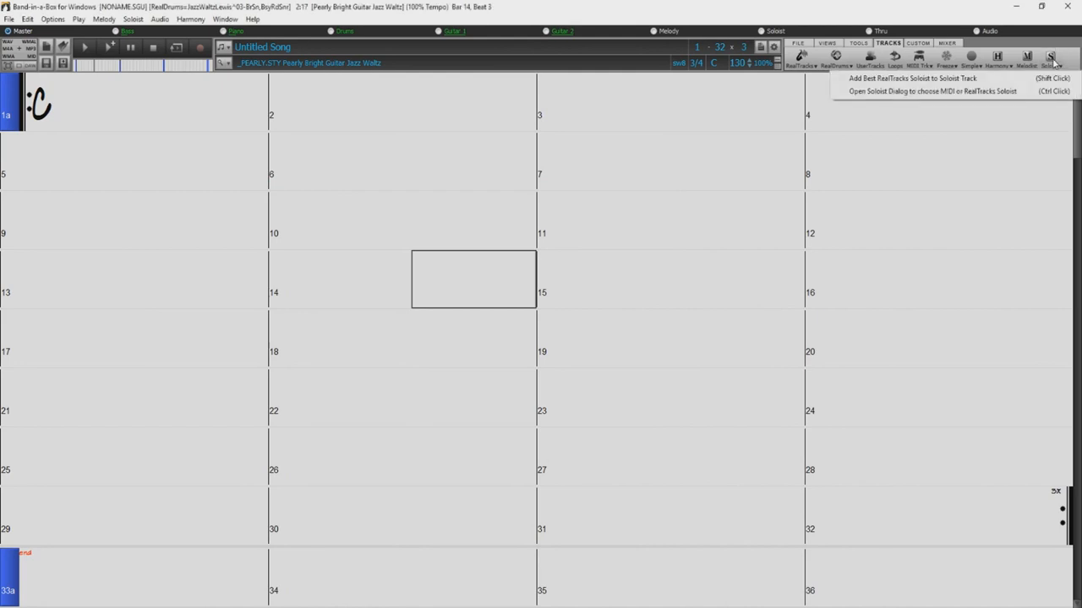
pyautogui.moveTo(930, 91)
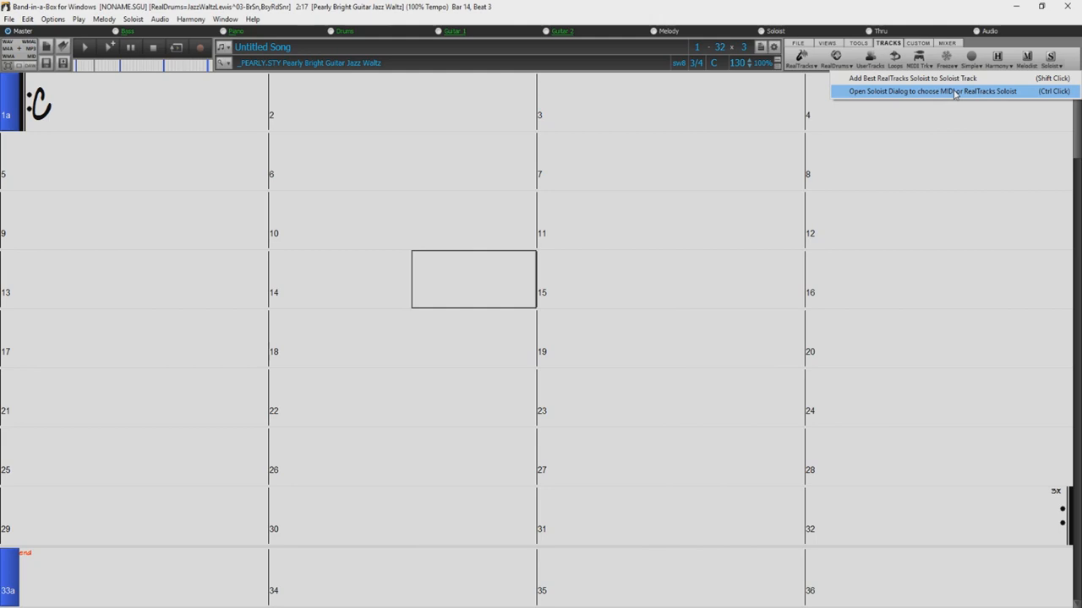
pyautogui.click(929, 91)
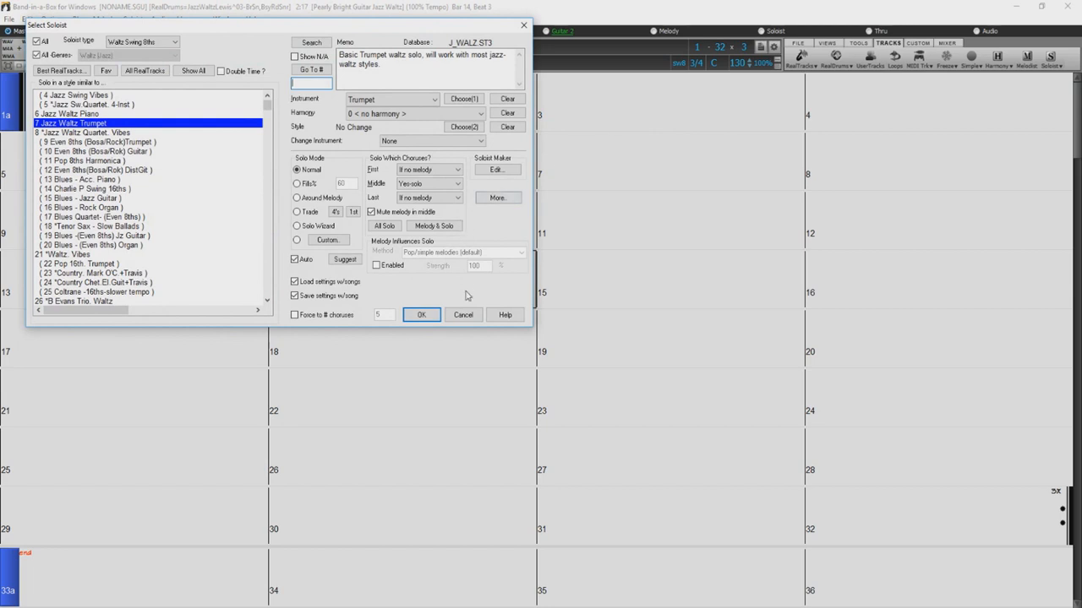
pyautogui.click(421, 315)
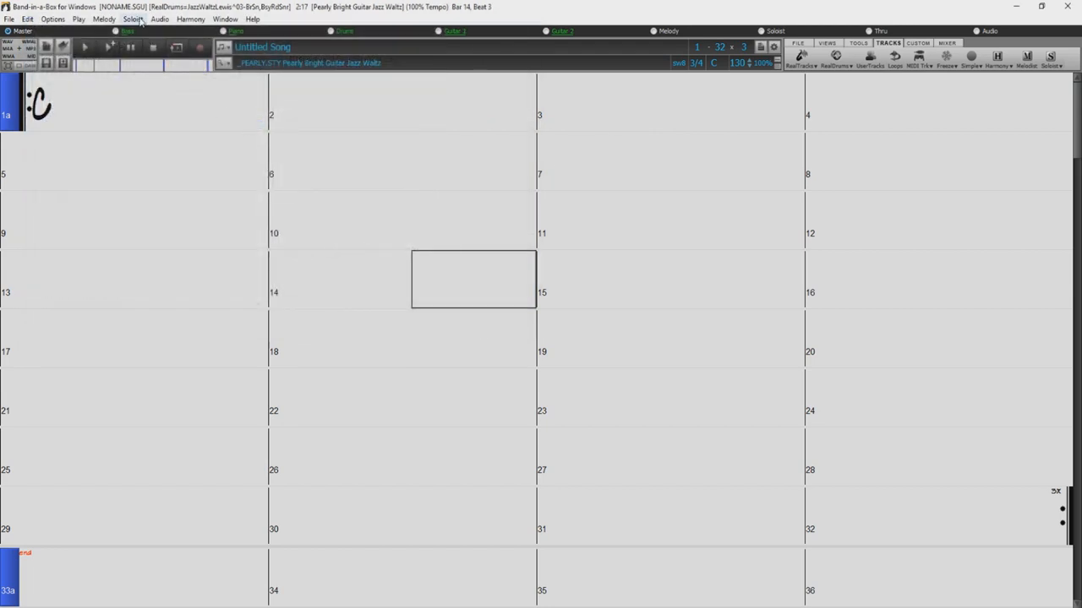
# Reopen Select Soloist via Soloist > Generate and Play a Solo, close it, then reopen with Shift+F4
pyautogui.click(132, 19)
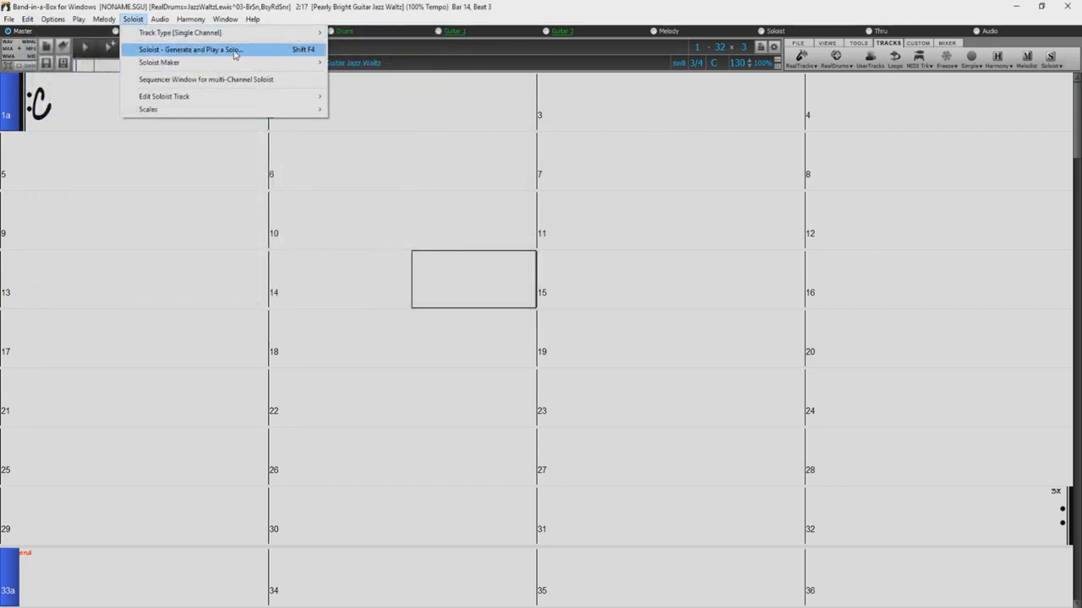
pyautogui.click(189, 49)
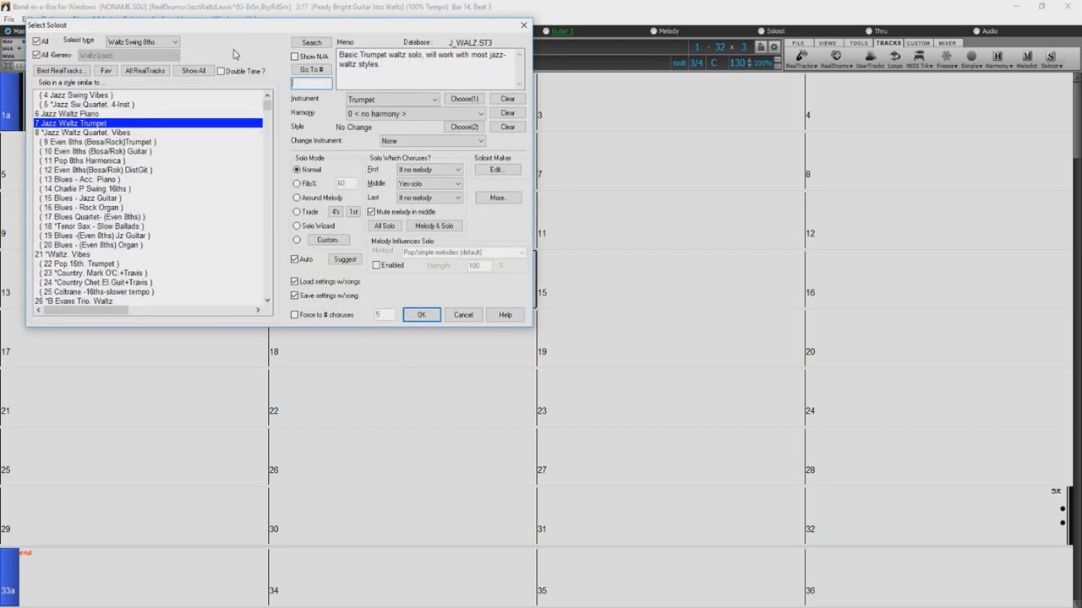
pyautogui.moveTo(256, 96)
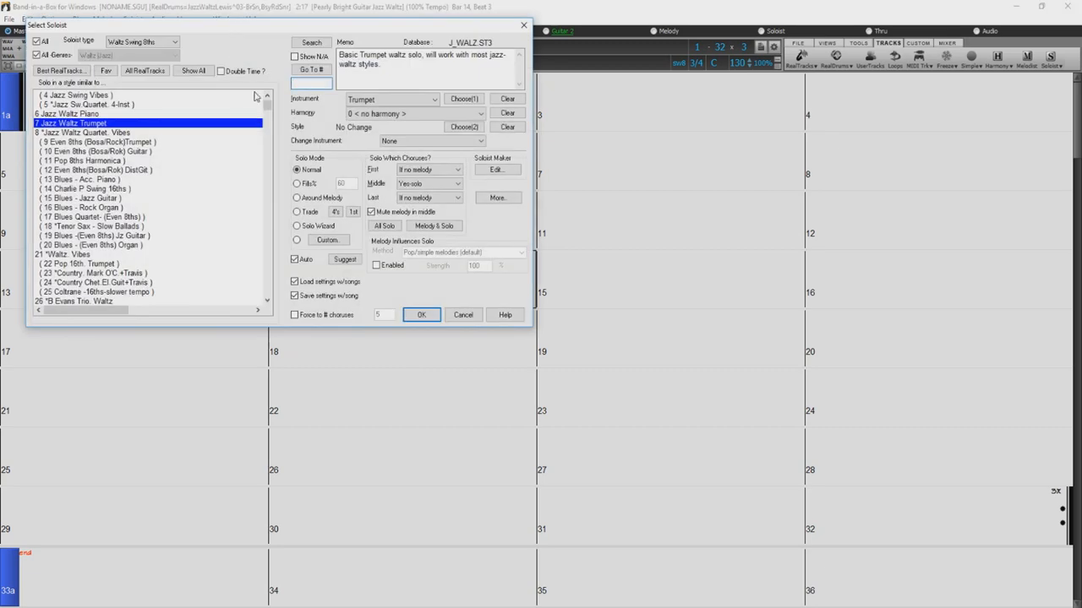
pyautogui.press('shift+f4')
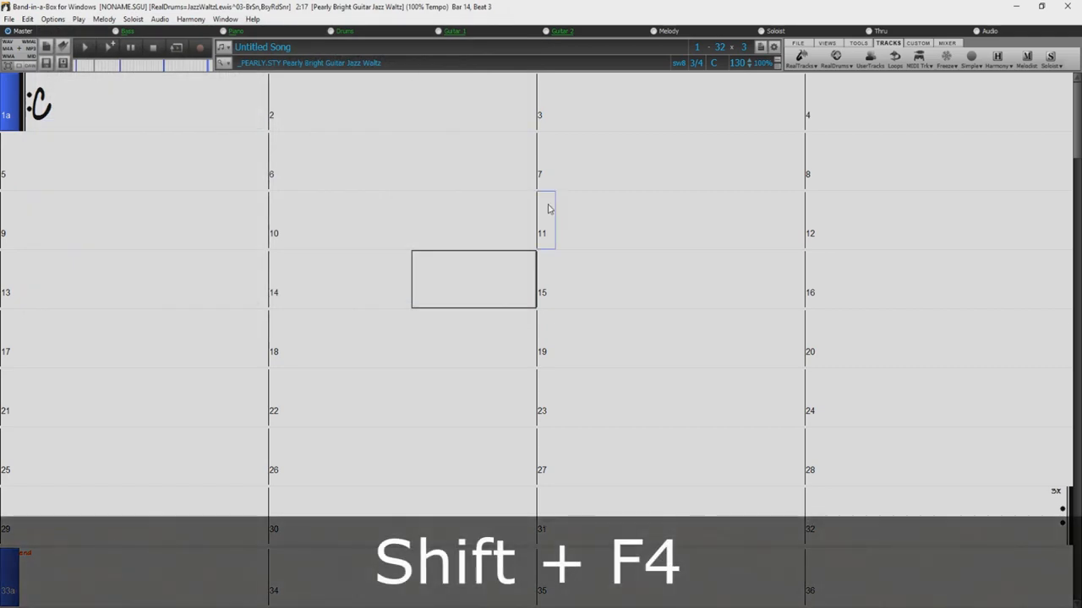
pyautogui.press('shift+f4')
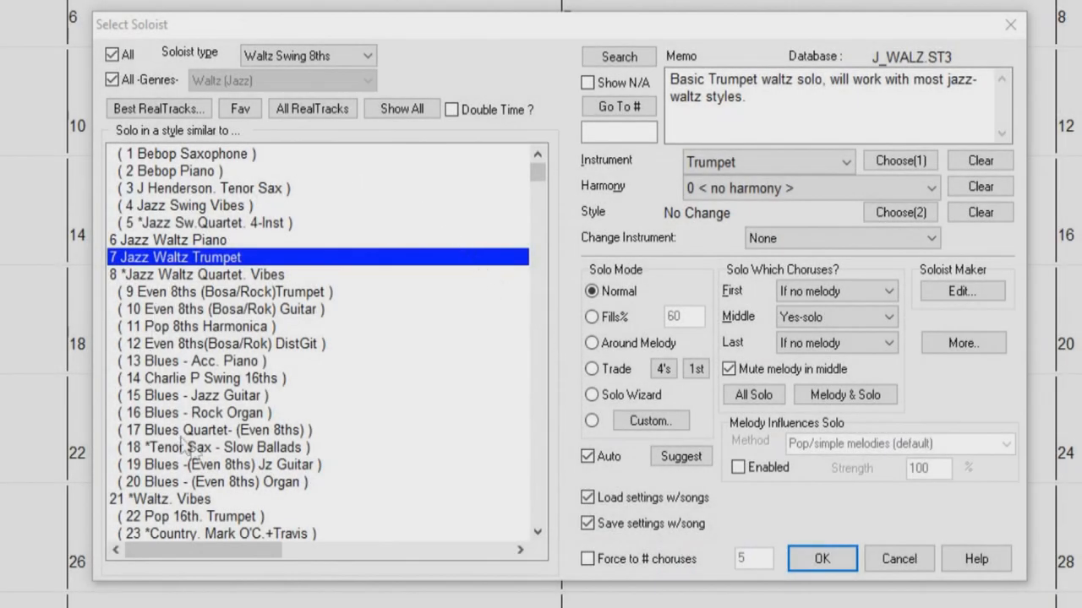
pyautogui.moveTo(329, 463)
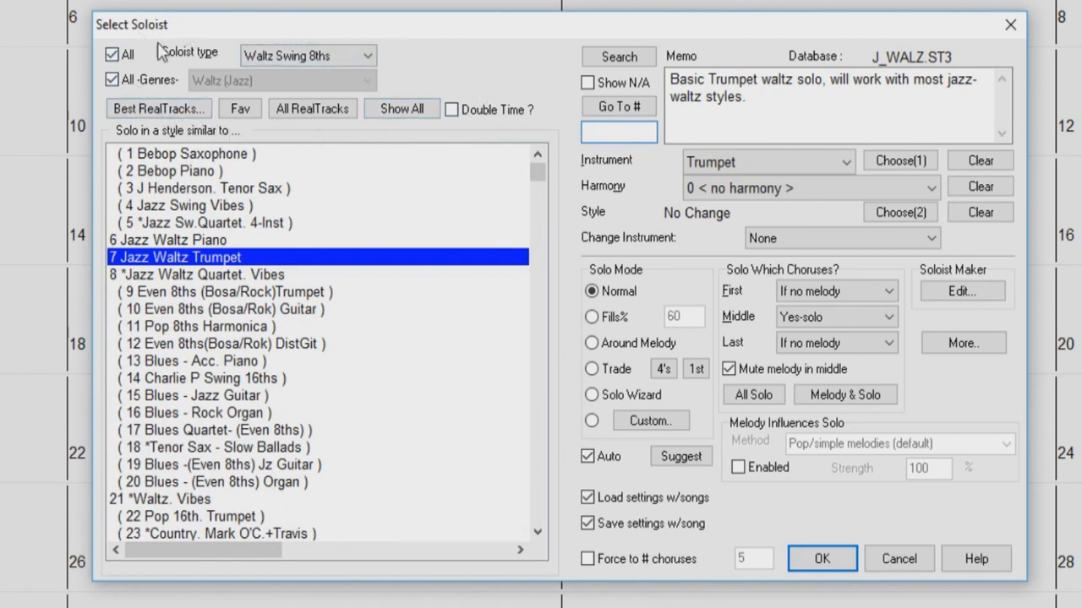
pyautogui.moveTo(245, 141)
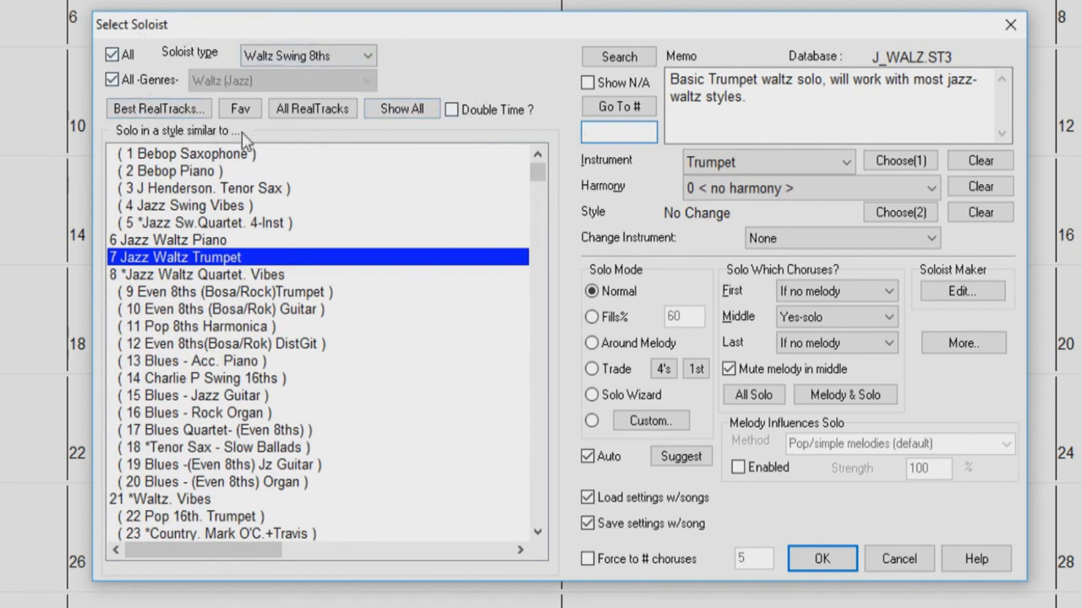
# Filter the soloist list to the Waltz (Jazz) genre, keeping Jazz Waltz Trumpet selected
pyautogui.click(367, 56)
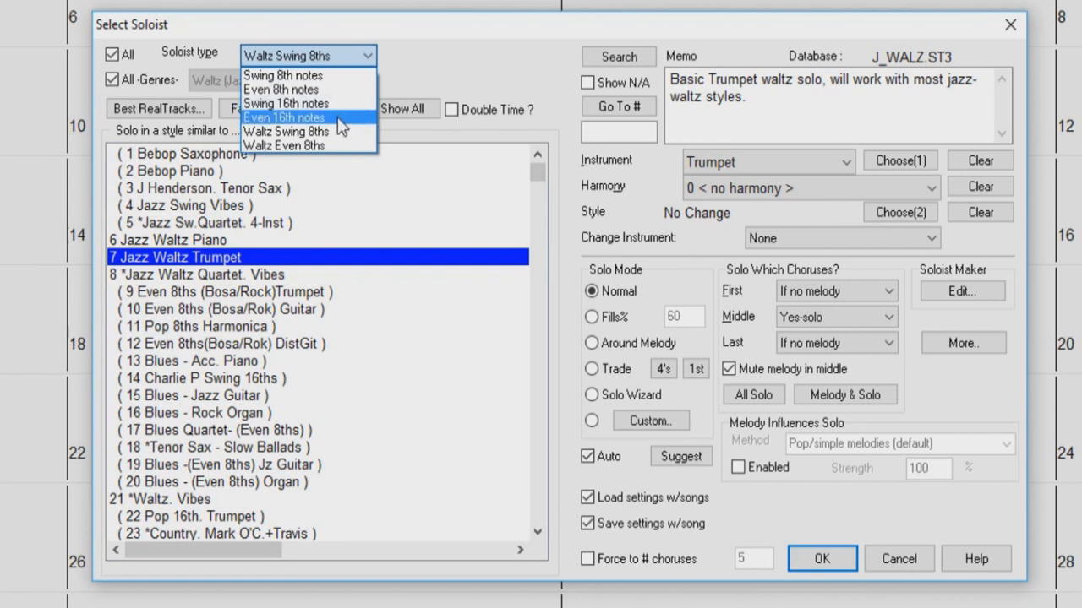
pyautogui.moveTo(309, 146)
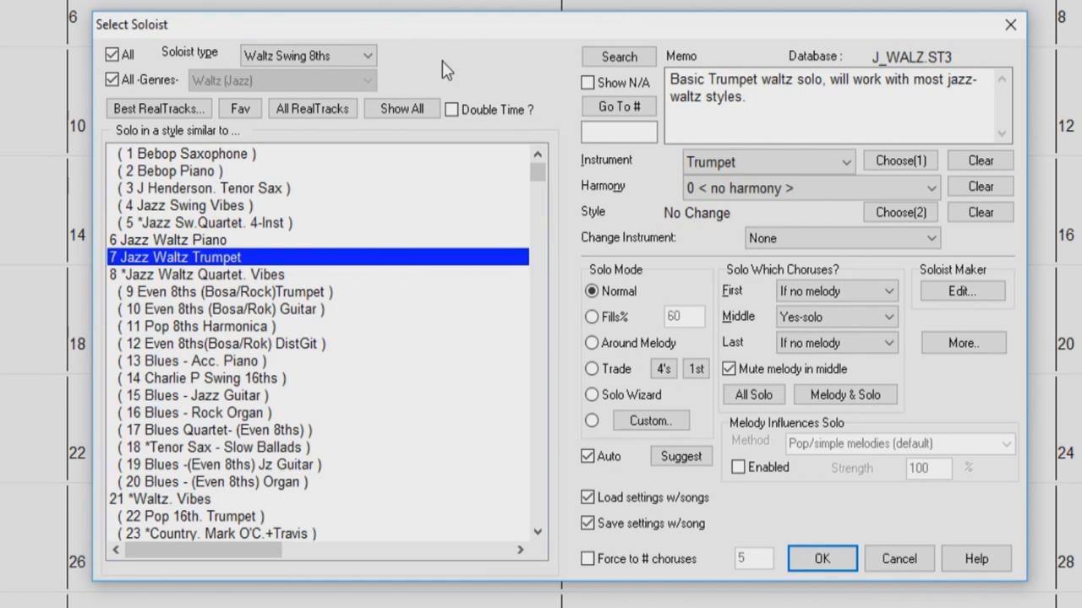
pyautogui.click(111, 54)
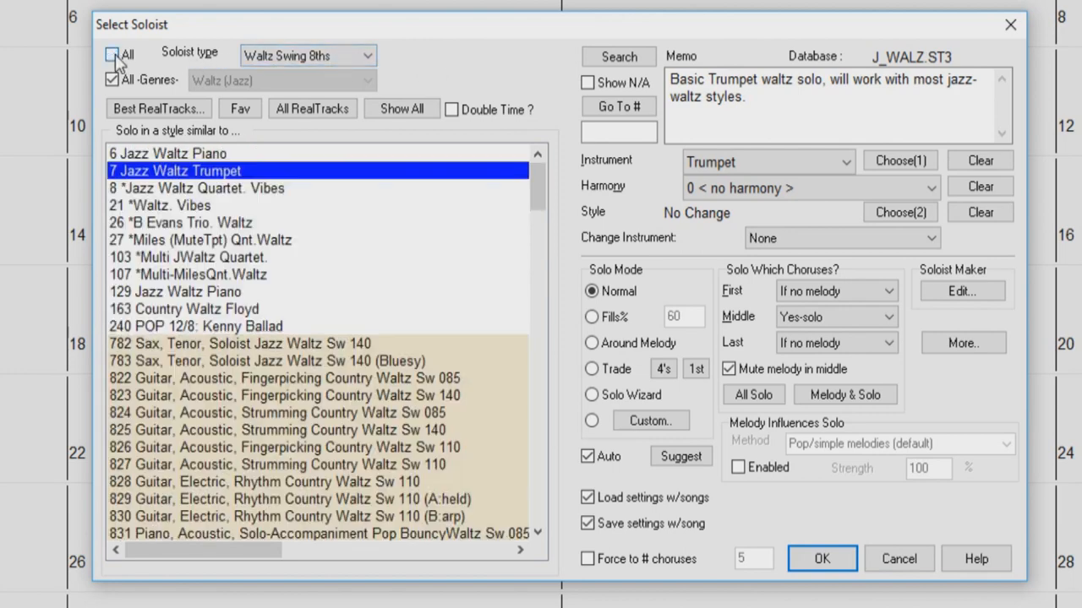
pyautogui.click(113, 54)
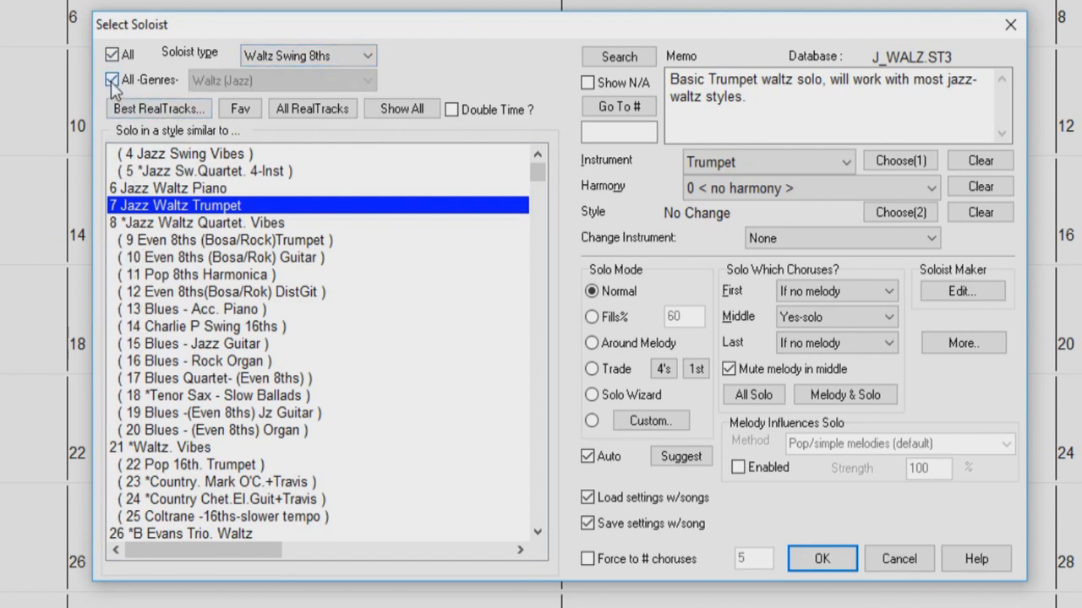
pyautogui.moveTo(111, 80)
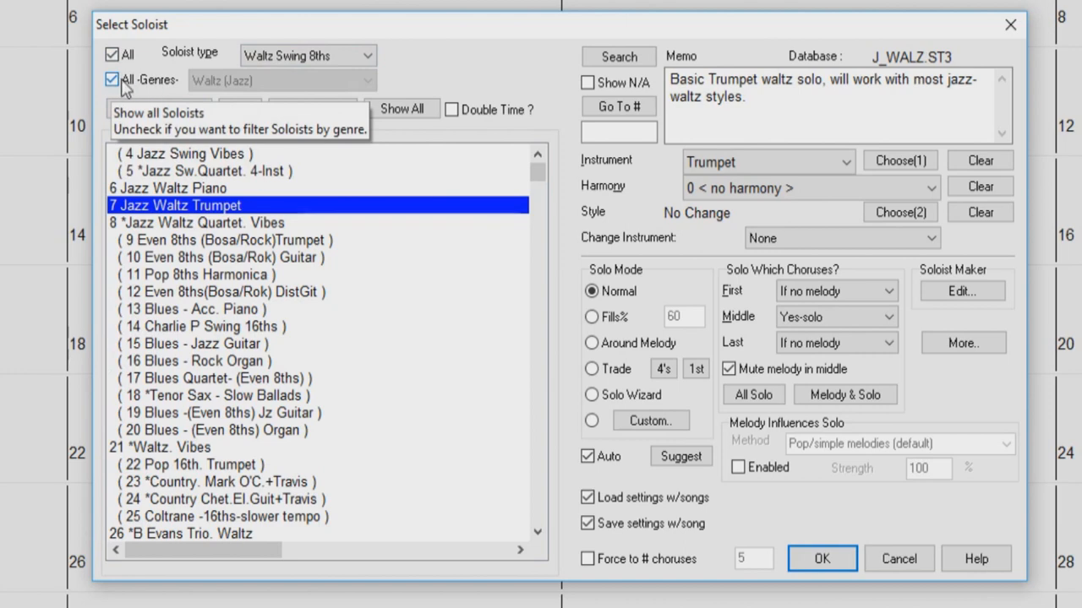
pyautogui.click(111, 79)
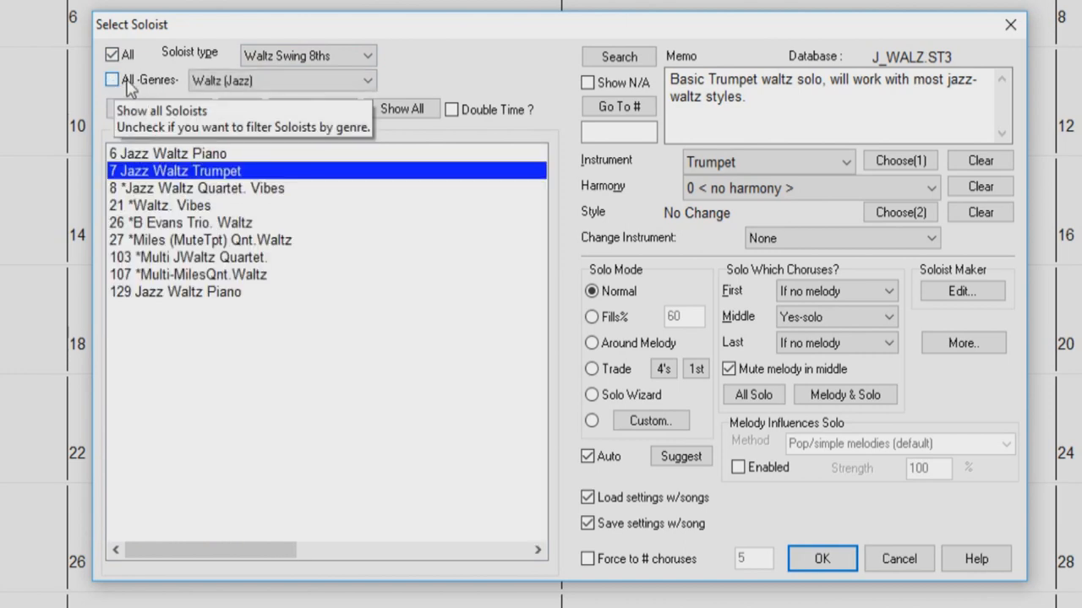
pyautogui.click(367, 80)
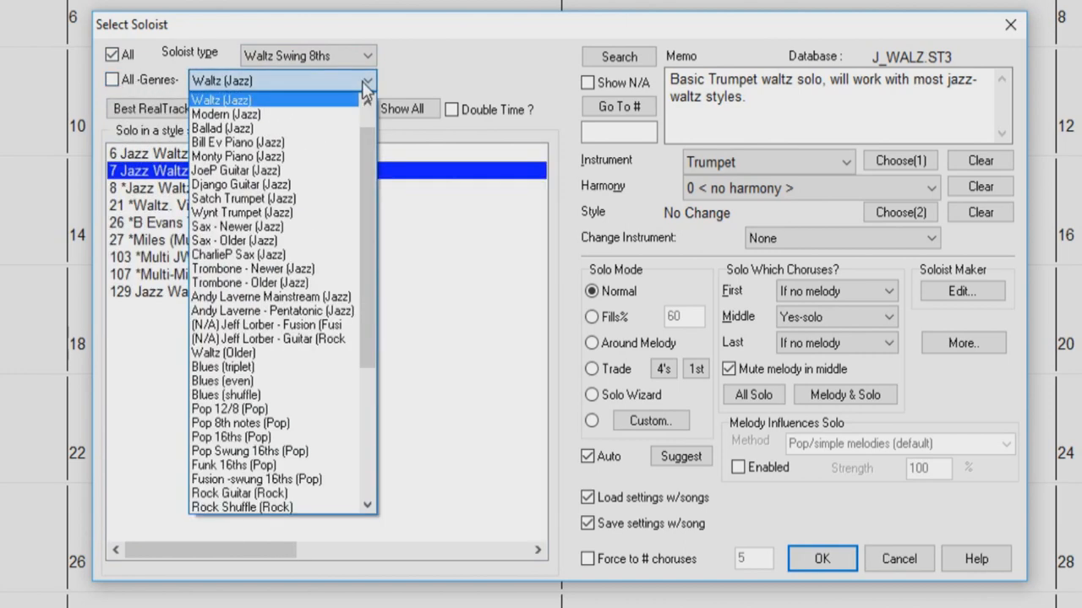
pyautogui.scroll(-3)
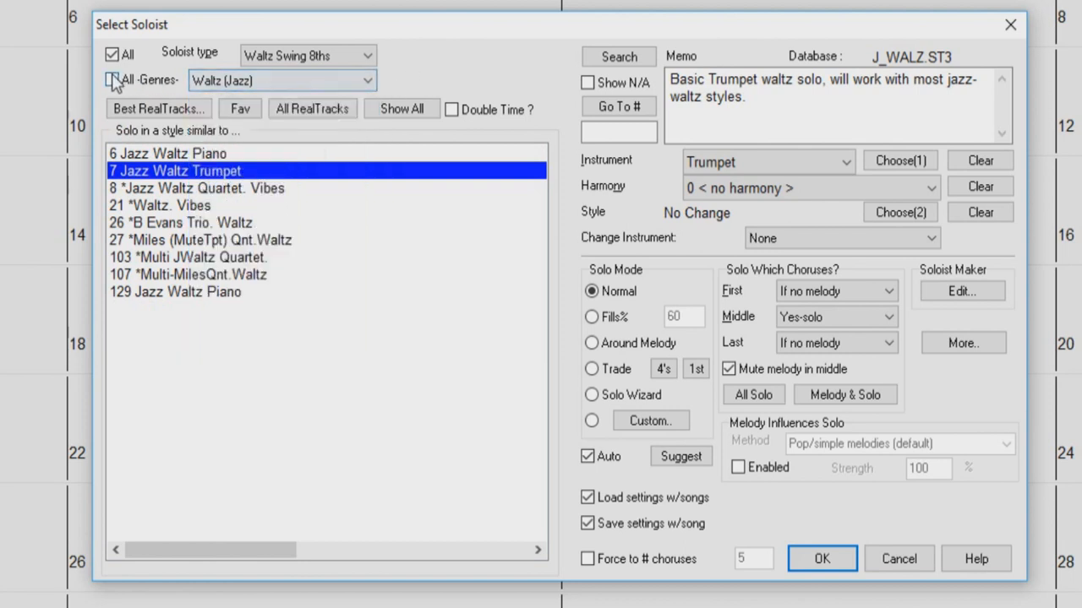
# Show all soloists unfiltered and enable Double Time for 361 Sax, Tenor, Jazz Sw 140
pyautogui.click(112, 80)
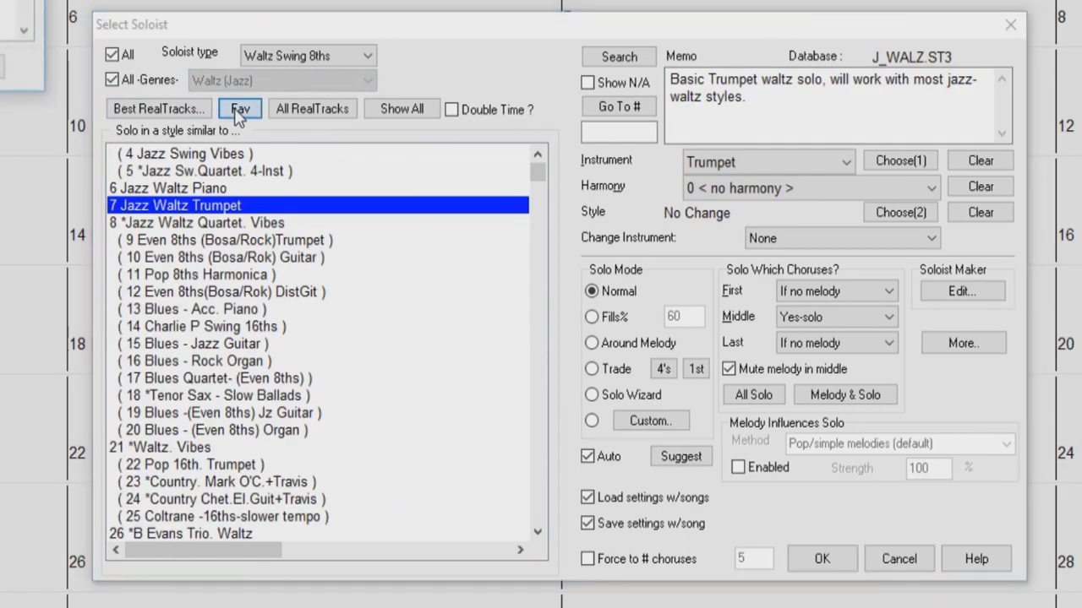
pyautogui.click(240, 109)
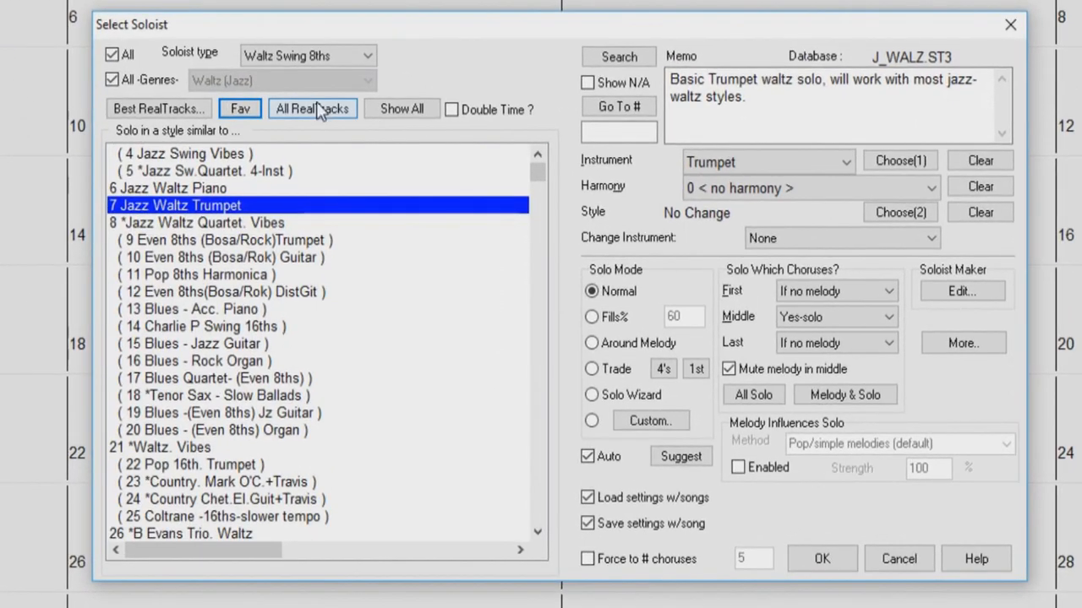
pyautogui.click(312, 108)
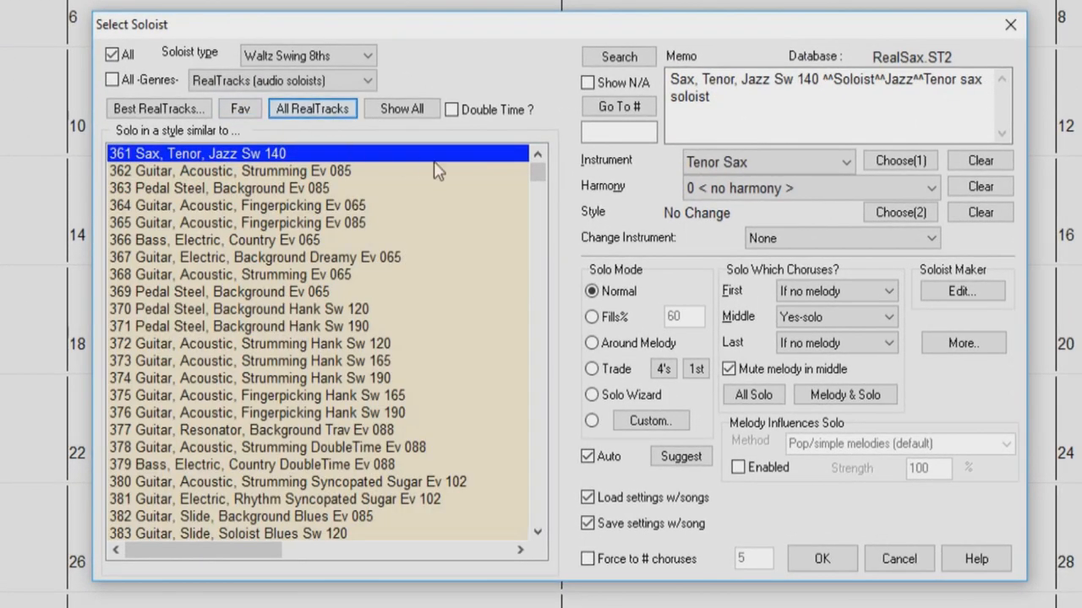
pyautogui.scroll(-3)
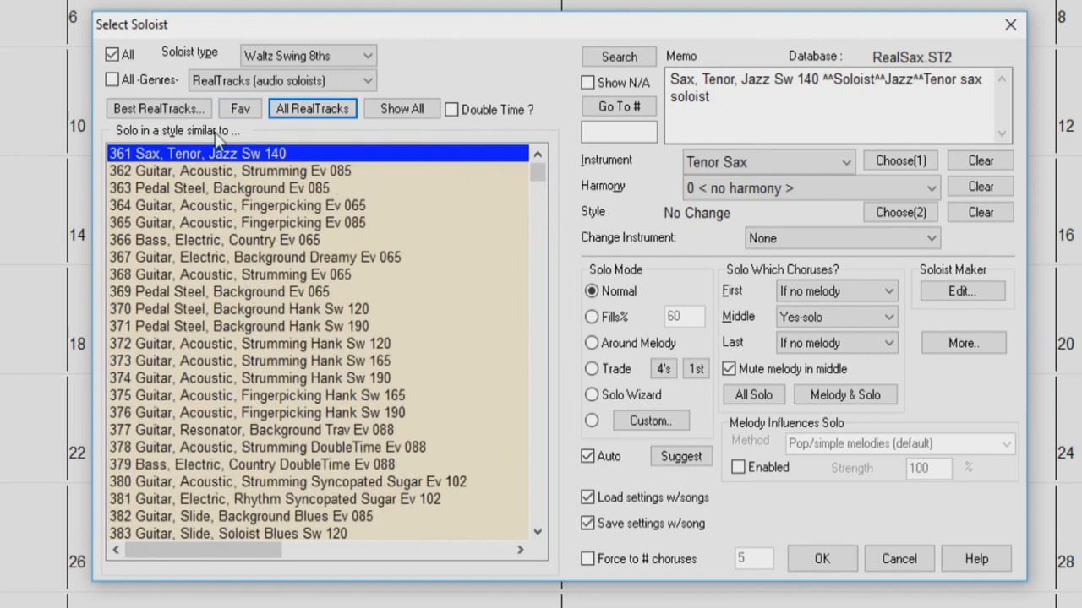
pyautogui.click(112, 80)
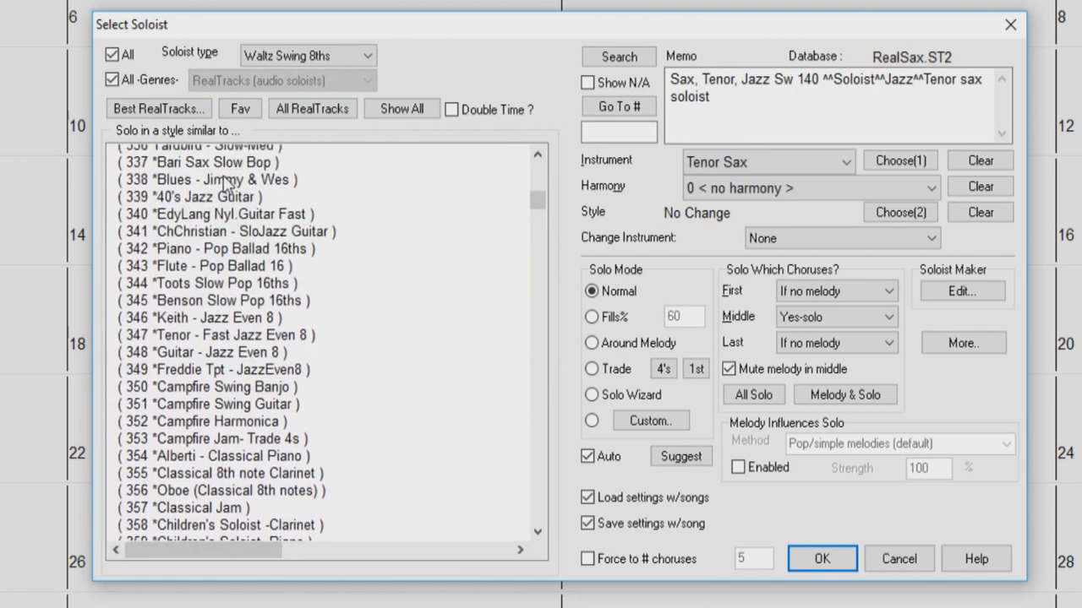
pyautogui.click(401, 109)
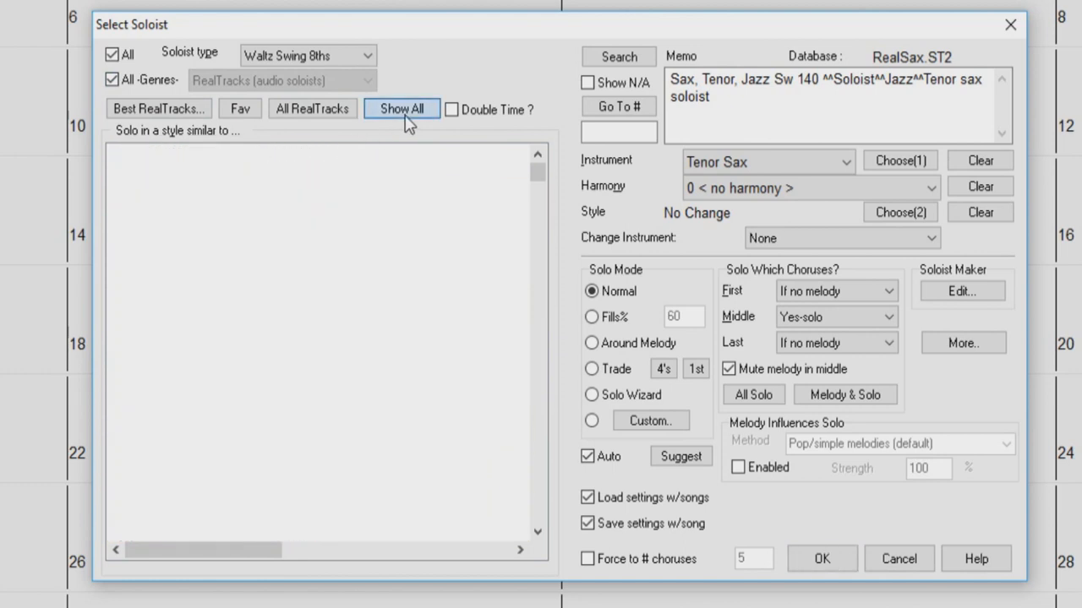
pyautogui.click(401, 108)
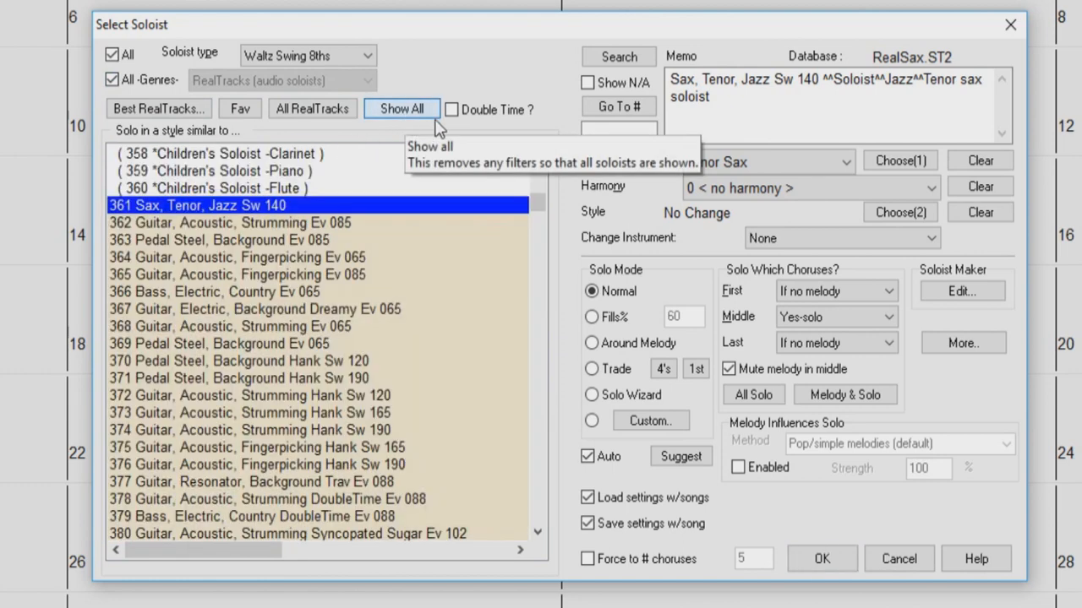
pyautogui.click(453, 110)
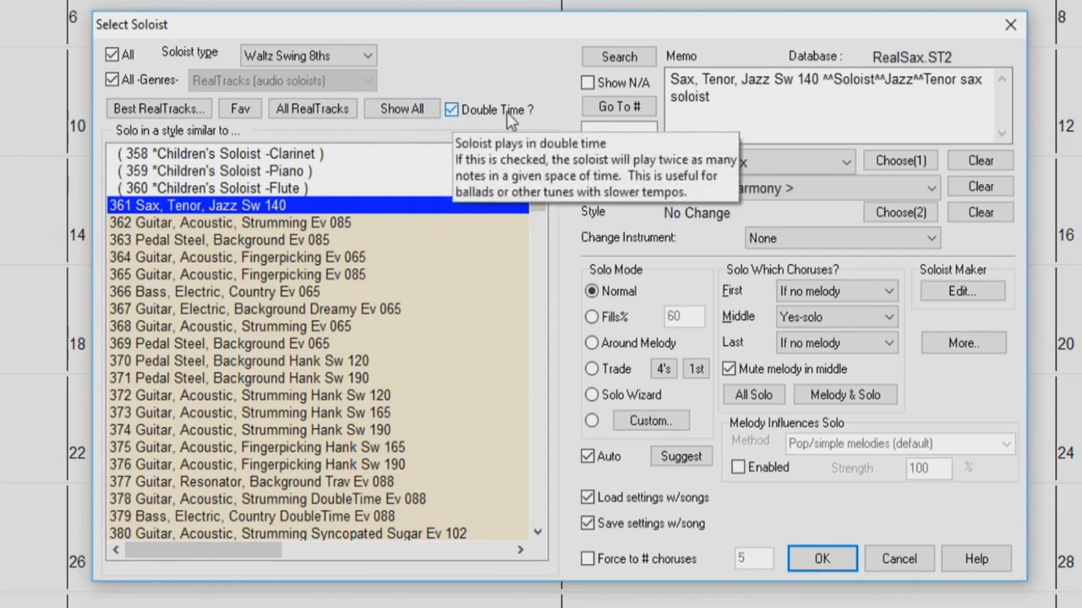
pyautogui.moveTo(452, 109)
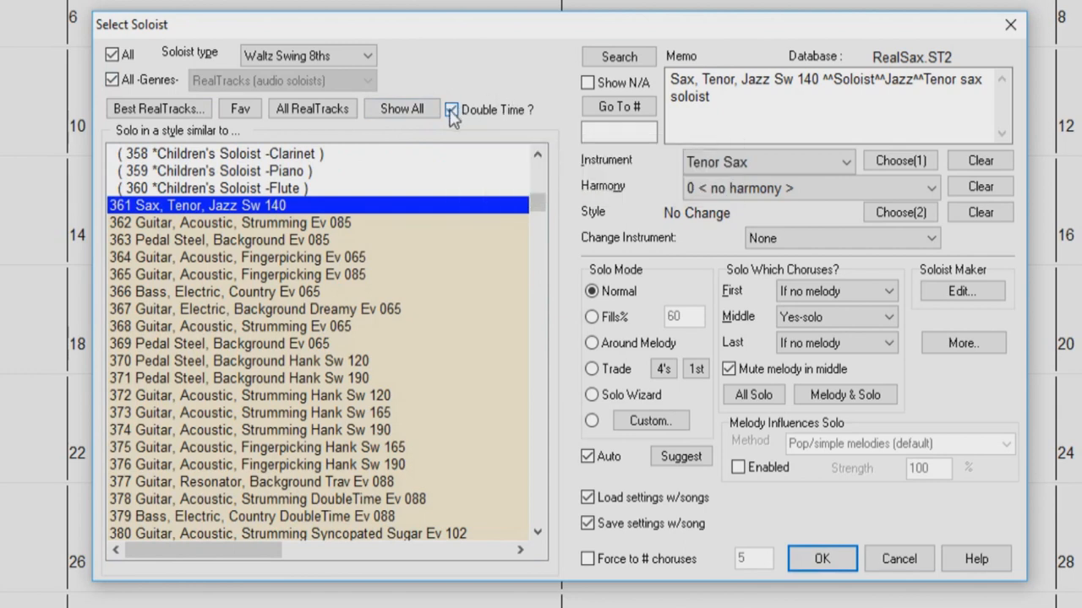
pyautogui.moveTo(452, 110)
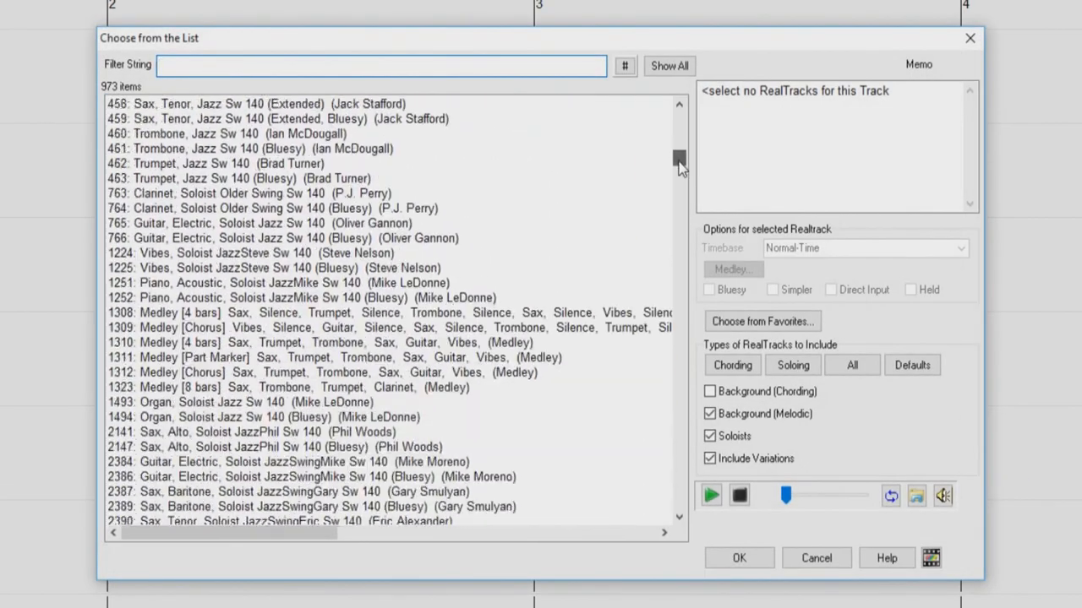
# Scroll the 973-item RealTracks list to the best jazz waltz soloists for the current style
pyautogui.scroll(-3)
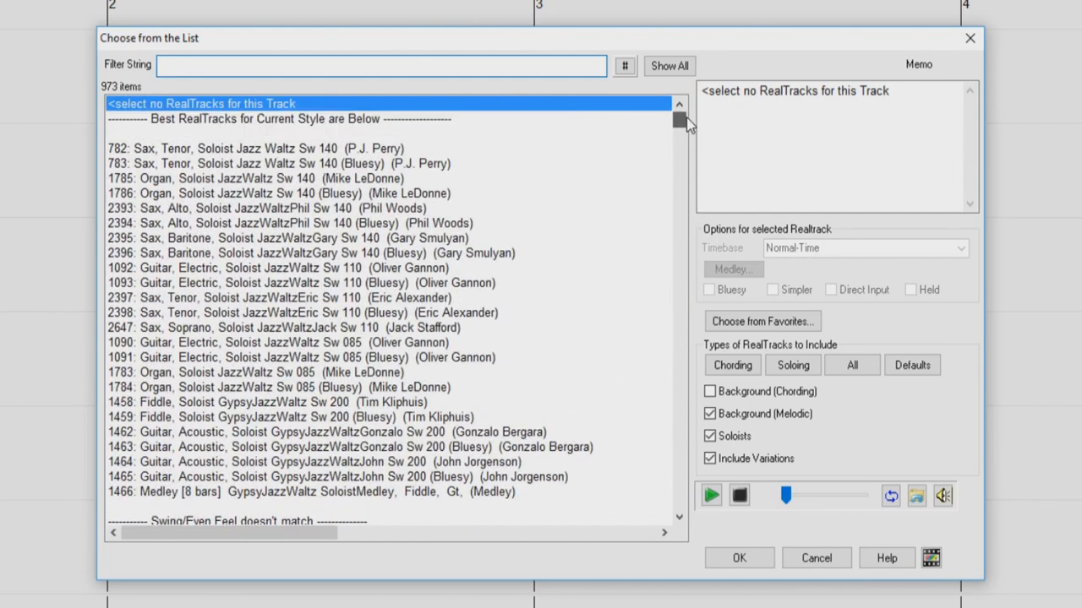
pyautogui.moveTo(807, 531)
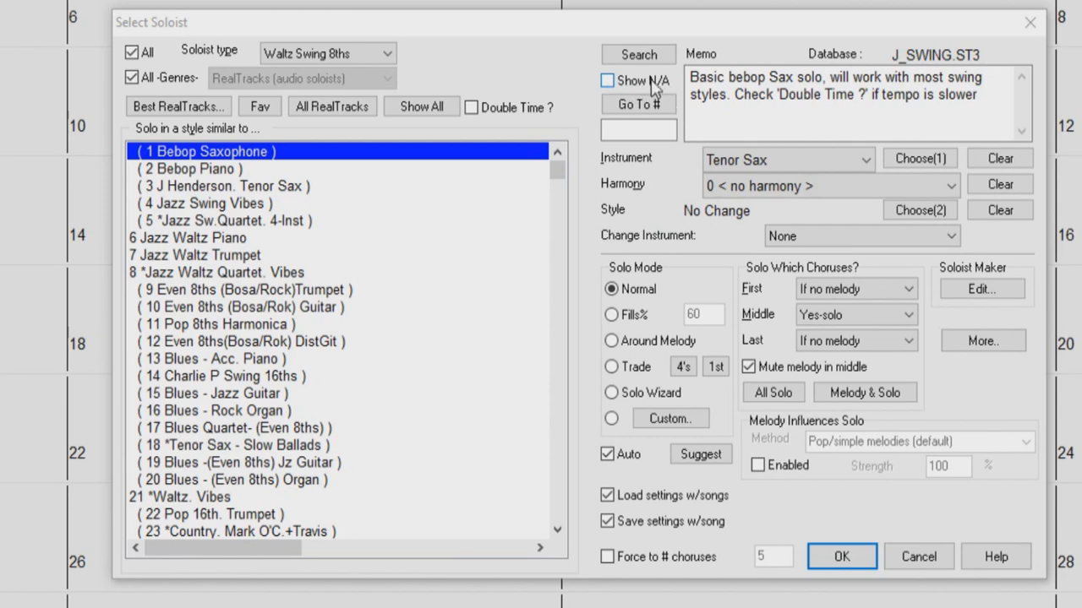
# Search soloists for 'waltz' and select 6 Jazz Waltz Piano
pyautogui.click(607, 81)
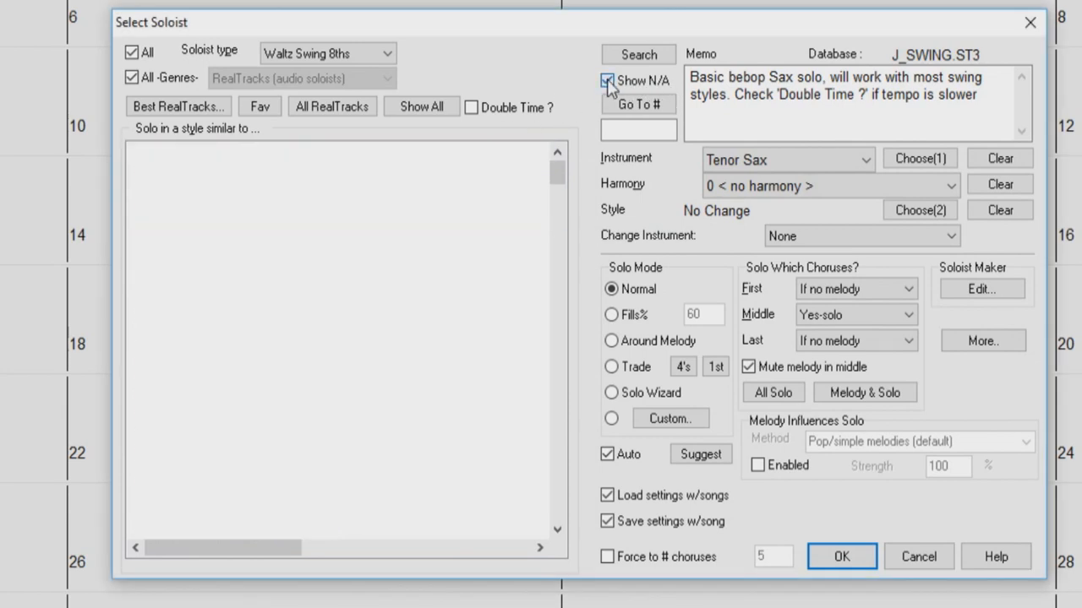
pyautogui.click(638, 54)
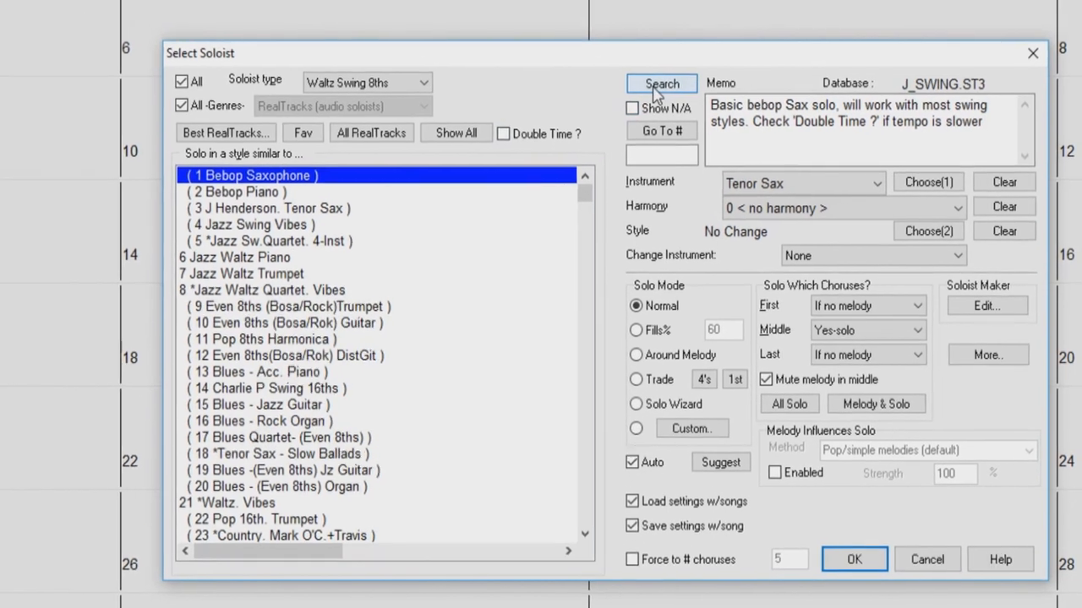
pyautogui.click(661, 83)
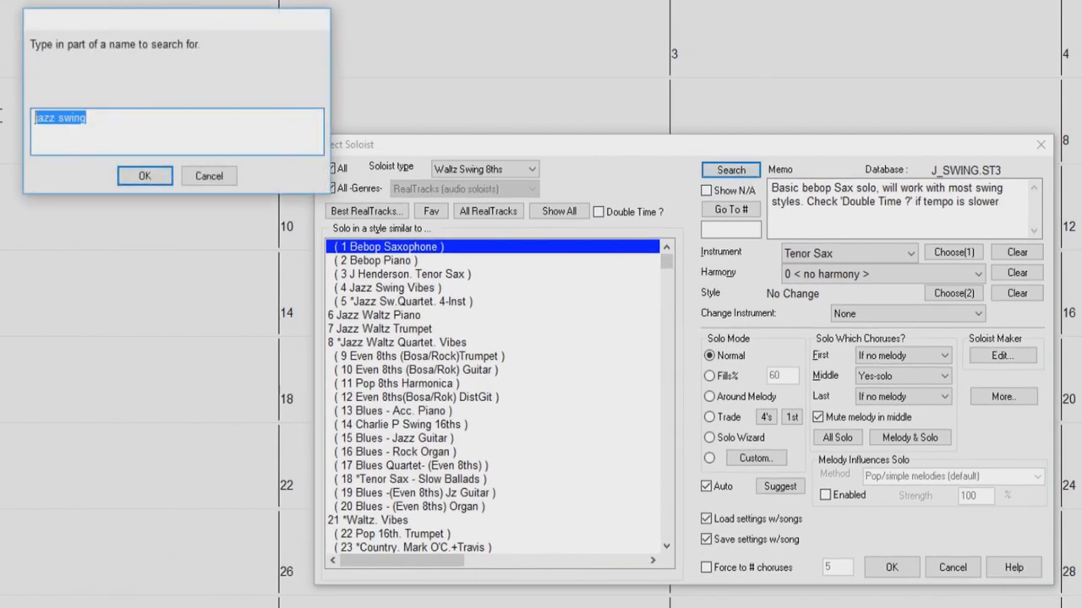
pyautogui.write('waltz')
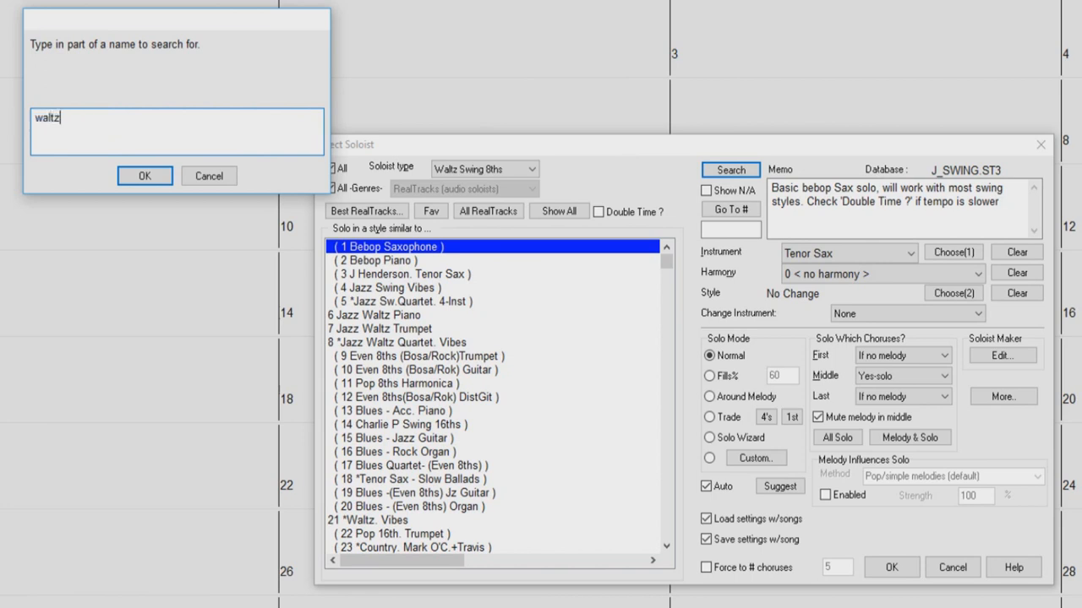
pyautogui.click(144, 176)
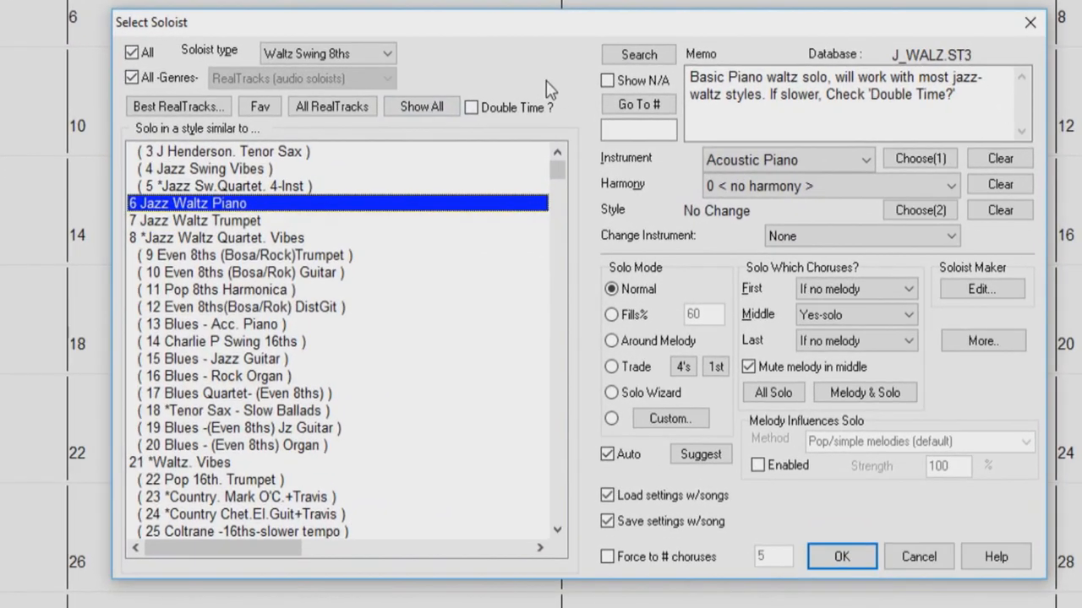
# Jump to soloist number 21 to select Waltz Vibes with the J_WESWLZ style
pyautogui.click(638, 129)
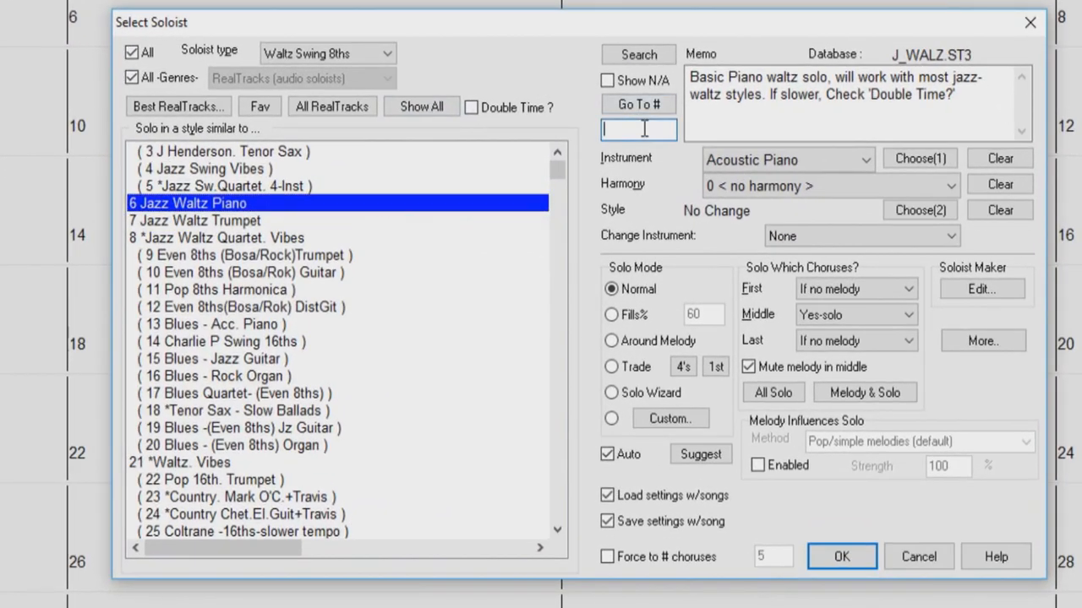
pyautogui.write('21')
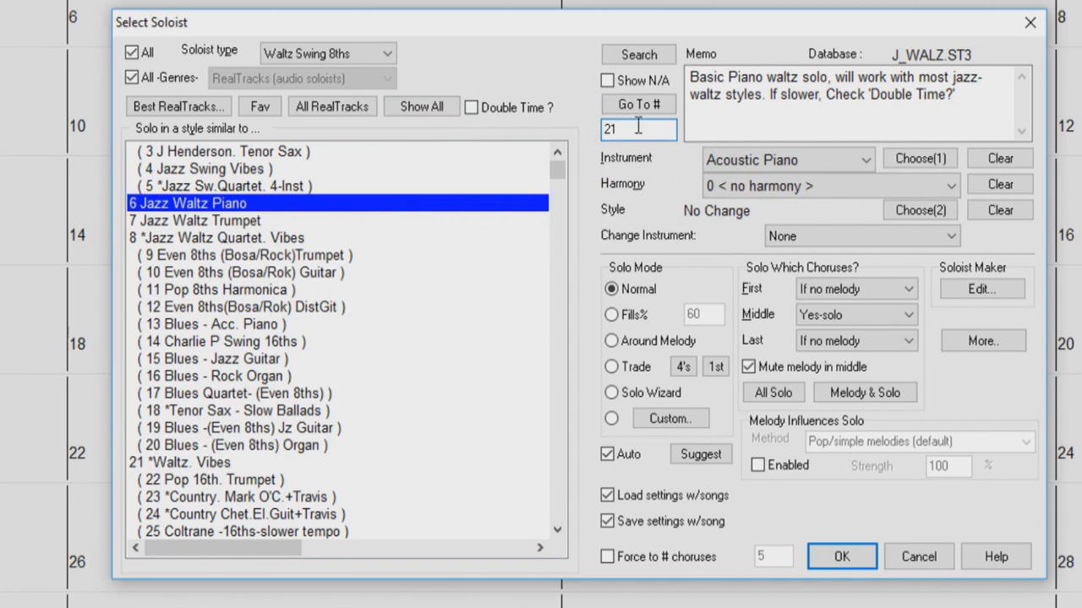
pyautogui.click(638, 104)
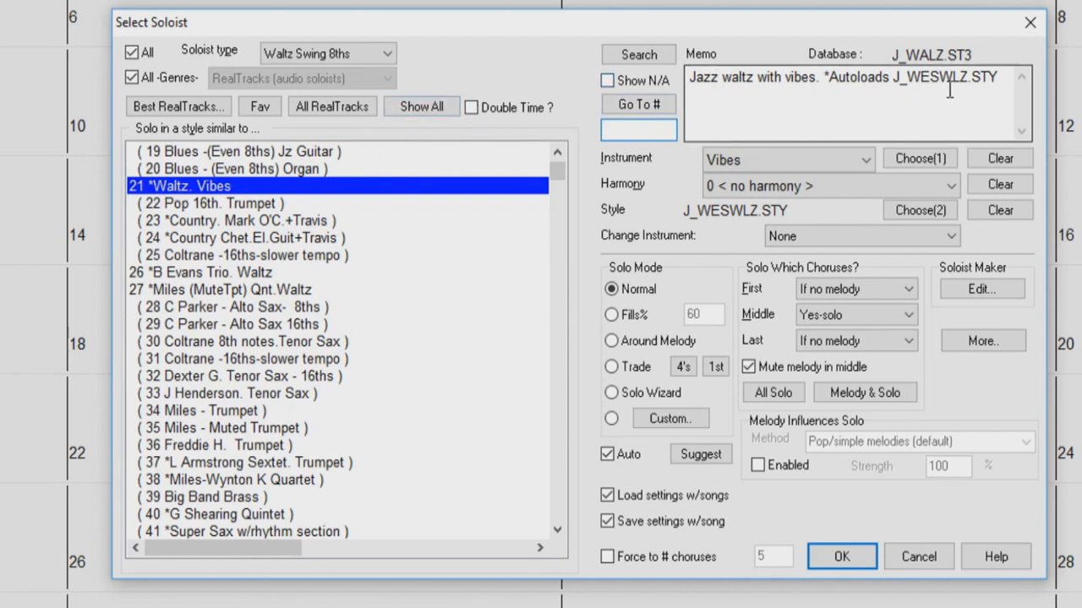
pyautogui.moveTo(718, 106)
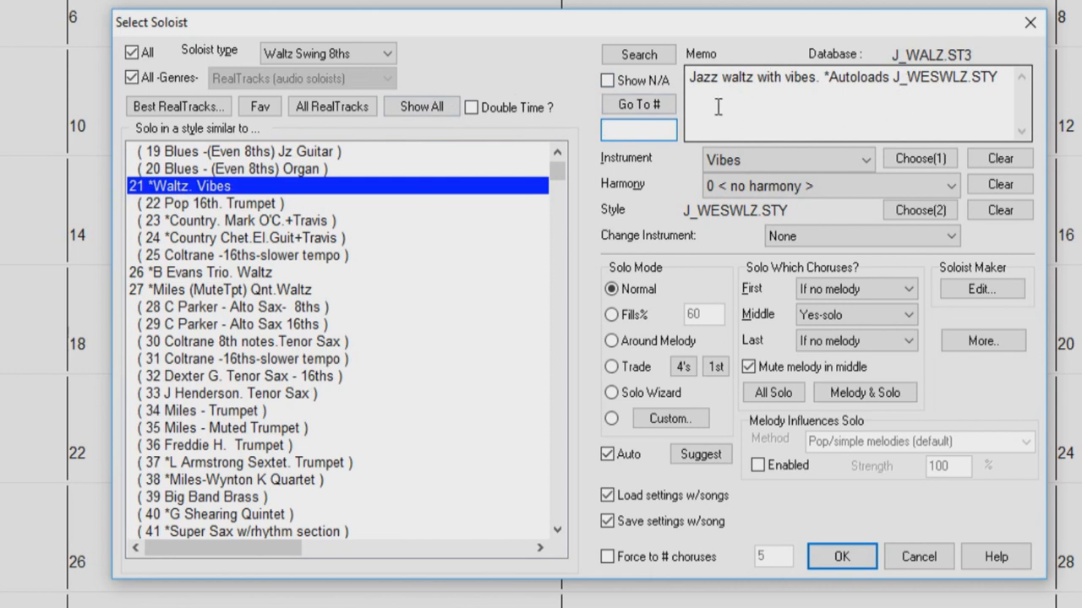
pyautogui.moveTo(658, 165)
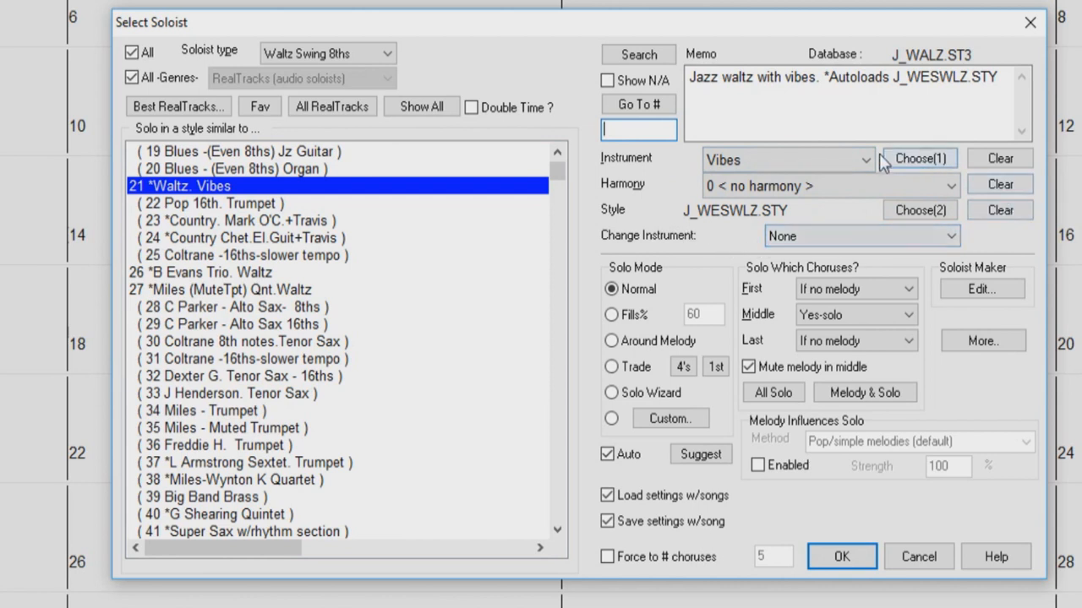
pyautogui.moveTo(676, 184)
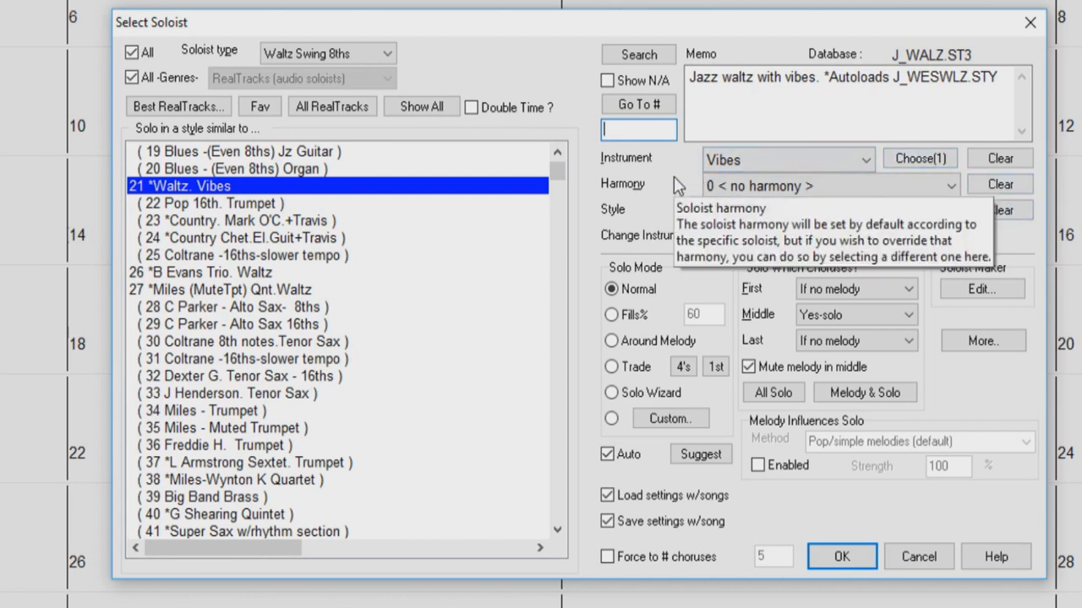
pyautogui.moveTo(676, 173)
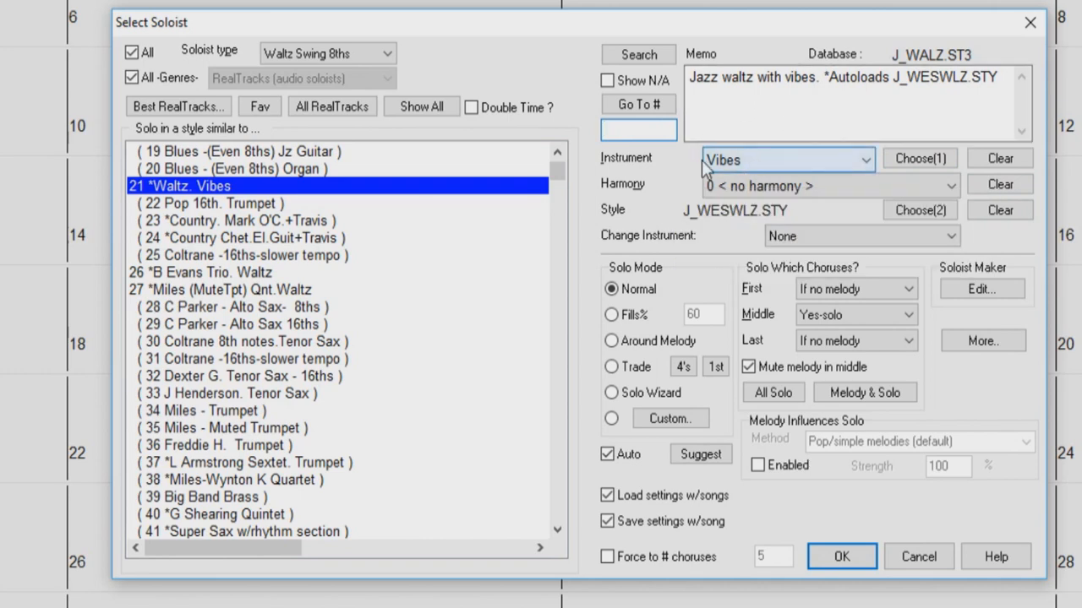
pyautogui.moveTo(623, 191)
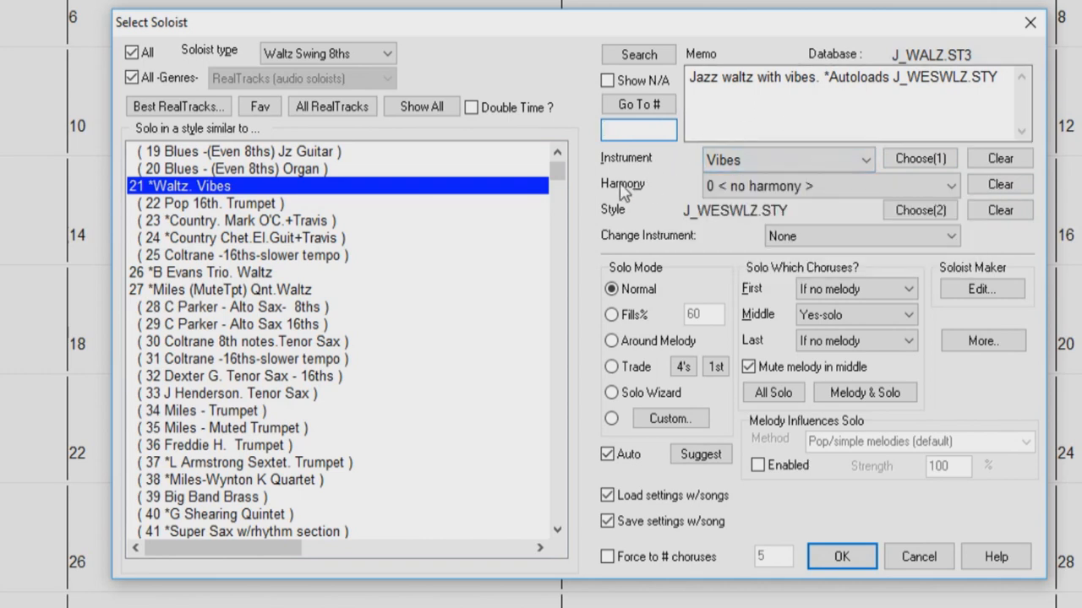
pyautogui.moveTo(752, 243)
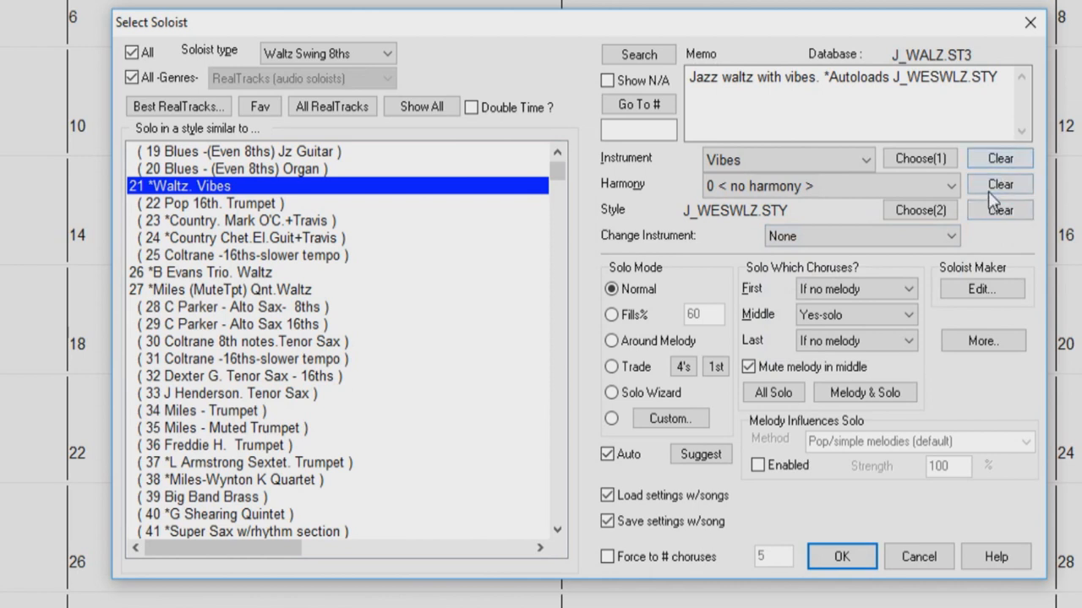
pyautogui.moveTo(999, 239)
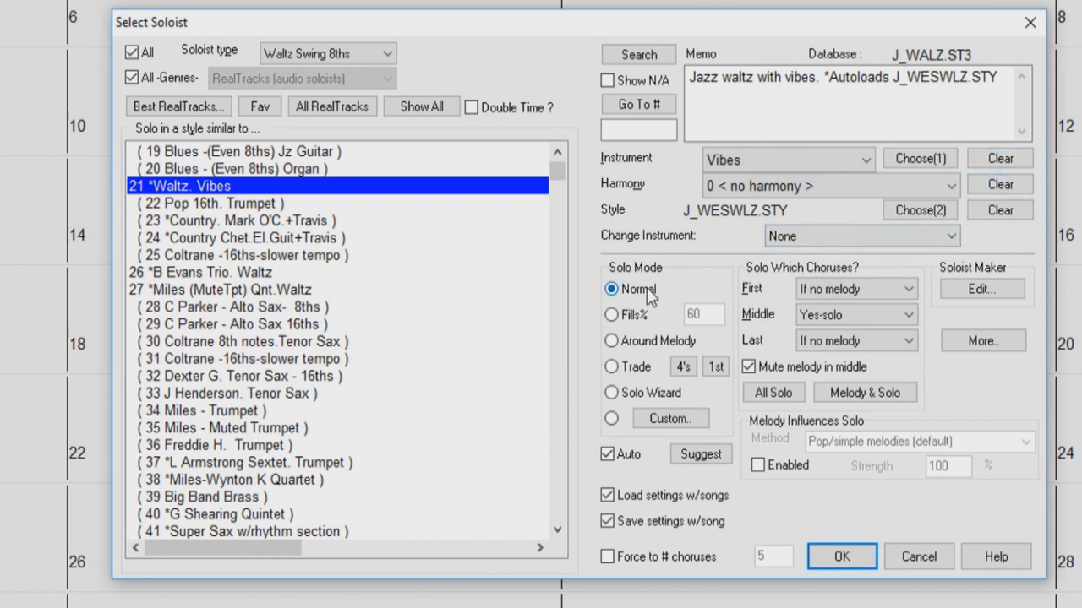
pyautogui.moveTo(612, 289)
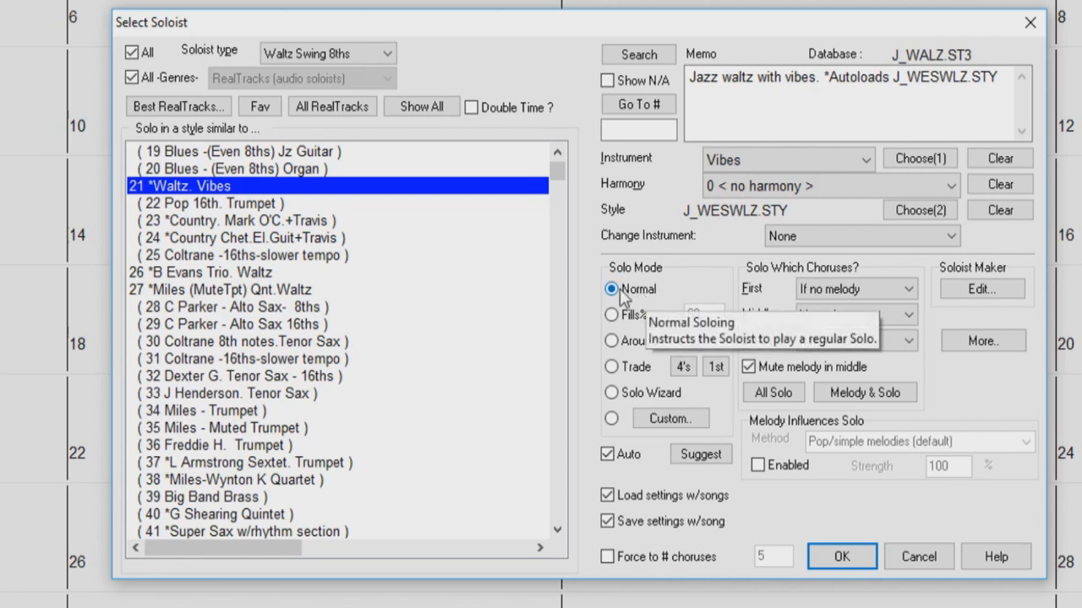
pyautogui.moveTo(593, 297)
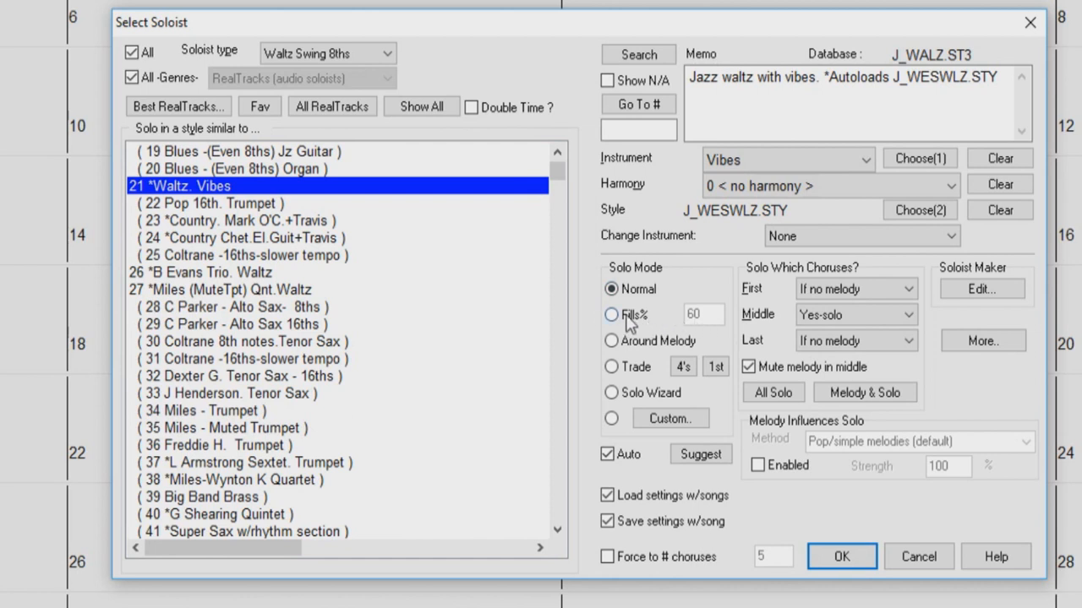
# Set the Waltz Vibes solo mode to Trade, trading 4's with the soloist first
pyautogui.click(611, 314)
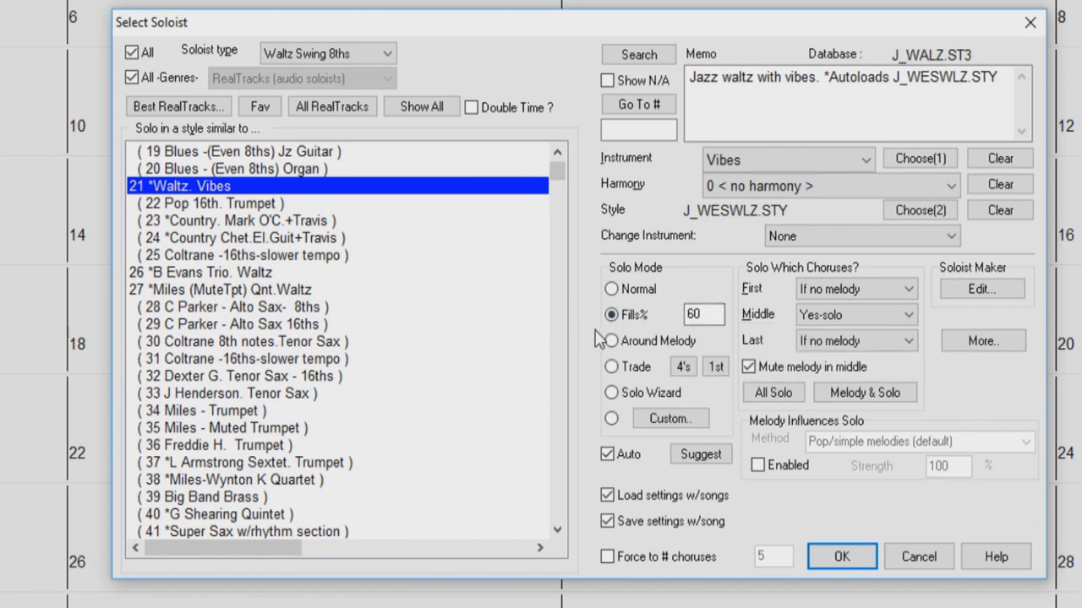
pyautogui.click(611, 340)
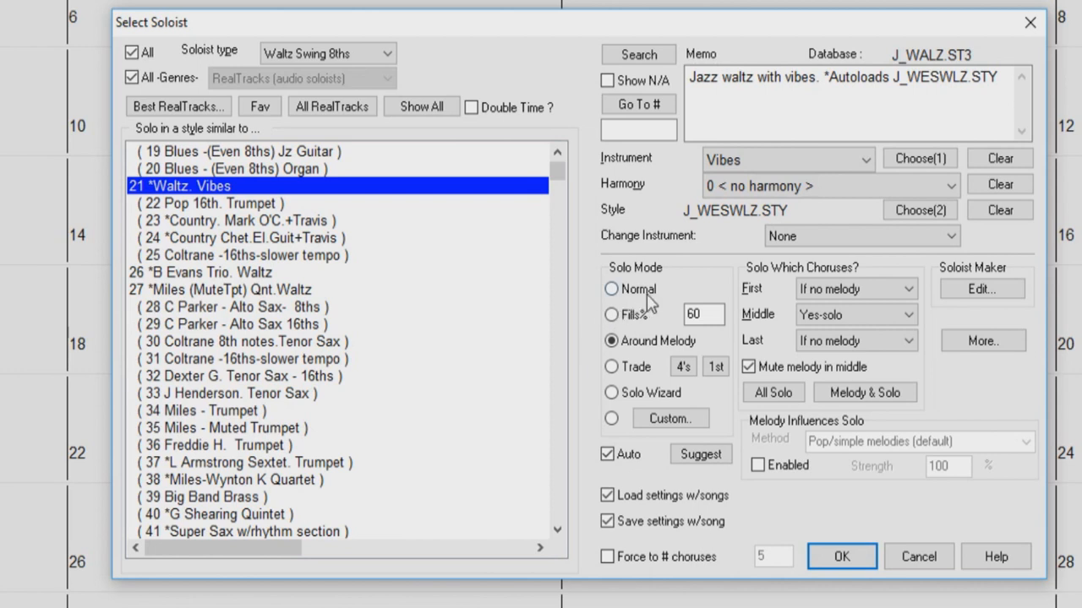
pyautogui.moveTo(611, 368)
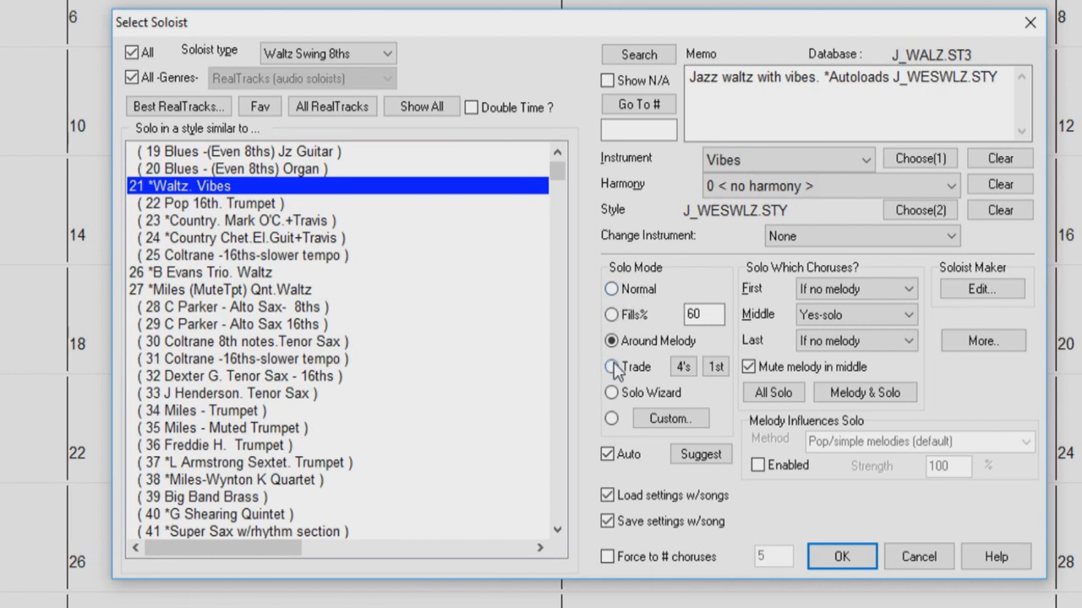
pyautogui.click(611, 367)
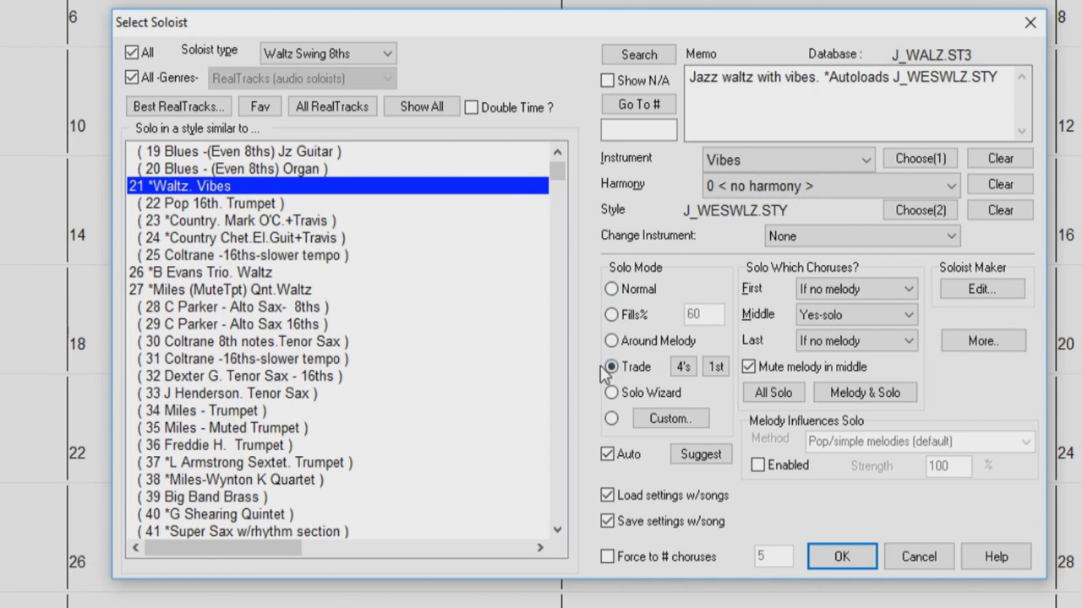
pyautogui.click(682, 366)
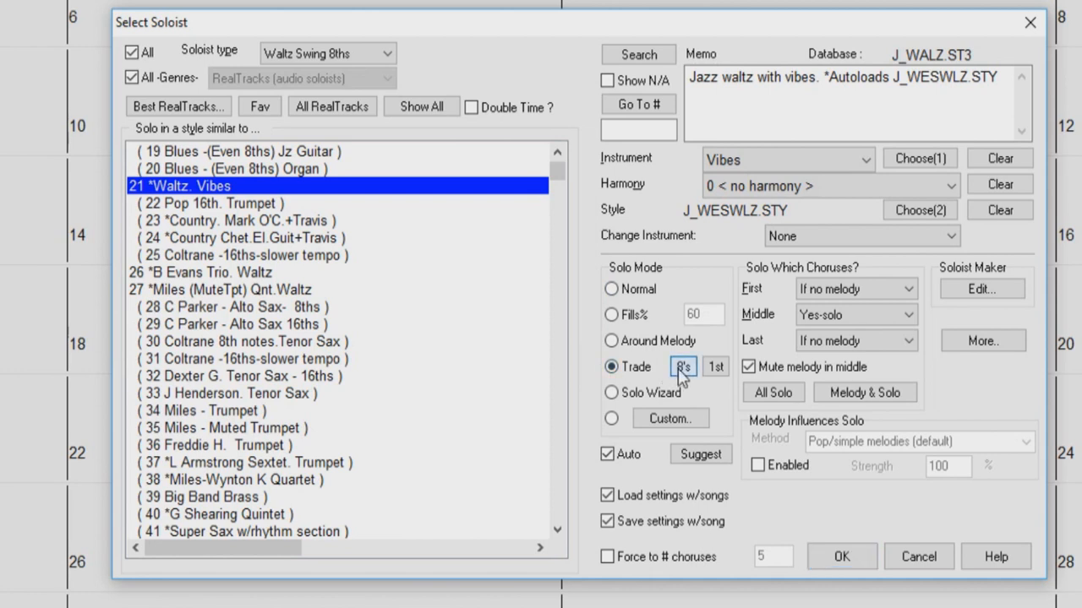
pyautogui.click(682, 366)
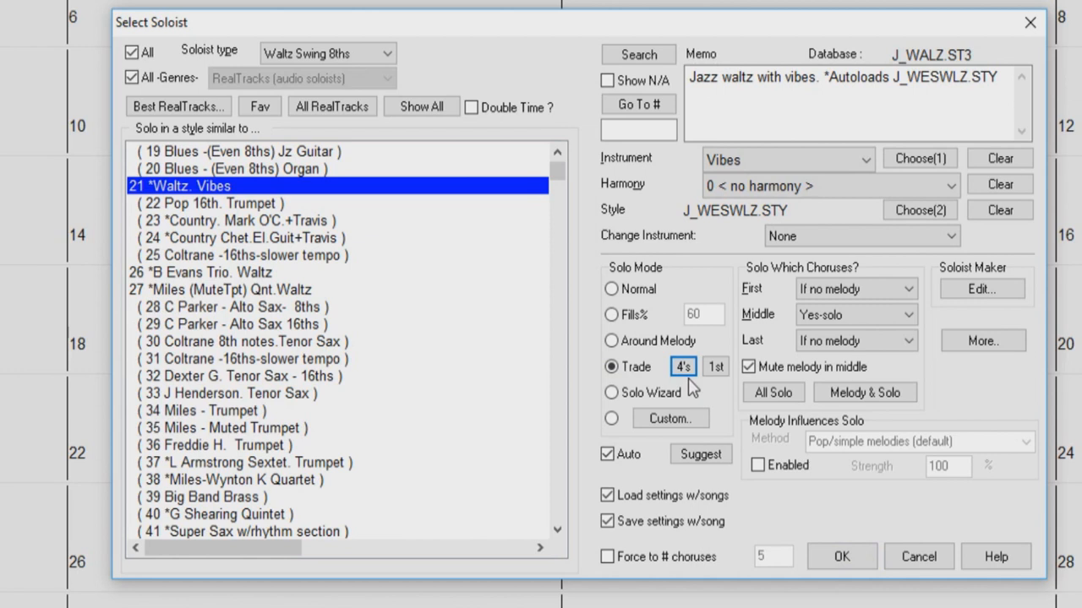
pyautogui.click(715, 366)
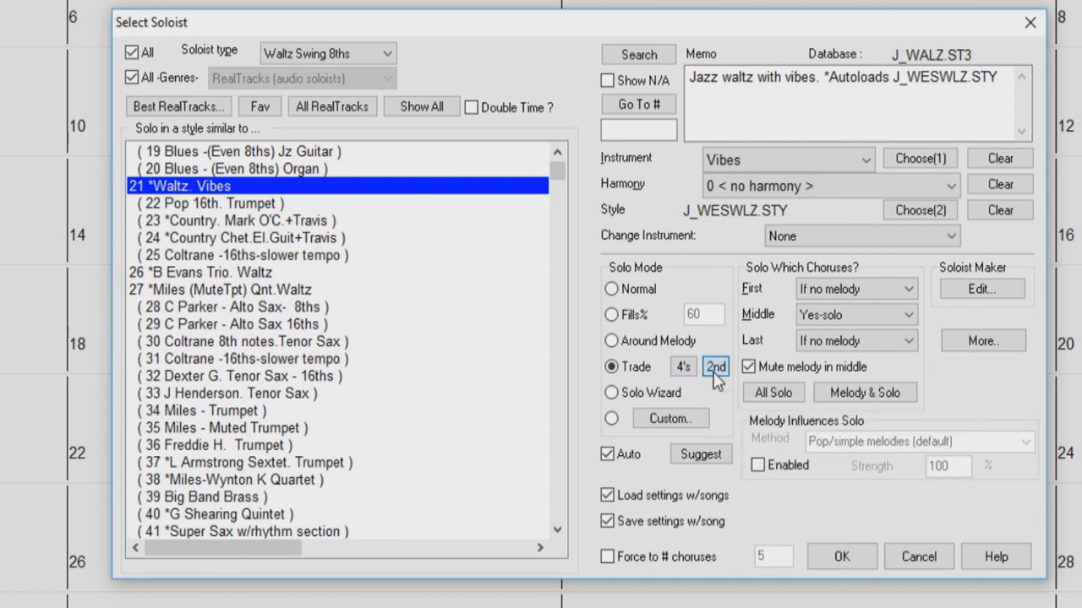
pyautogui.click(715, 367)
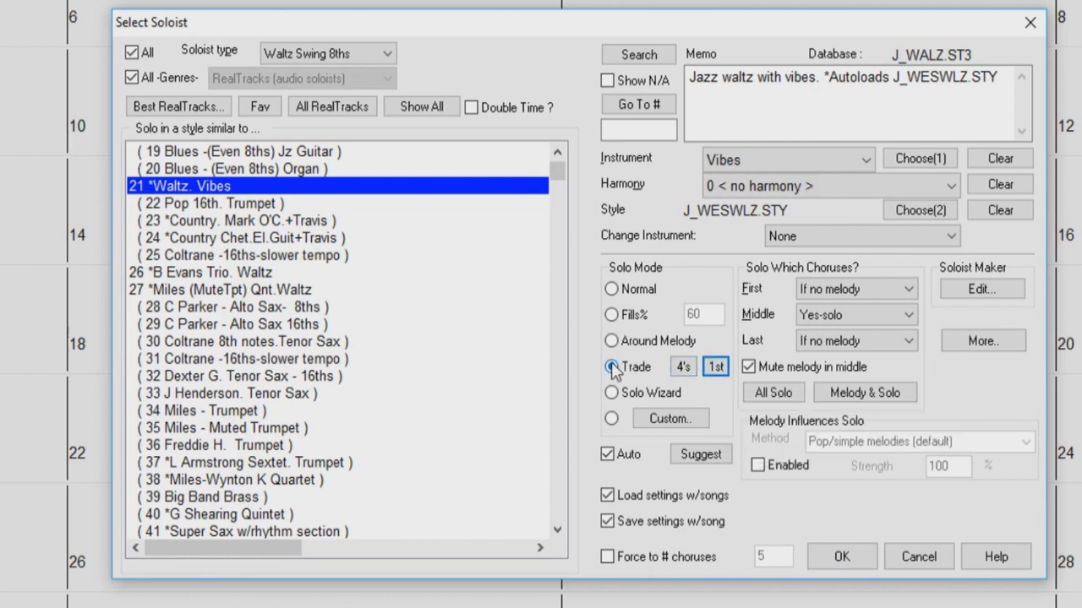
pyautogui.click(611, 367)
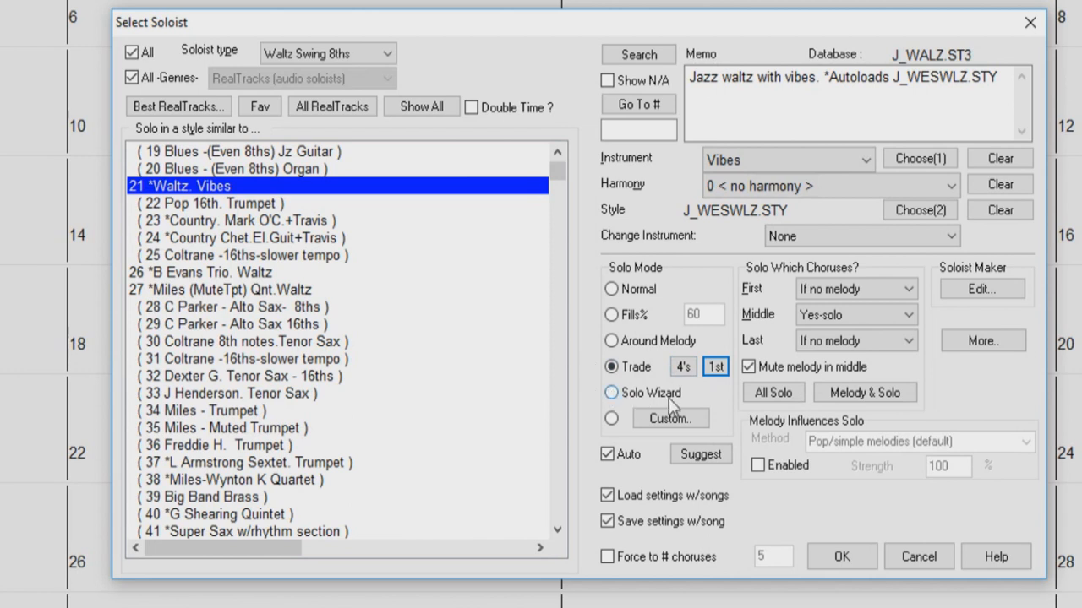
# Try the Solo Wizard mode, then switch the soloist to Custom mode
pyautogui.click(611, 392)
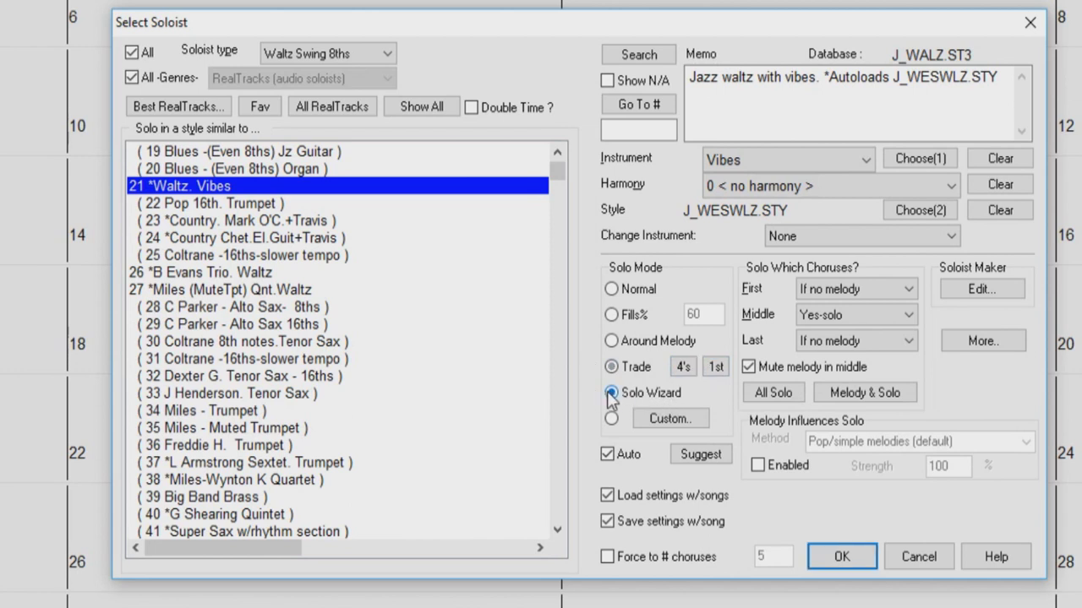
pyautogui.click(611, 392)
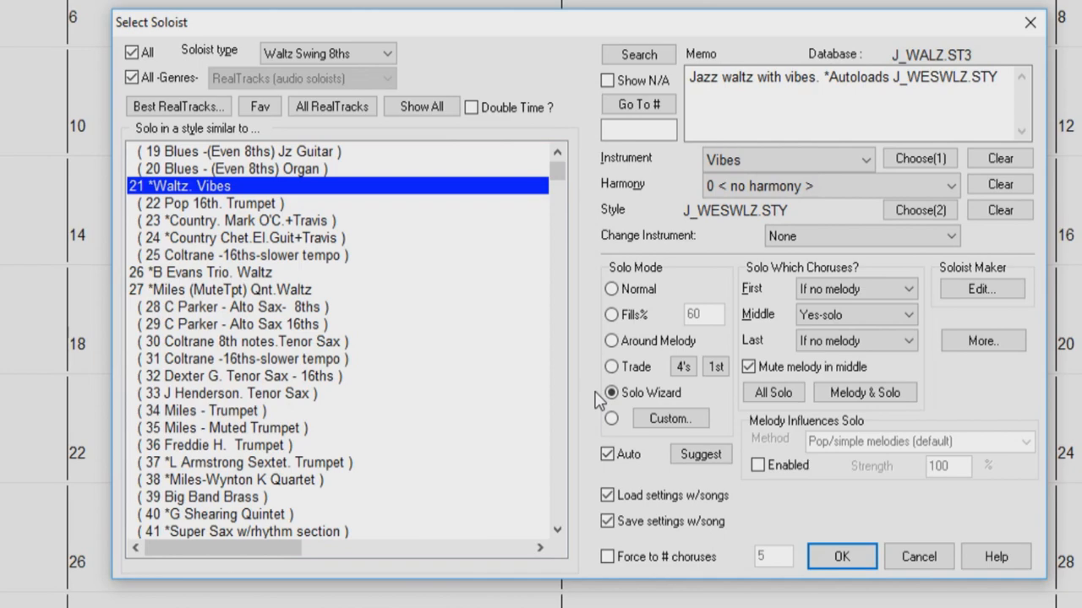
pyautogui.click(610, 419)
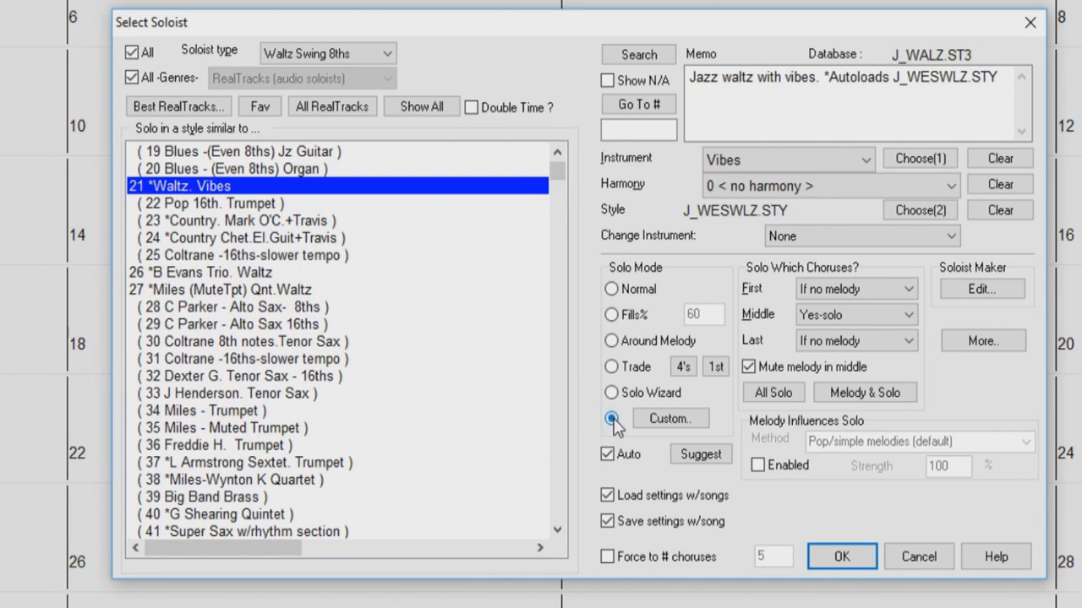
pyautogui.click(669, 419)
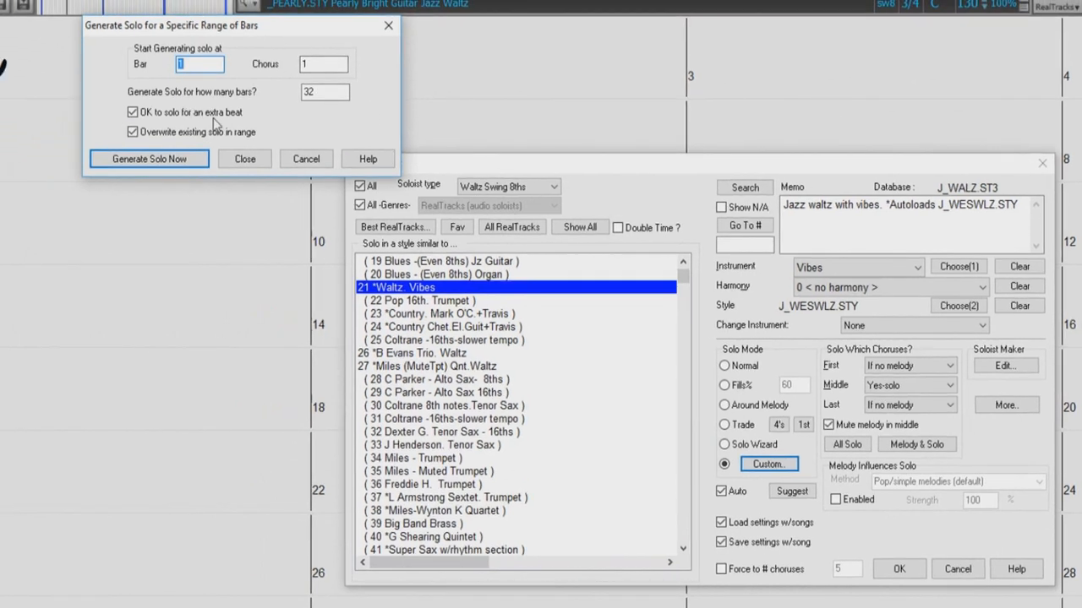
pyautogui.moveTo(240, 72)
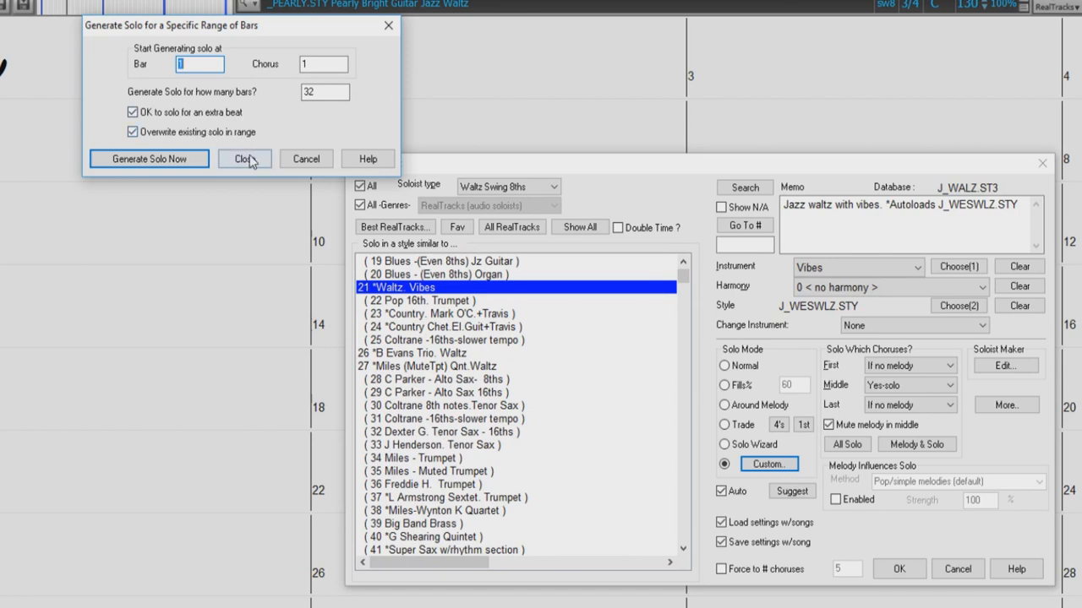
pyautogui.click(244, 159)
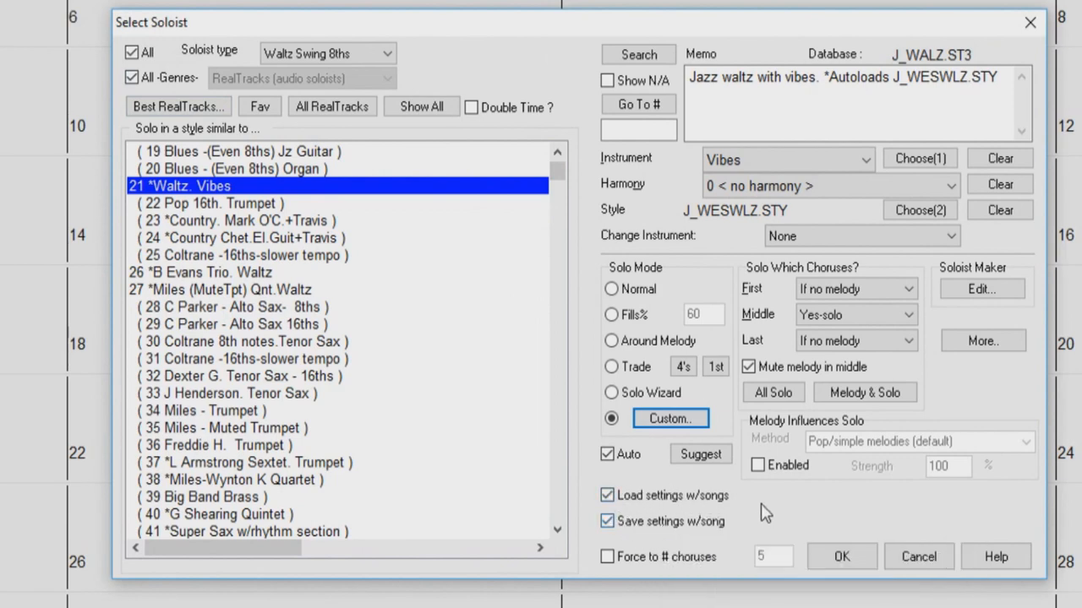
pyautogui.moveTo(706, 524)
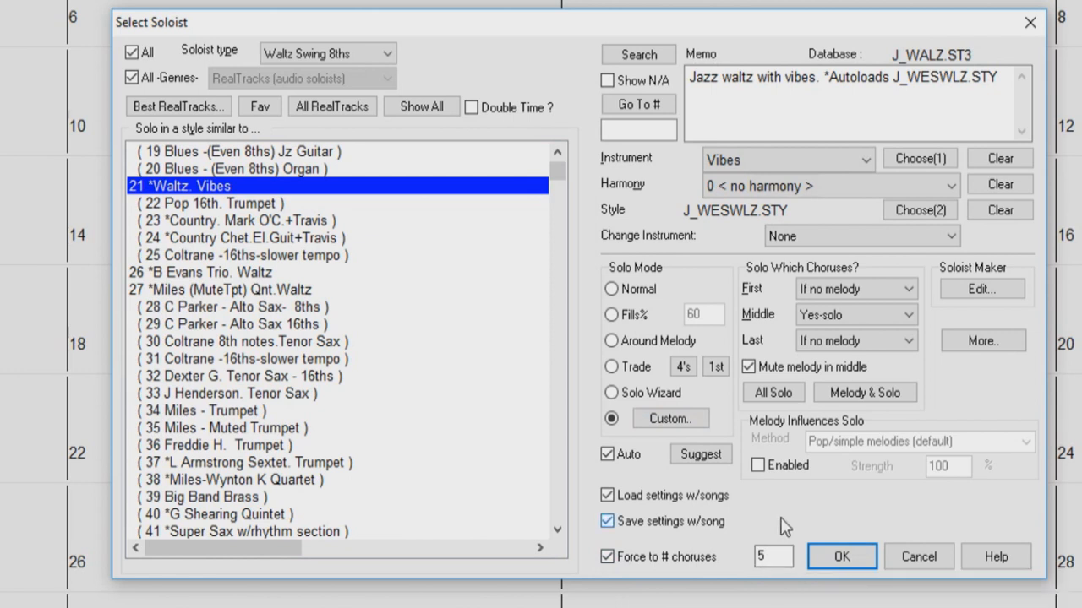
pyautogui.moveTo(686, 560)
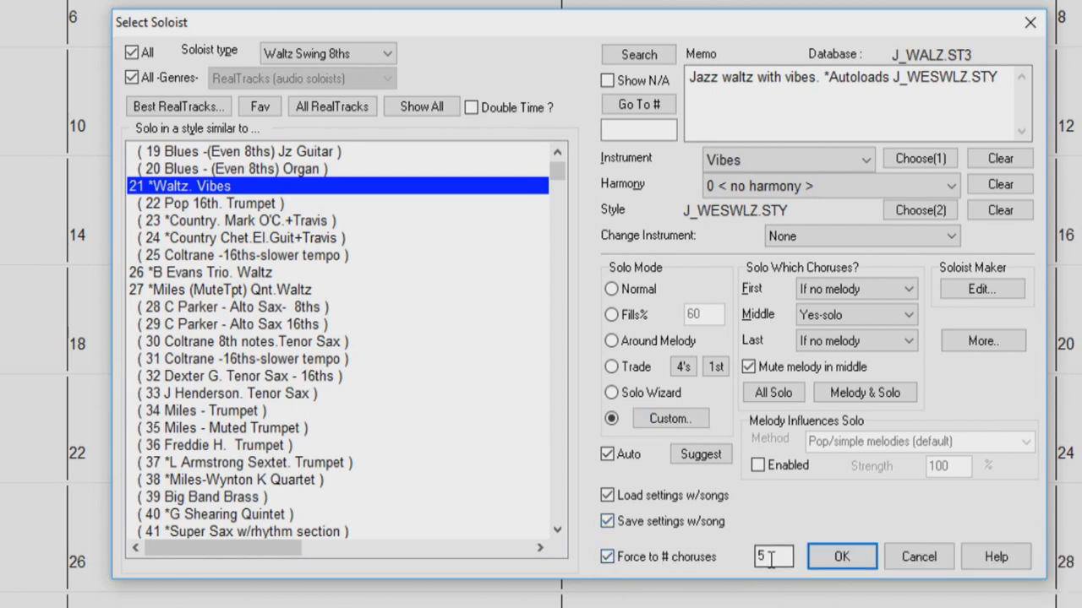
# Turn off Save settings w/song for the soloist
pyautogui.click(608, 521)
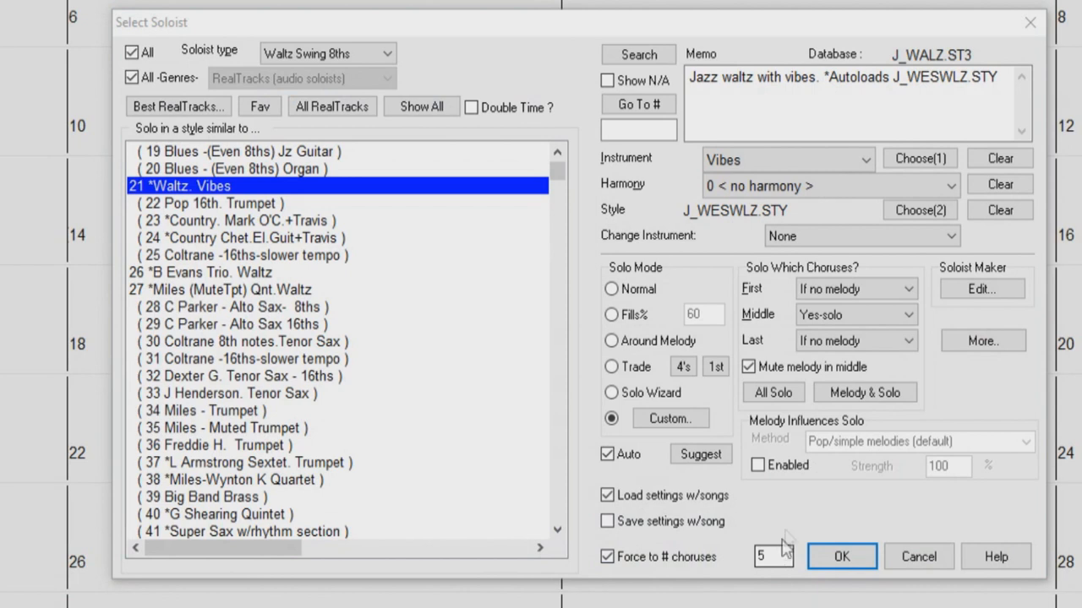
pyautogui.moveTo(760, 289)
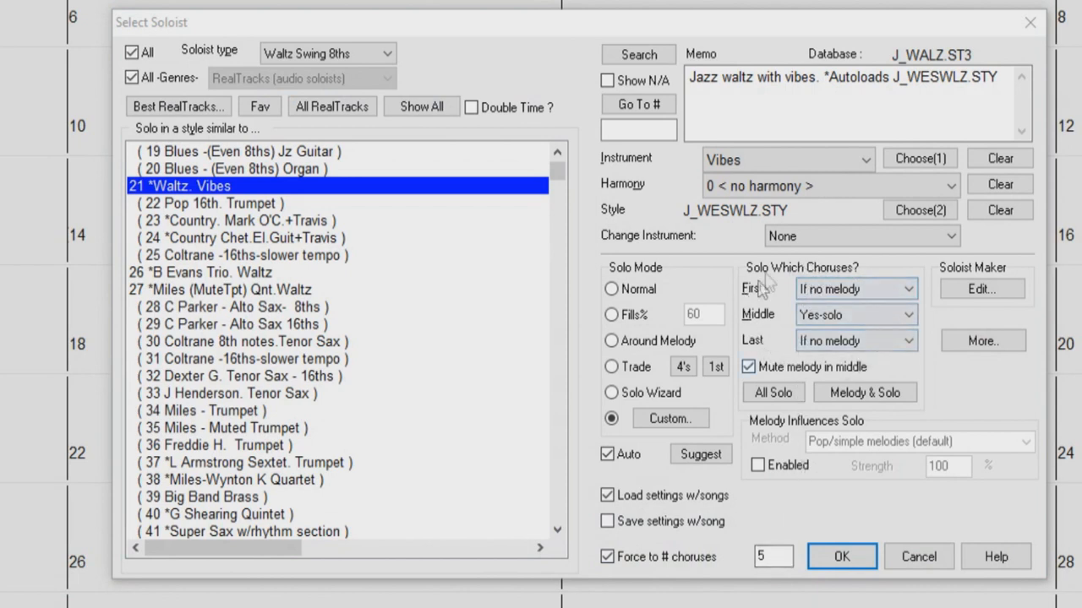
pyautogui.moveTo(777, 309)
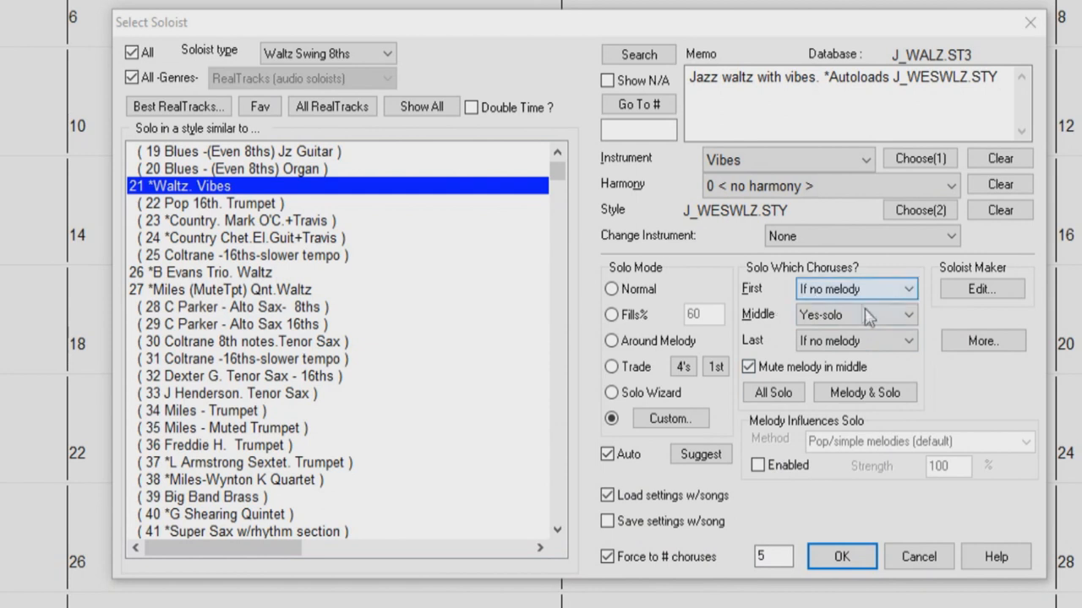
pyautogui.click(856, 315)
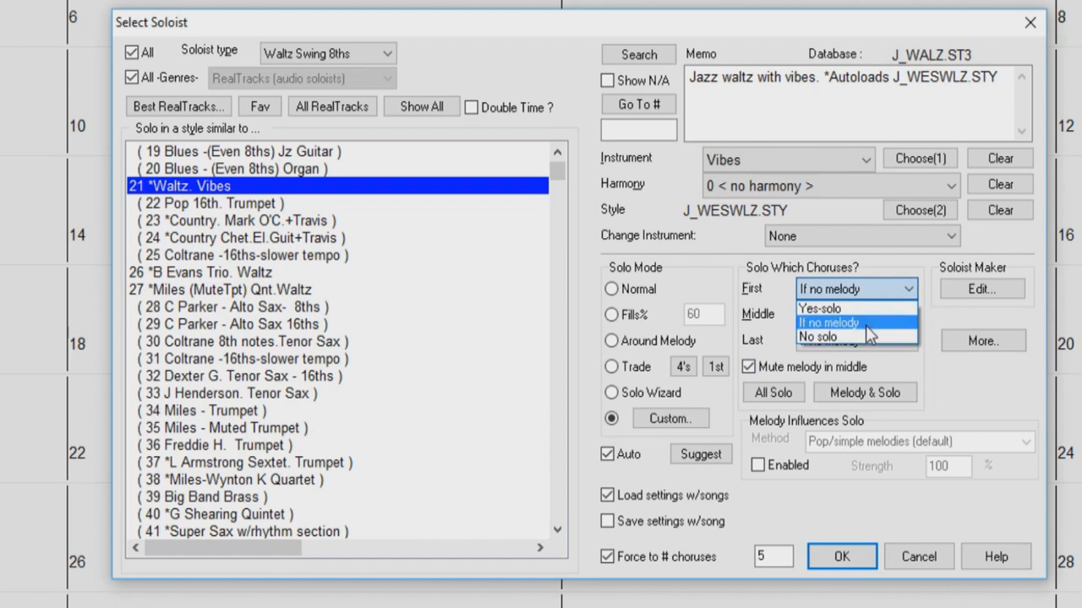
pyautogui.click(820, 308)
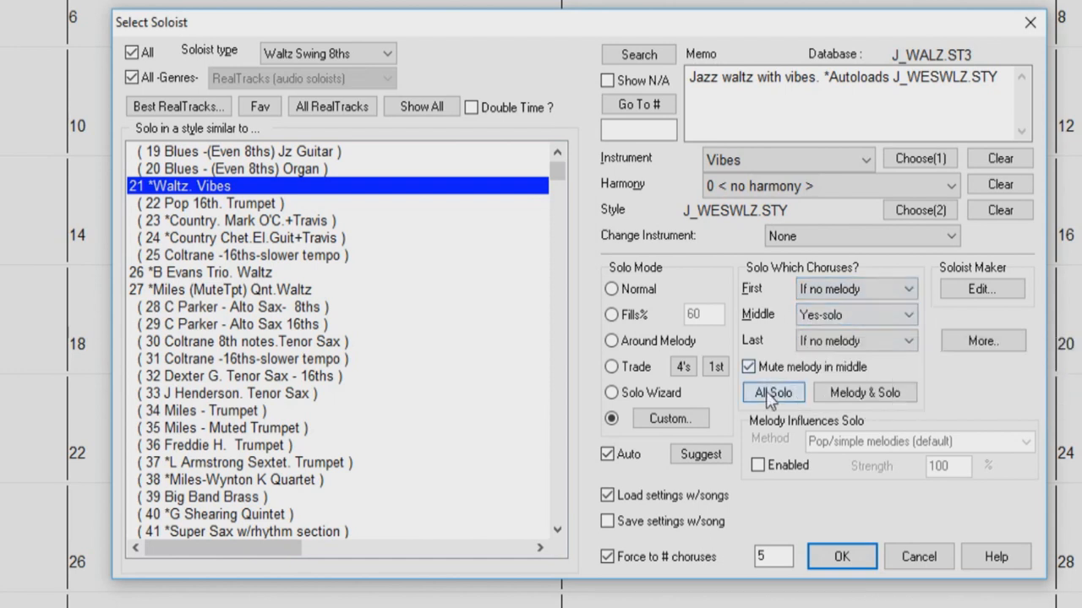
pyautogui.click(772, 392)
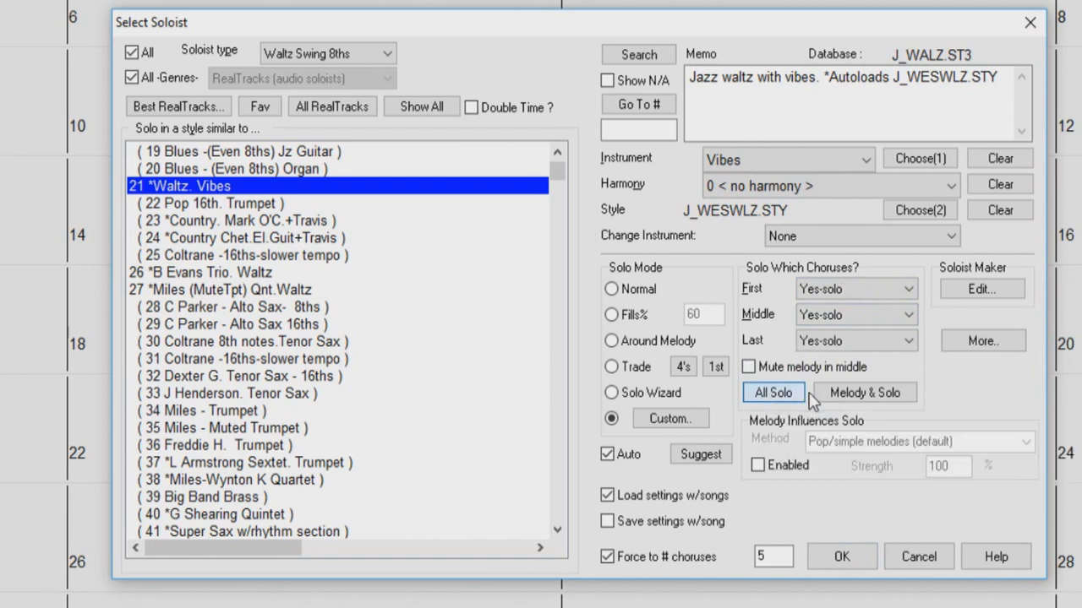
pyautogui.moveTo(863, 392)
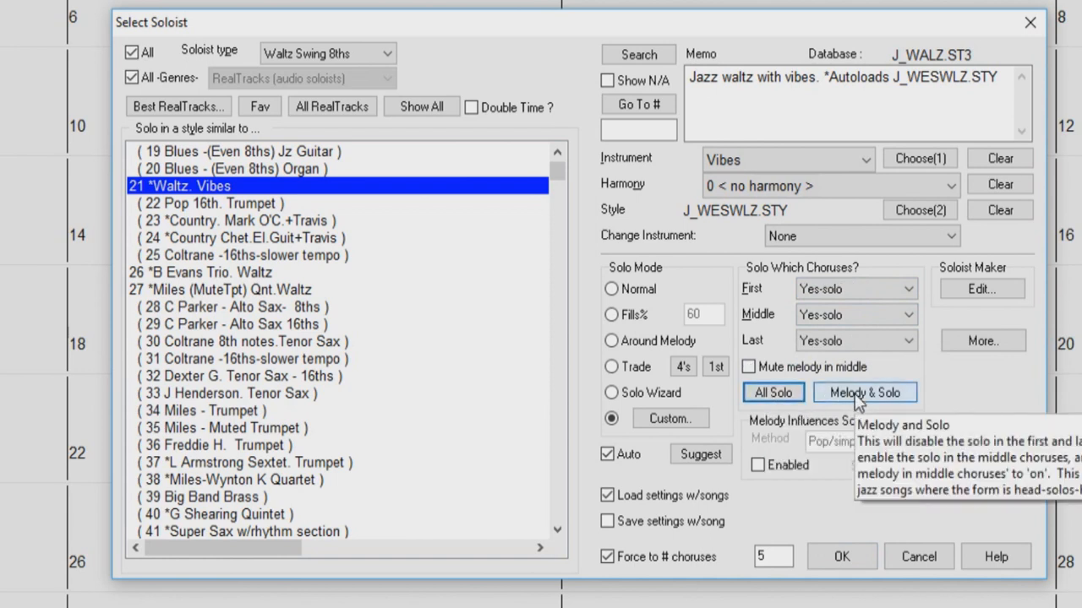
pyautogui.click(864, 392)
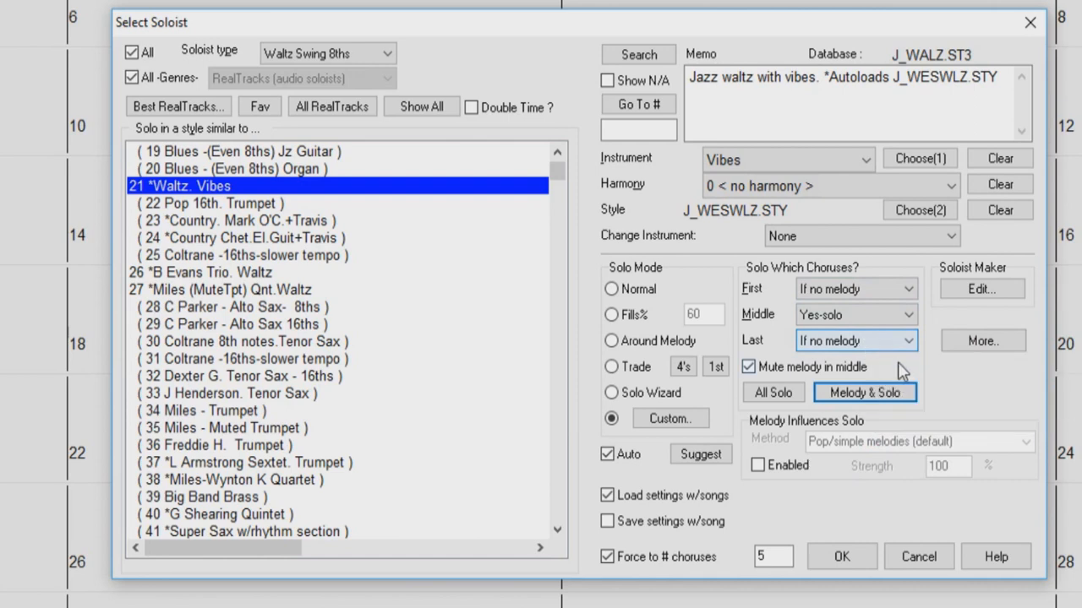
pyautogui.moveTo(777, 372)
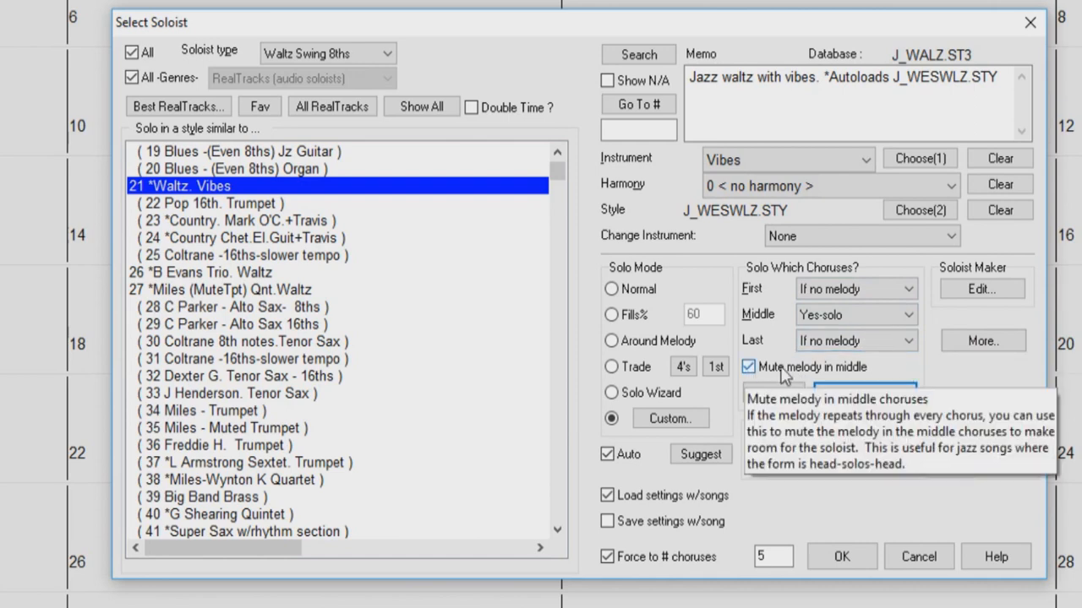
pyautogui.moveTo(816, 378)
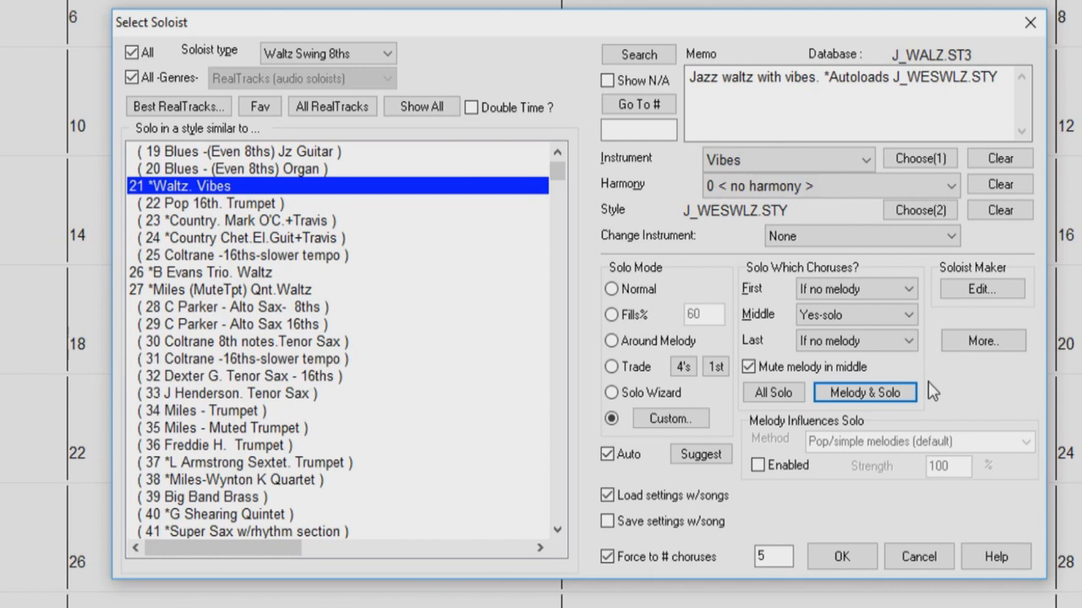
pyautogui.moveTo(862, 422)
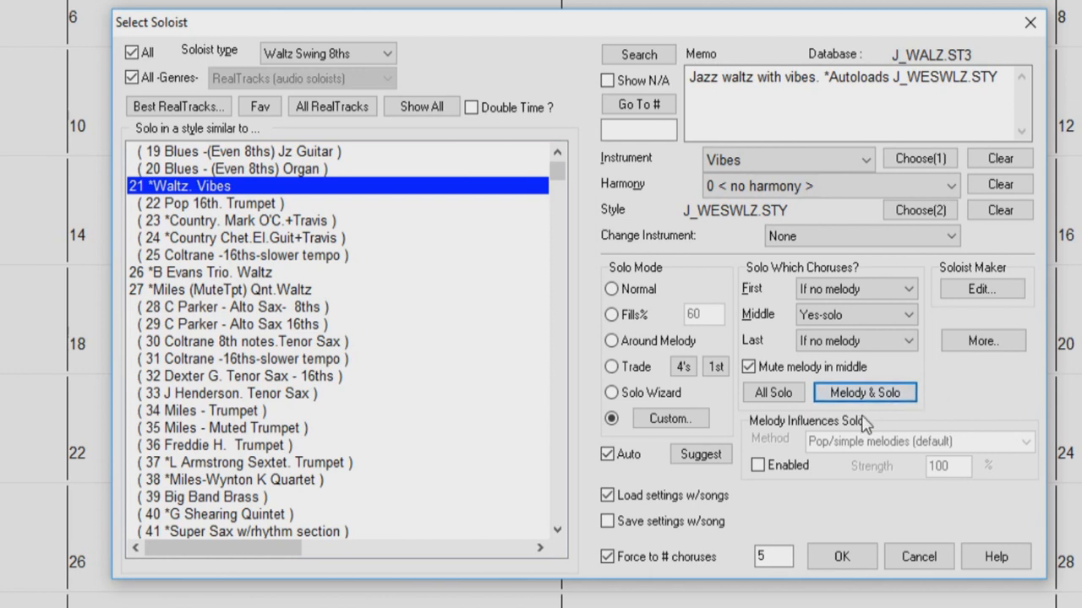
pyautogui.moveTo(773, 426)
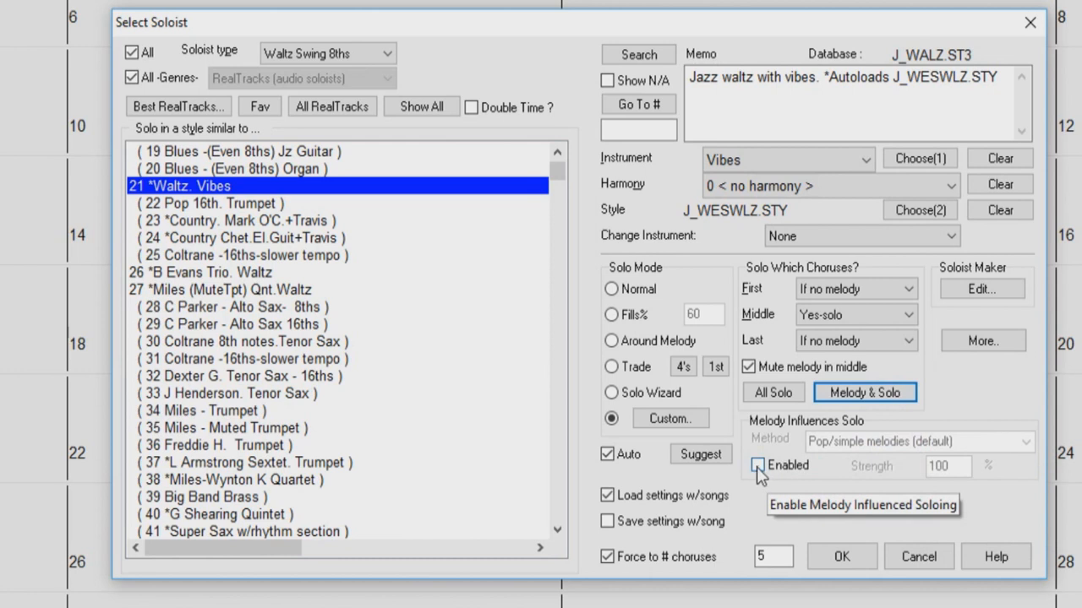
pyautogui.click(757, 465)
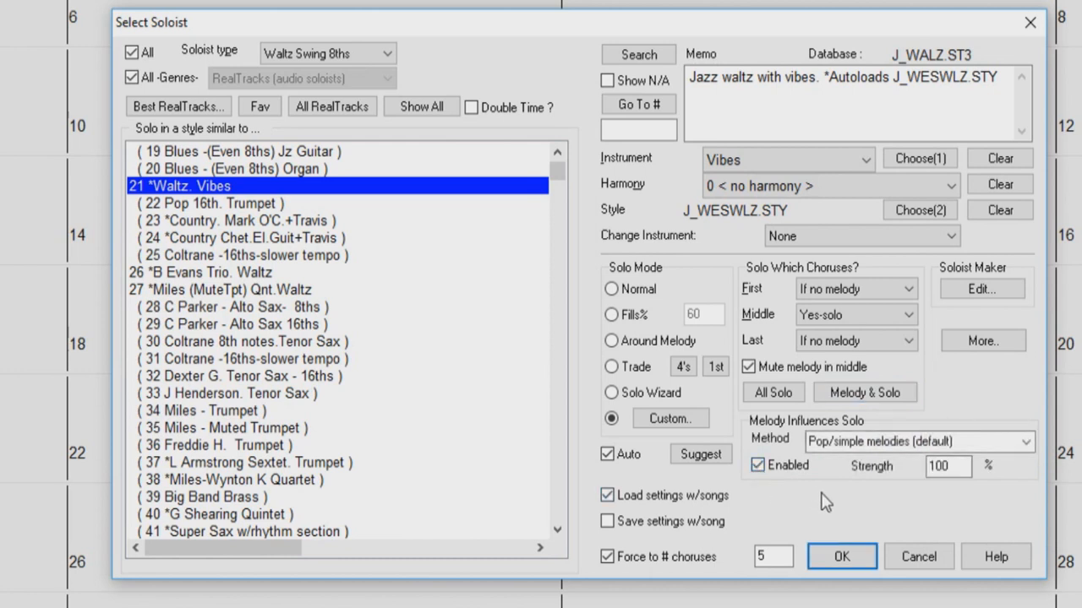
pyautogui.click(918, 441)
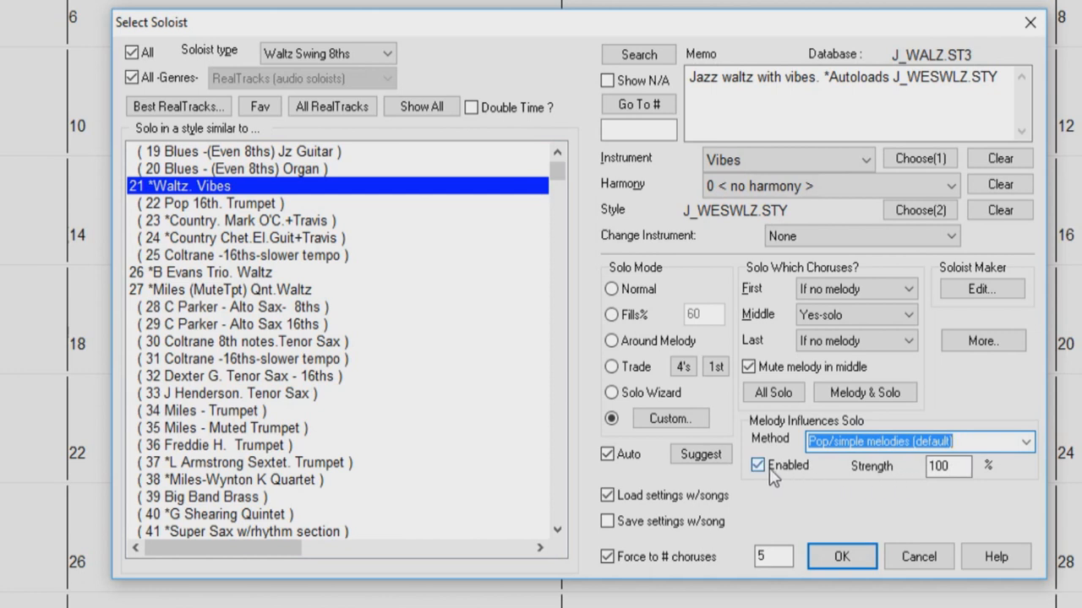
pyautogui.moveTo(815, 471)
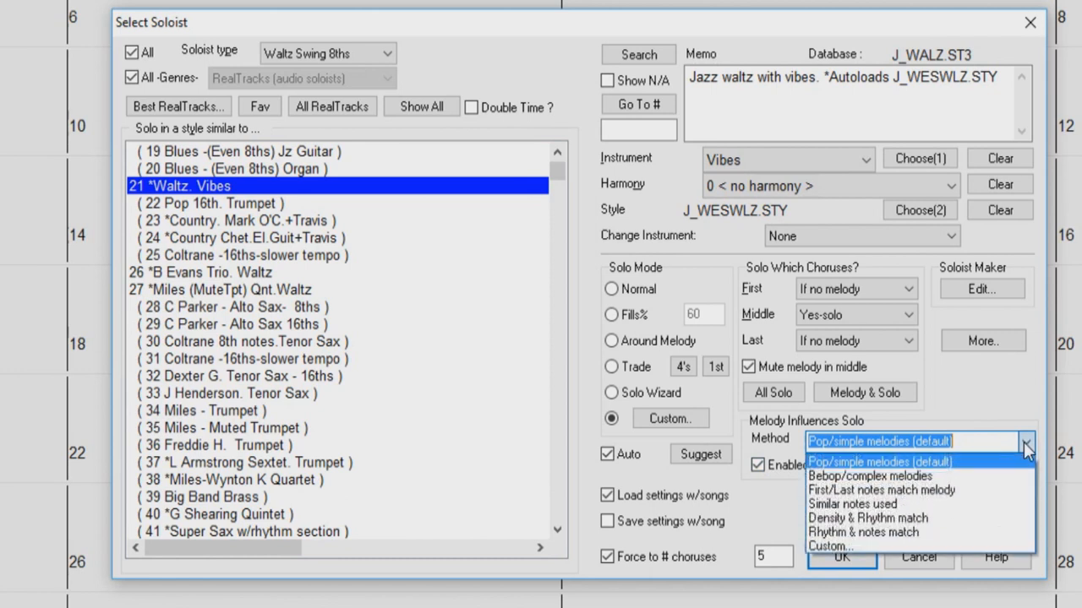
pyautogui.click(879, 461)
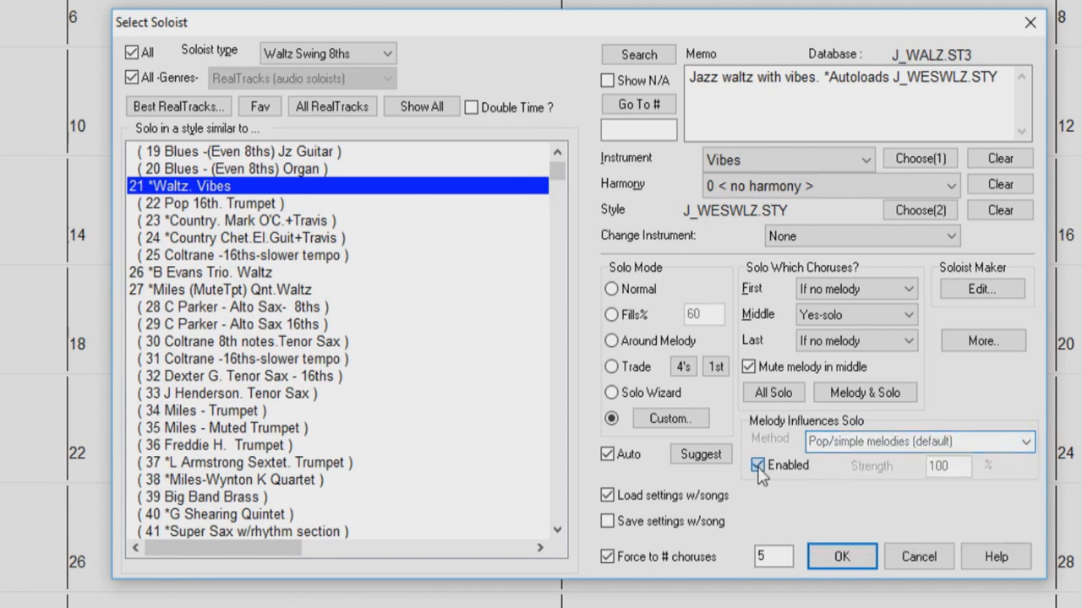
pyautogui.click(757, 466)
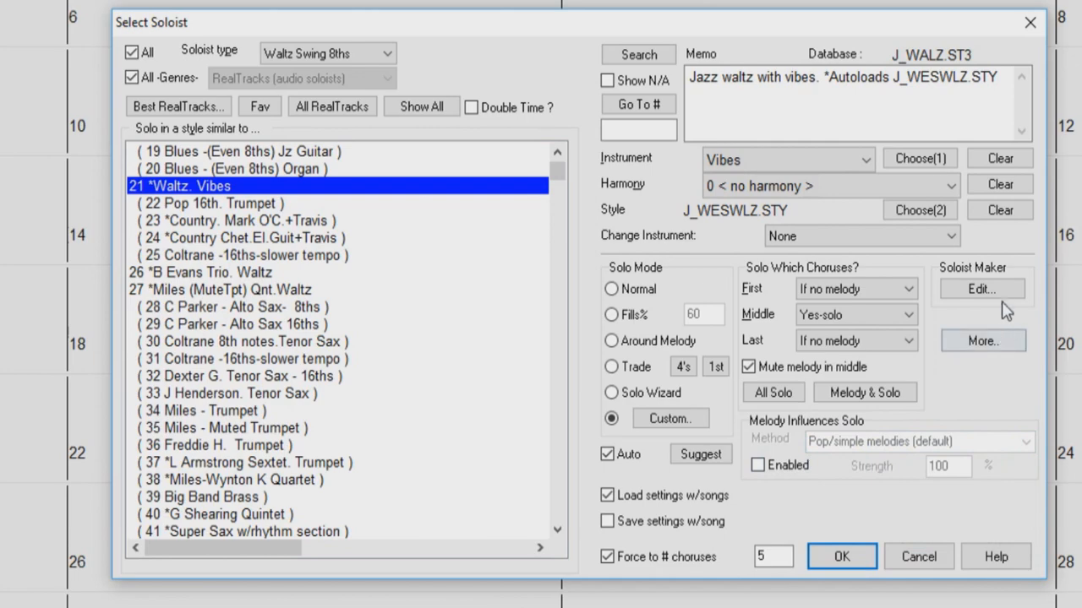
pyautogui.click(981, 289)
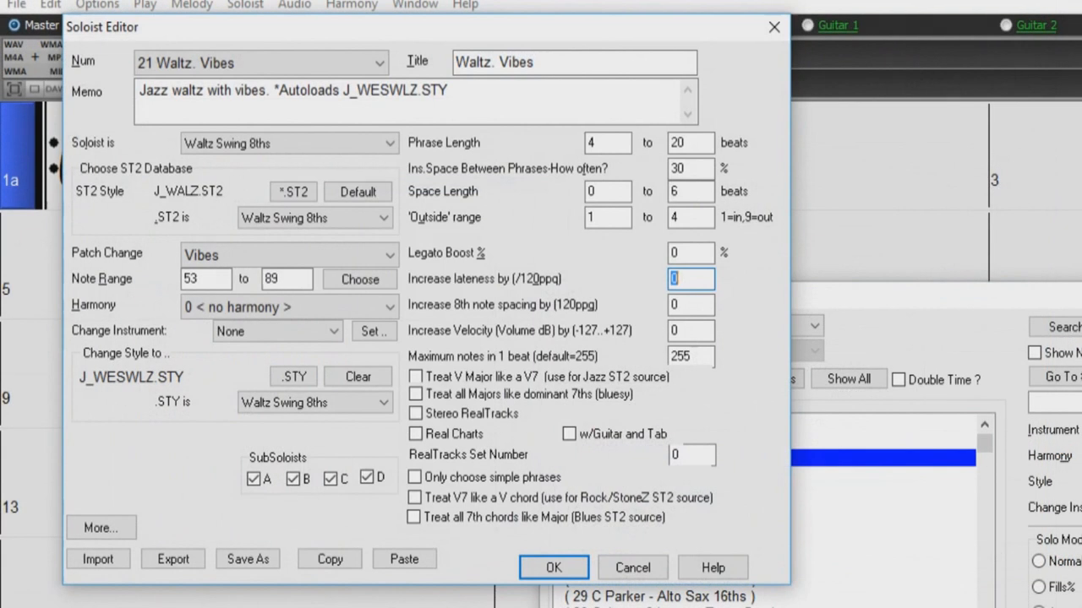
pyautogui.moveTo(281, 459)
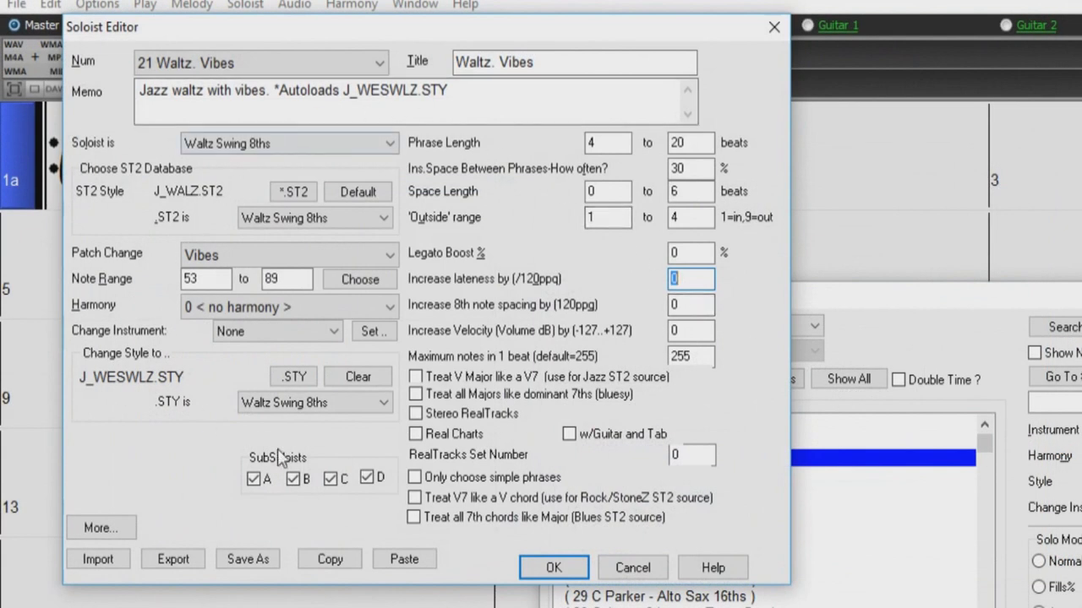
pyautogui.moveTo(632, 567)
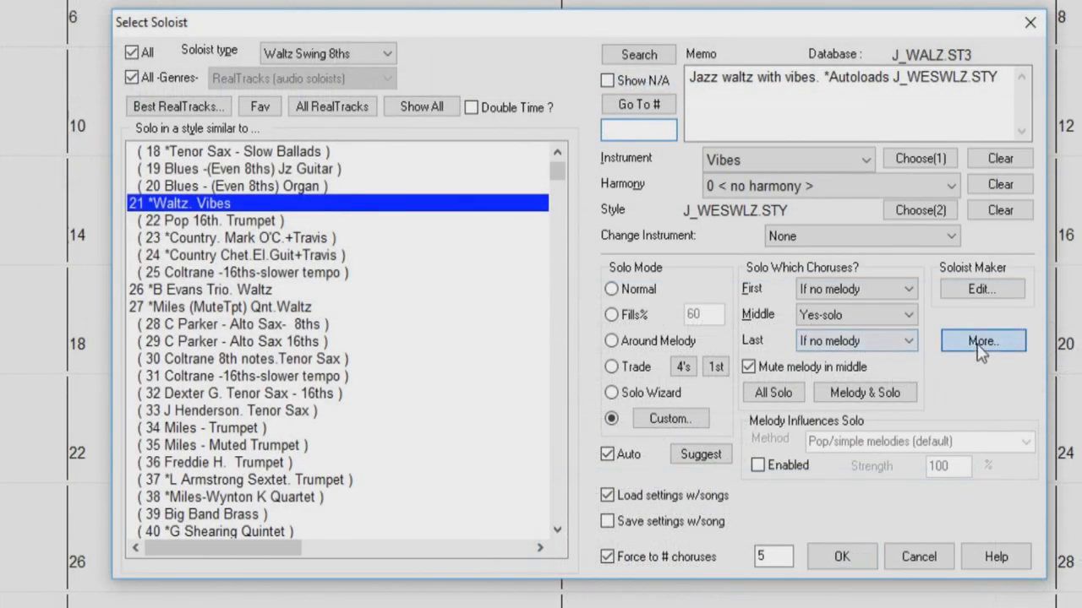
# Open More Soloist & Melodist Settings and close it with OK, keeping the options
pyautogui.click(982, 340)
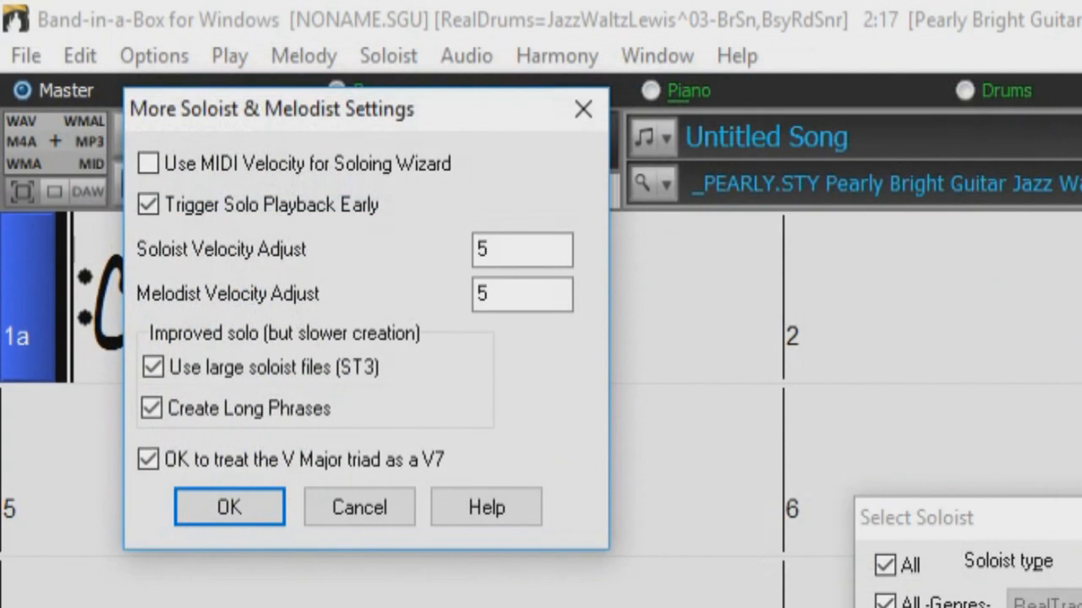
pyautogui.moveTo(365, 280)
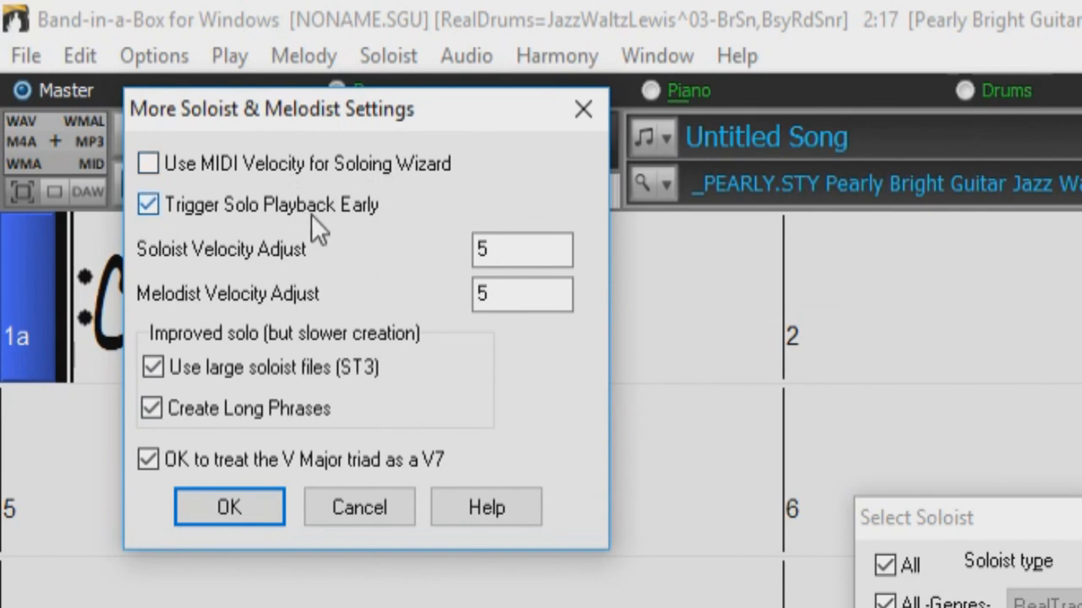
pyautogui.moveTo(355, 305)
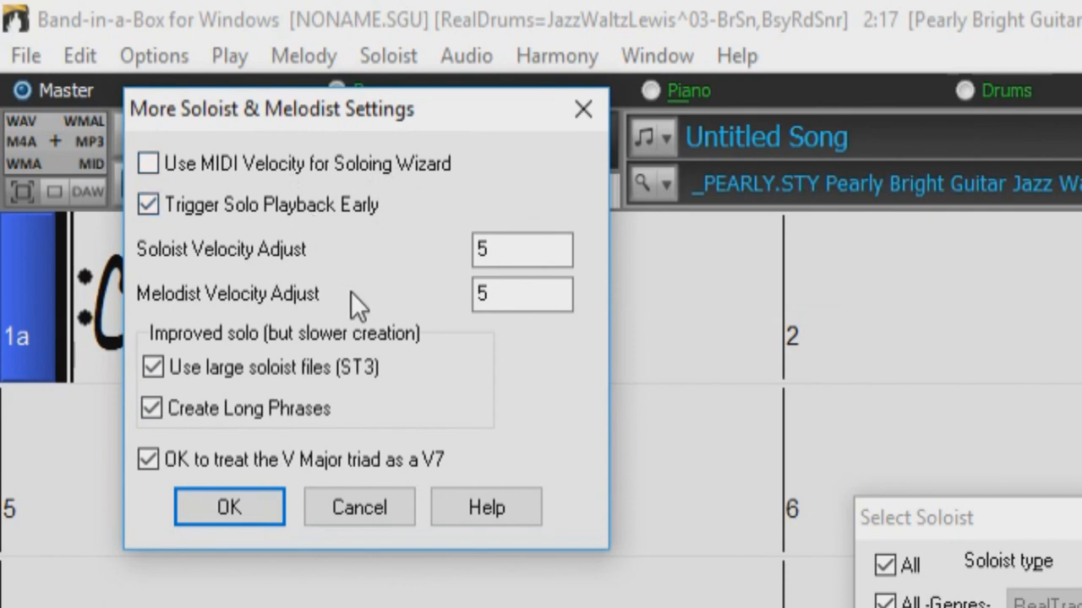
pyautogui.moveTo(361, 419)
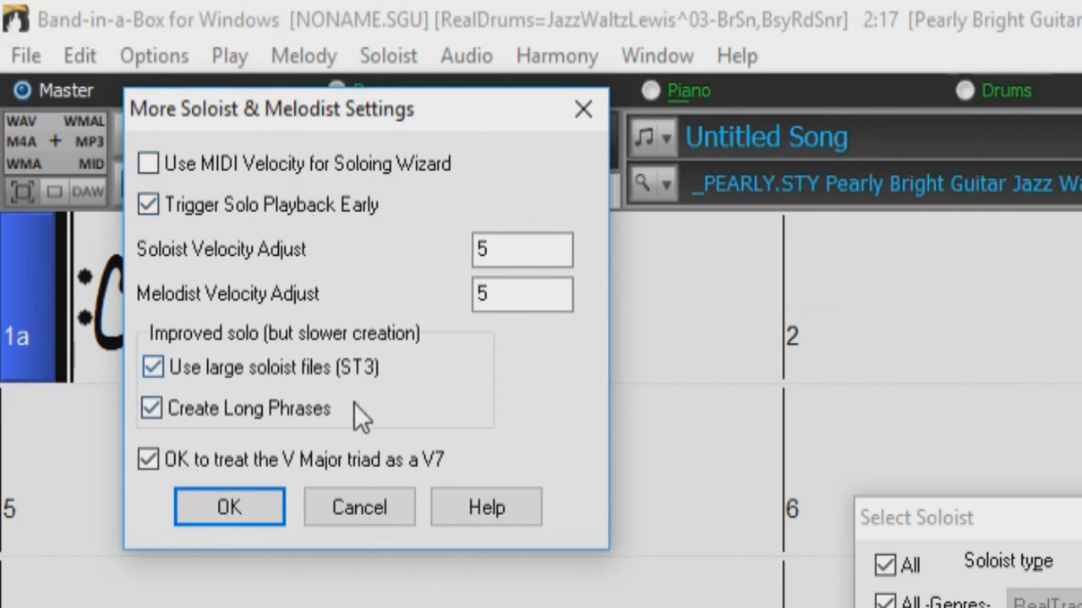
pyautogui.click(229, 507)
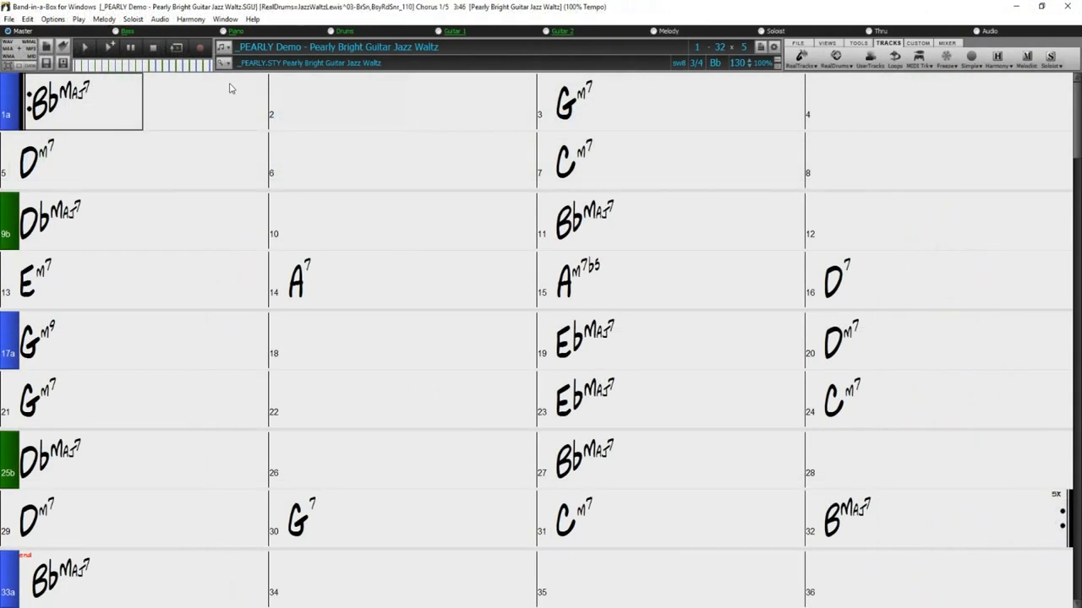
# Play the _PEARLY Demo jazz waltz, then reopen Select Soloist
pyautogui.click(202, 102)
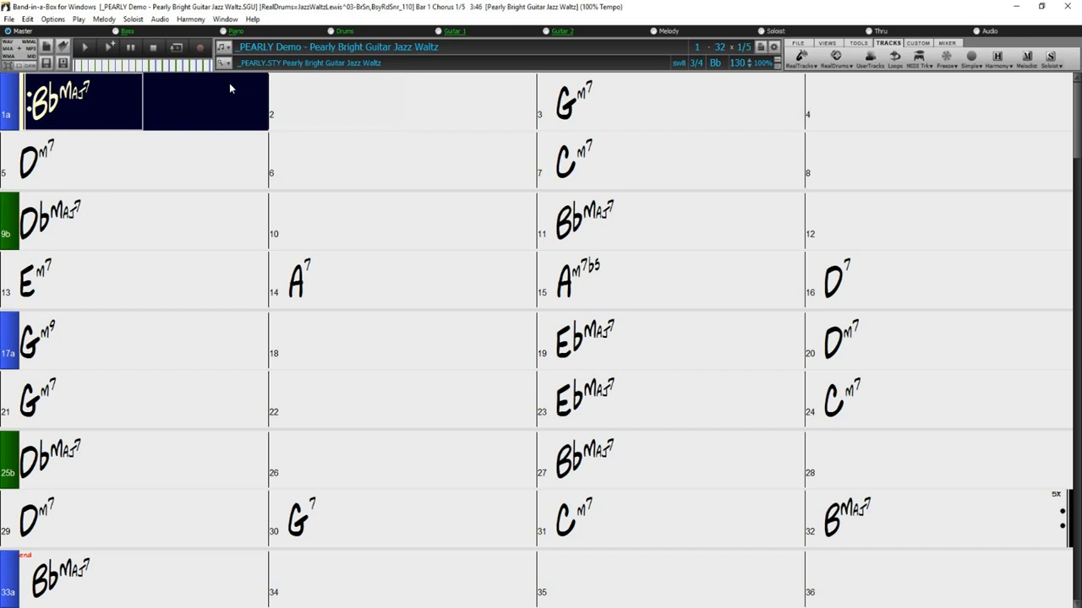
pyautogui.click(668, 102)
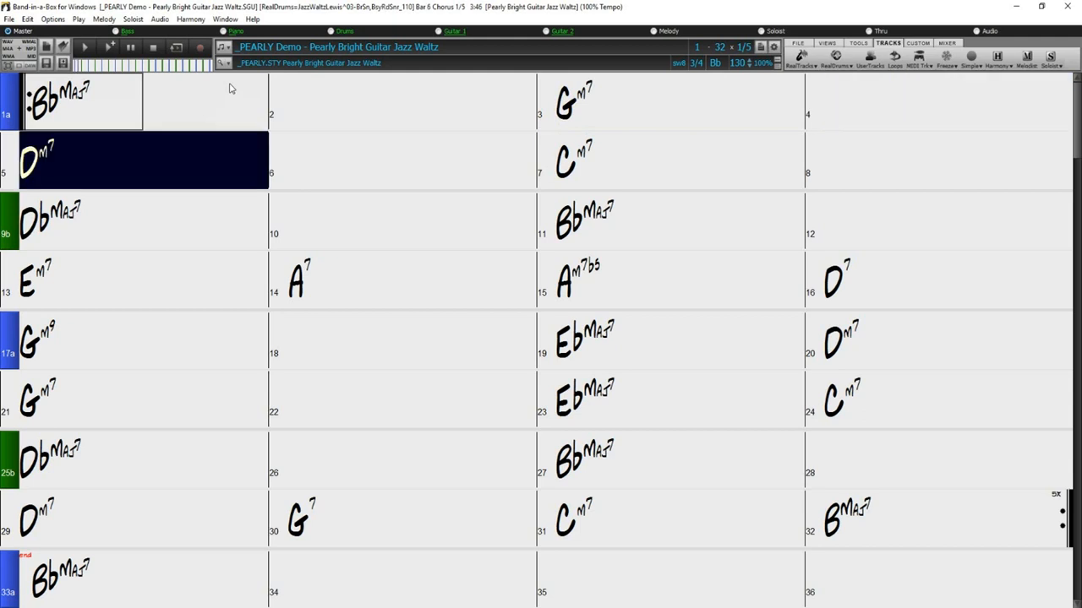
pyautogui.click(676, 160)
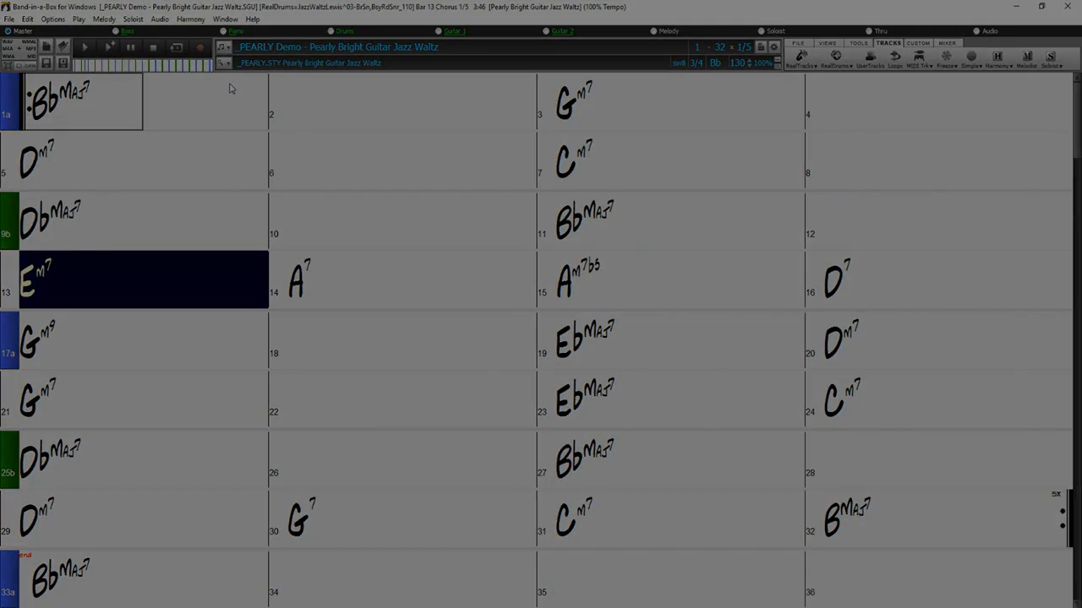
pyautogui.click(616, 161)
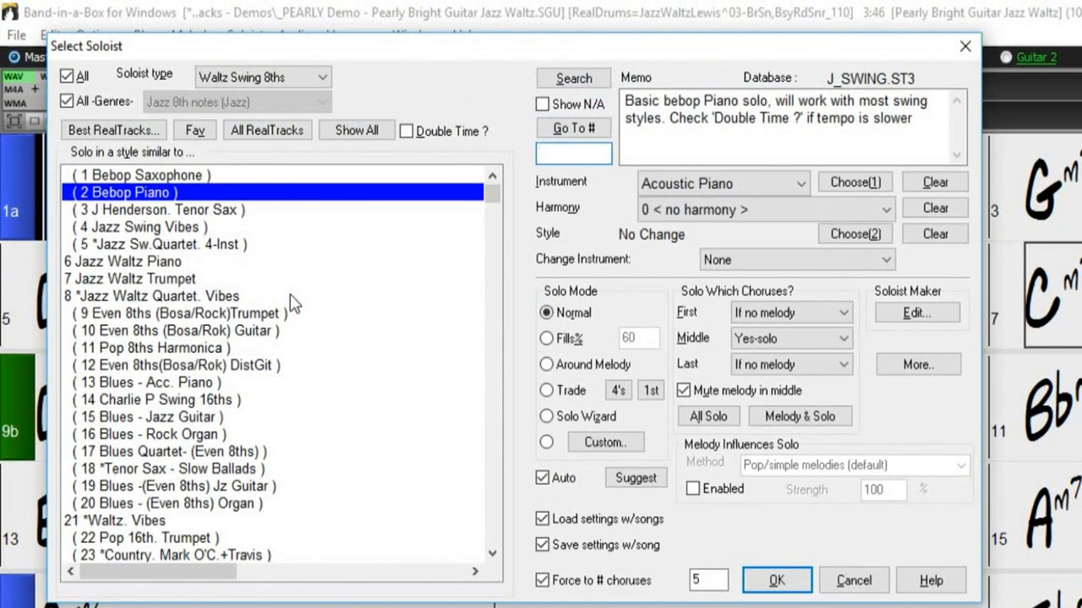
# Show All RealTracks soloists and select 415 Sax, Tenor, Jazz Sw 140 (Bluesy)
pyautogui.click(267, 130)
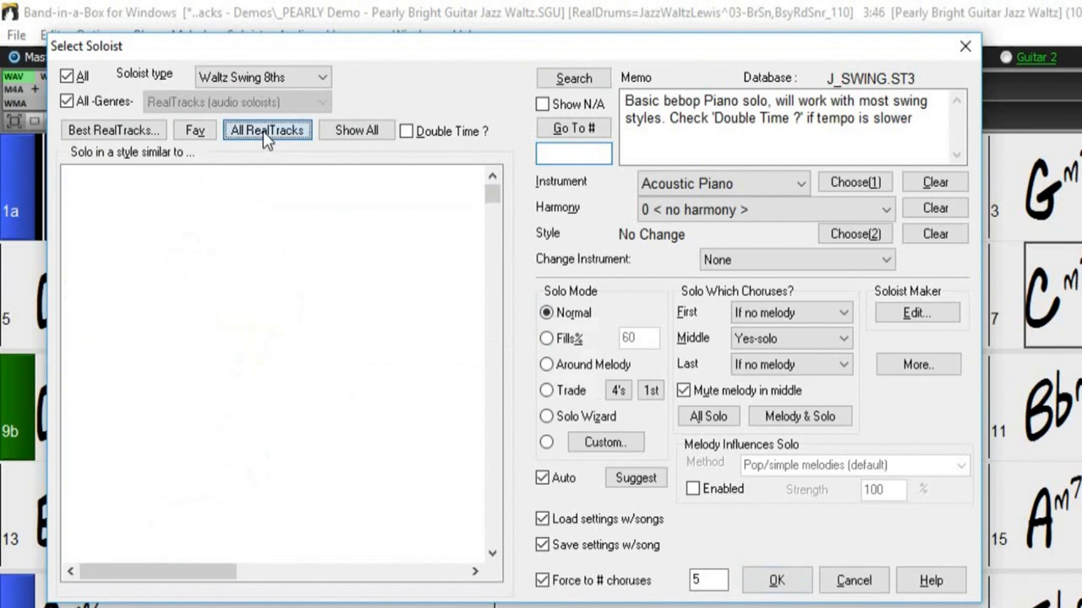
pyautogui.click(267, 129)
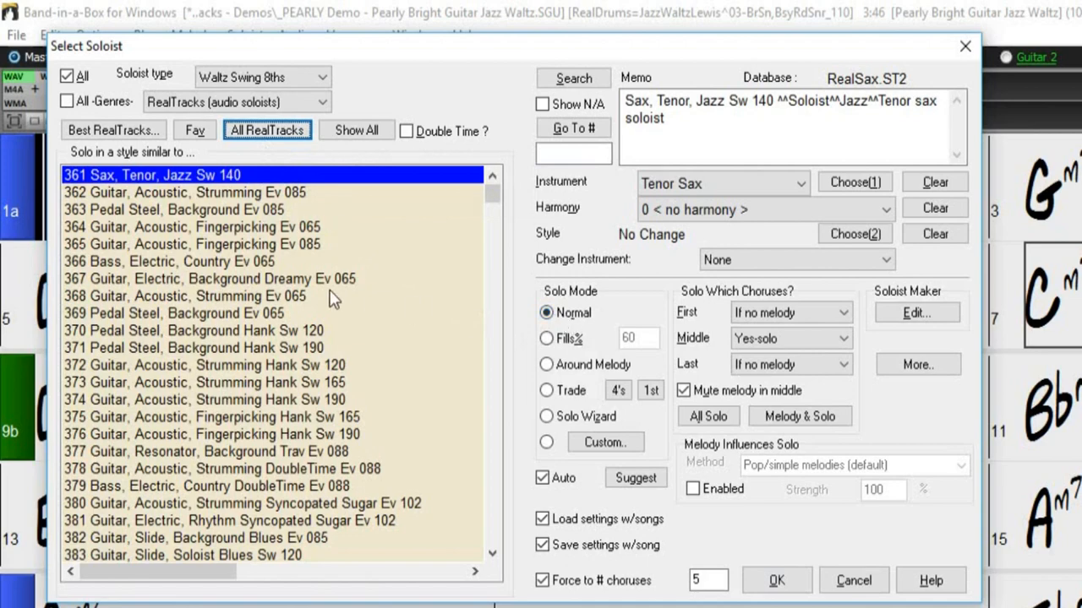
pyautogui.scroll(-3)
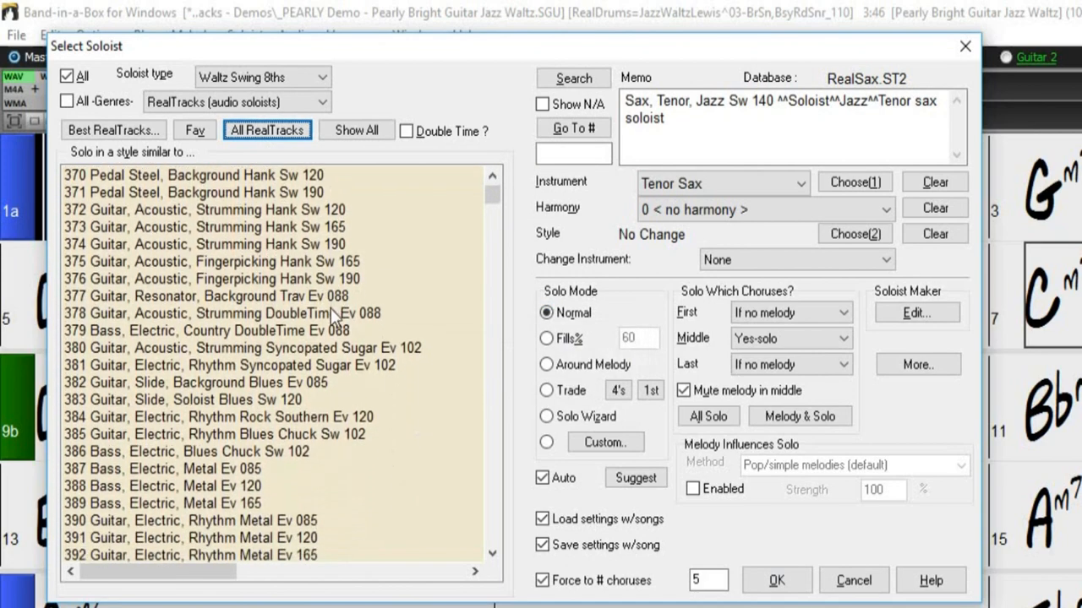
pyautogui.scroll(-3)
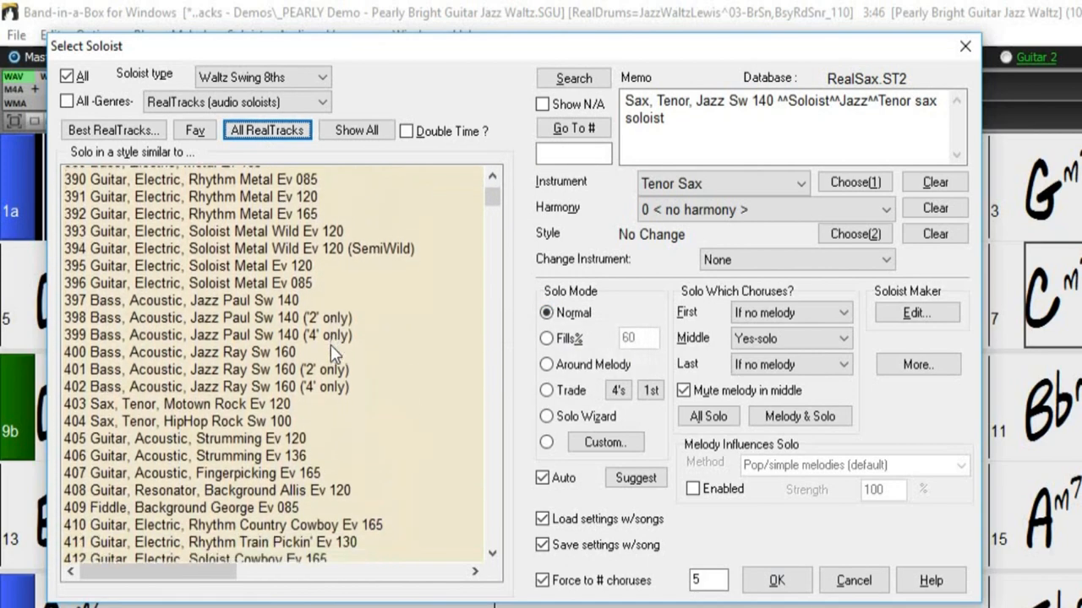
pyautogui.scroll(-3)
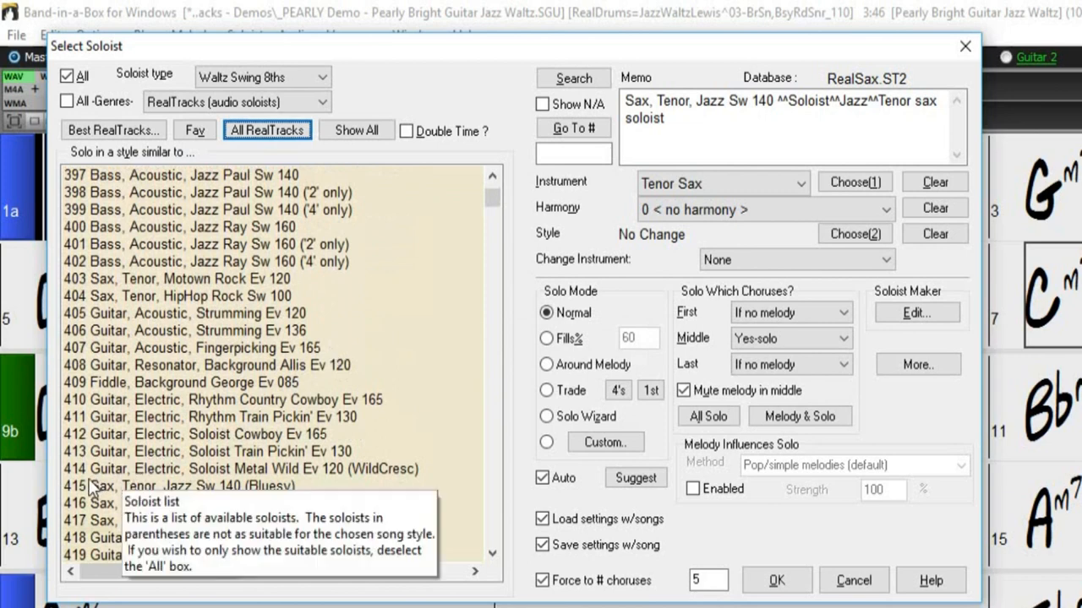
pyautogui.moveTo(218, 492)
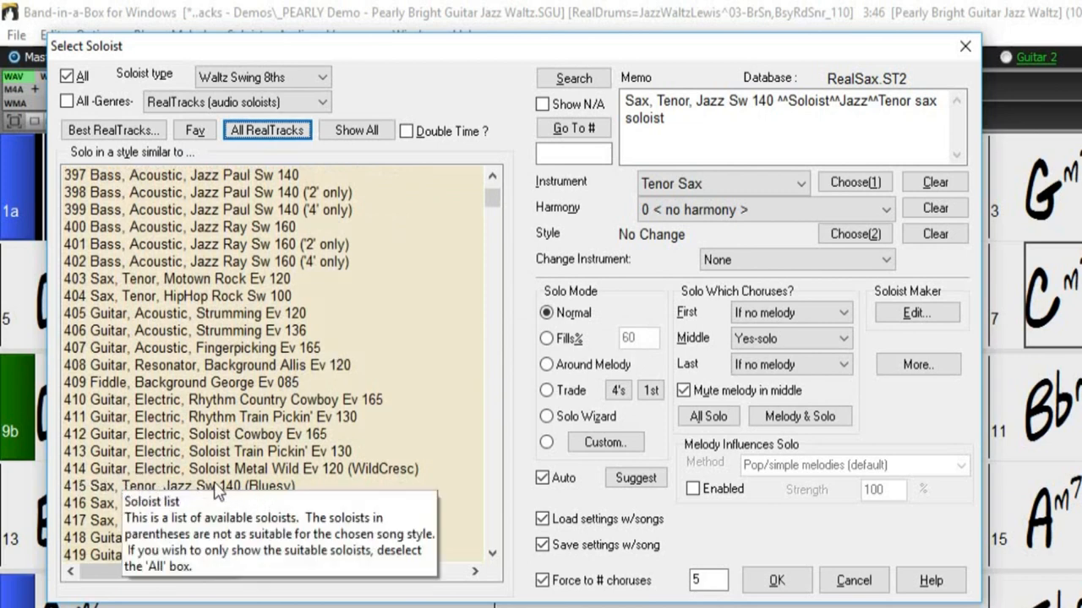
pyautogui.click(178, 486)
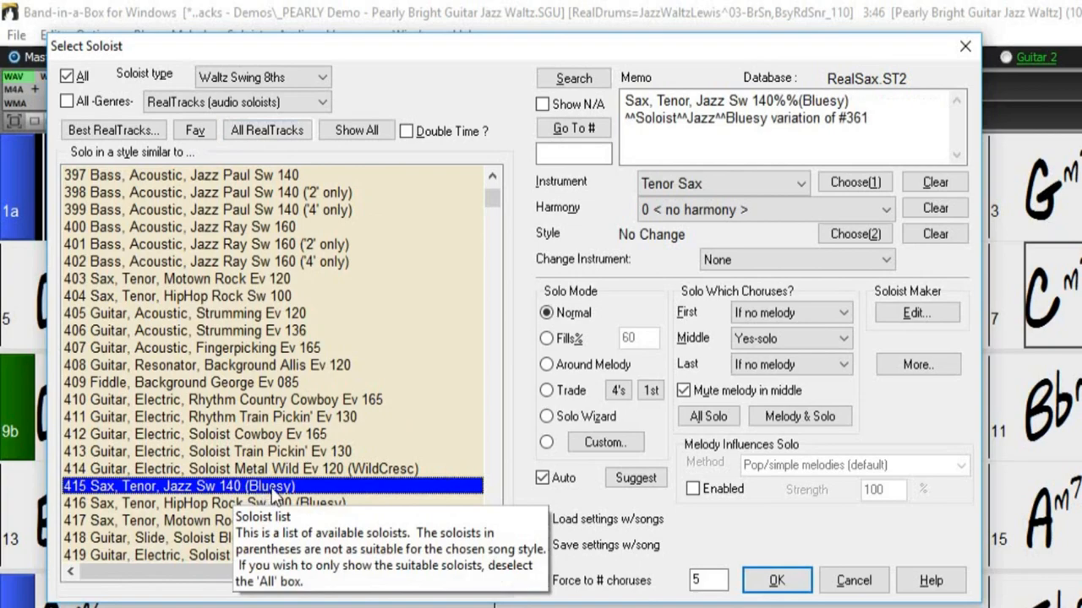
pyautogui.moveTo(456, 497)
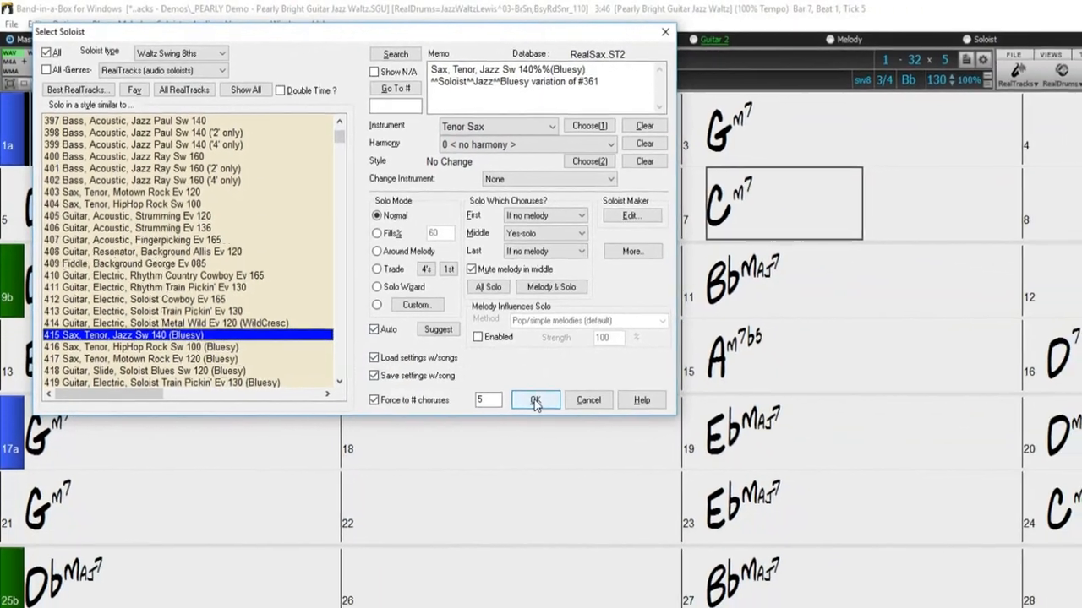
pyautogui.click(535, 399)
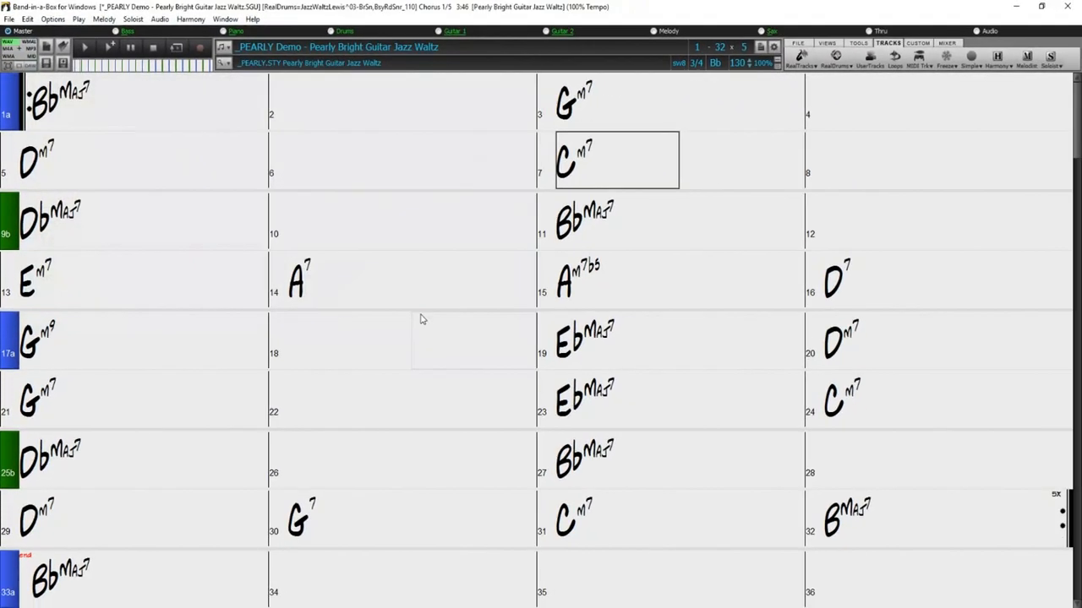
# Play the _PEARLY Demo with the bluesy tenor sax soloist
pyautogui.click(136, 101)
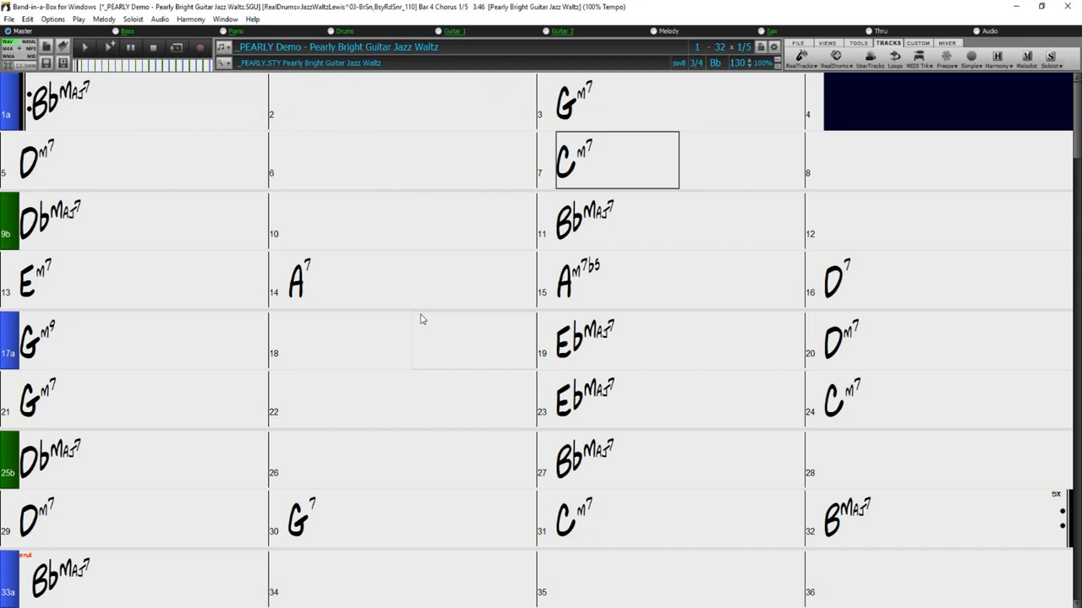
pyautogui.click(135, 161)
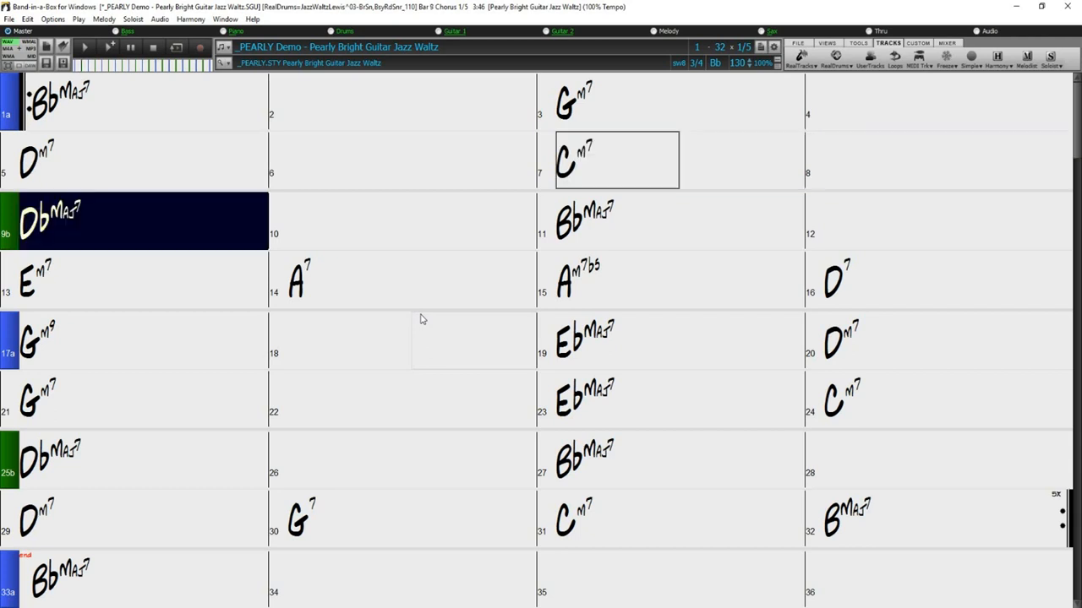
pyautogui.click(410, 220)
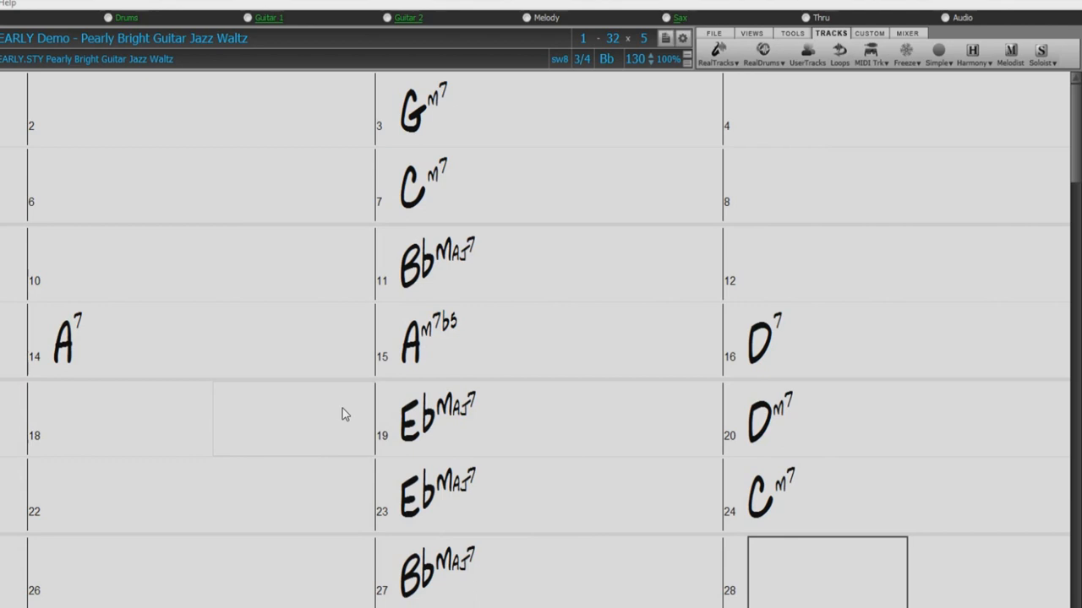
# Open the Soloist button's dropdown menu in the Tracks toolbar
pyautogui.click(479, 339)
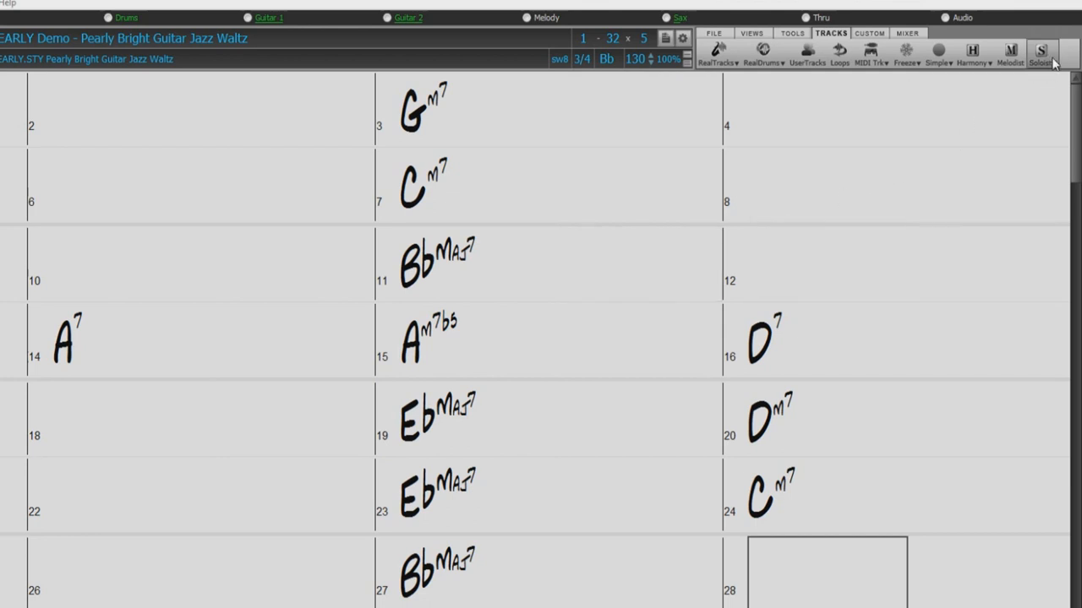
pyautogui.click(1040, 51)
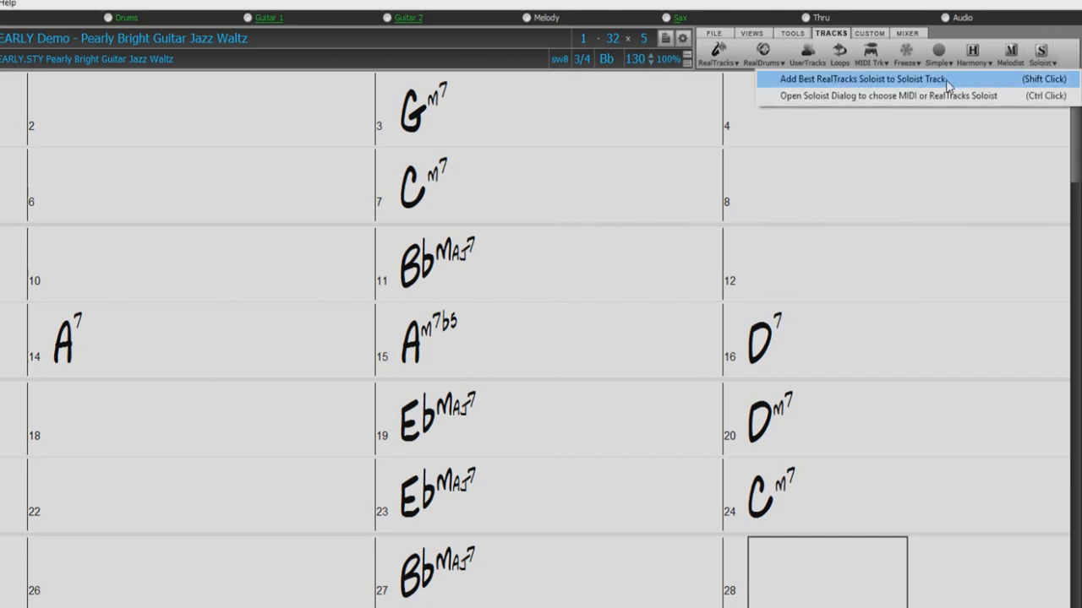
pyautogui.moveTo(850, 93)
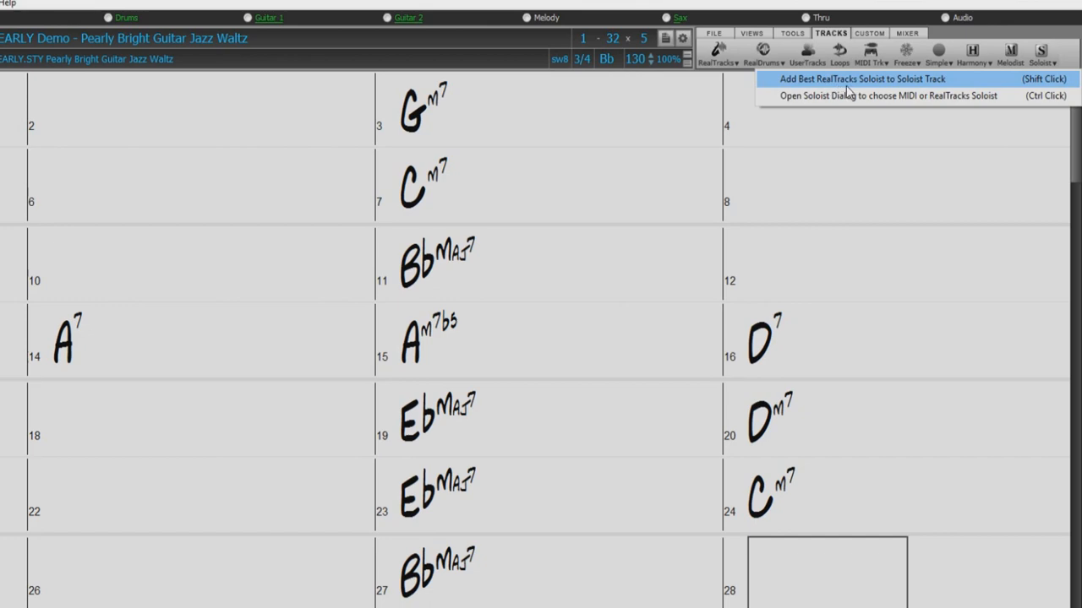
pyautogui.moveTo(862, 79)
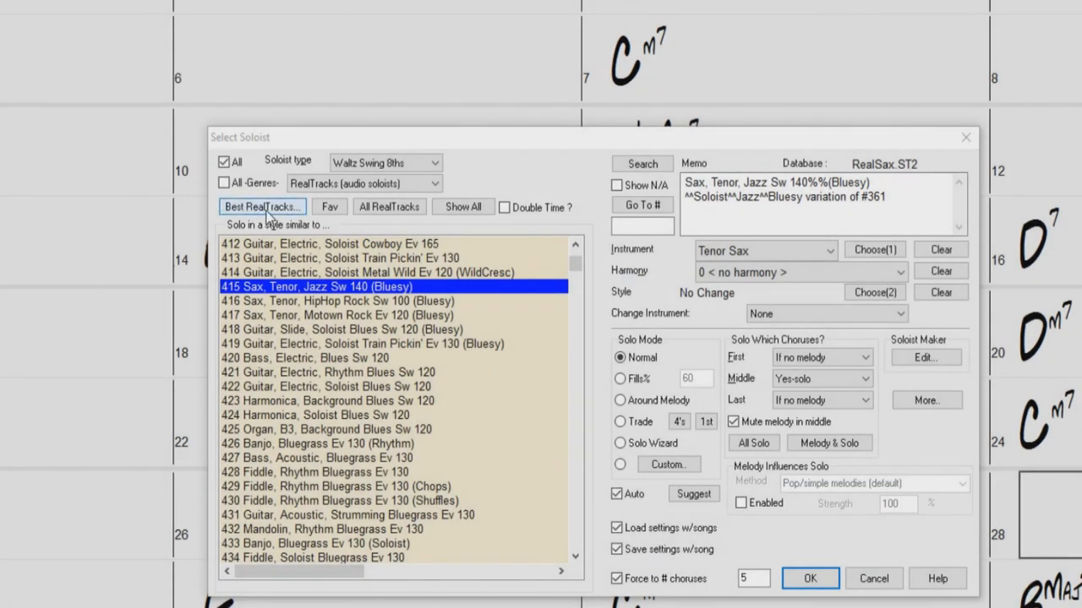
pyautogui.click(873, 249)
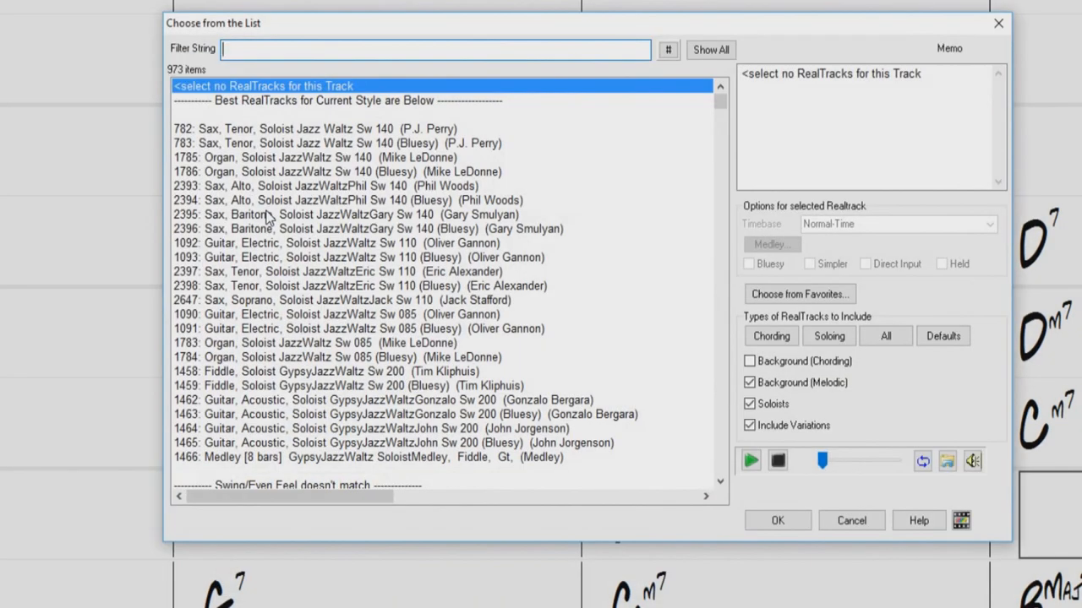
pyautogui.moveTo(393, 162)
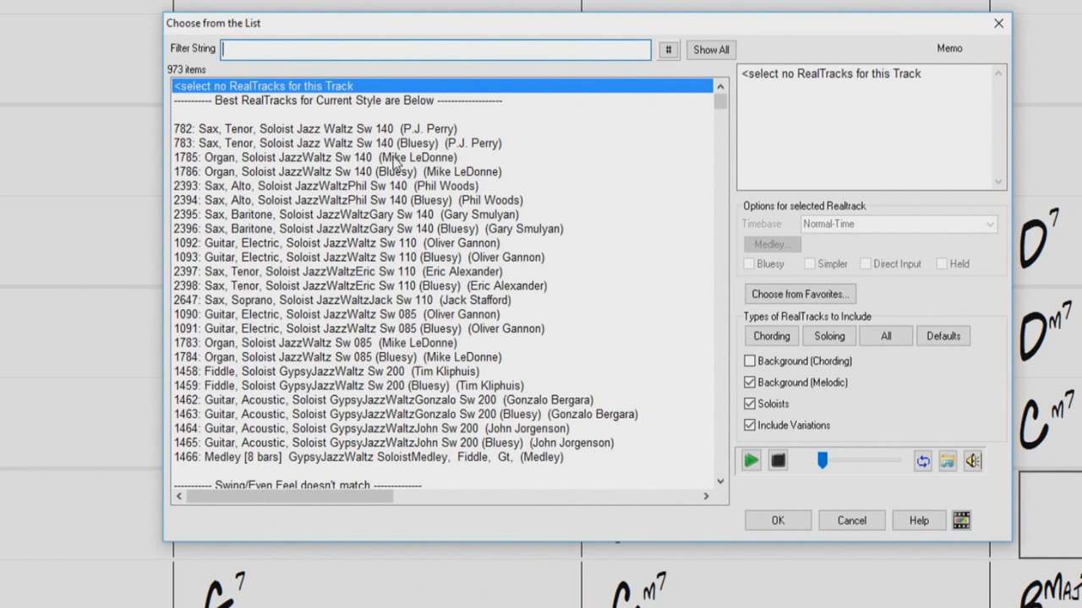
pyautogui.moveTo(292, 241)
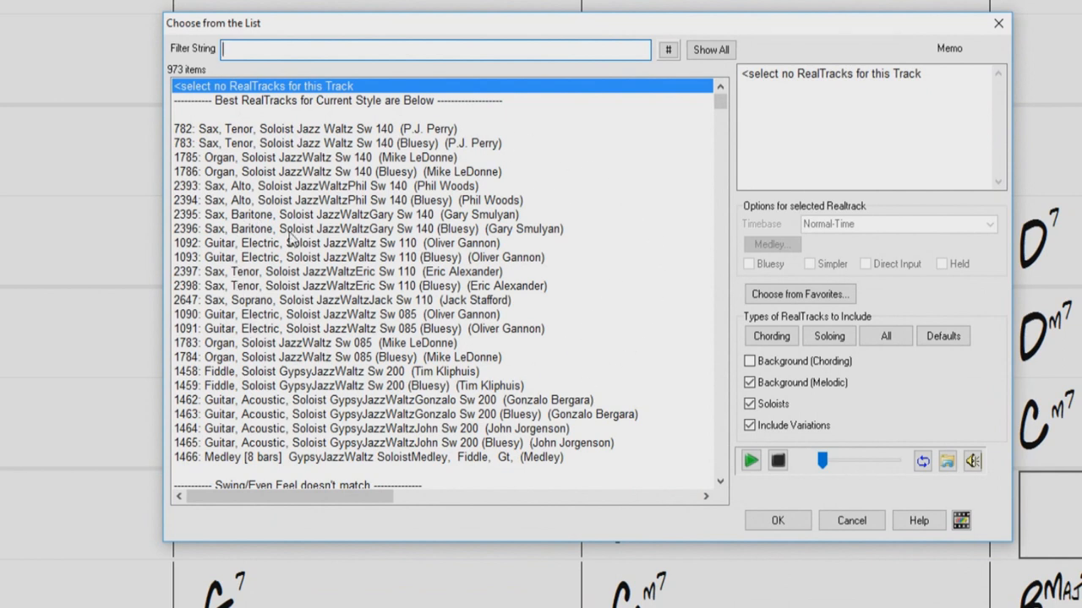
pyautogui.moveTo(464, 245)
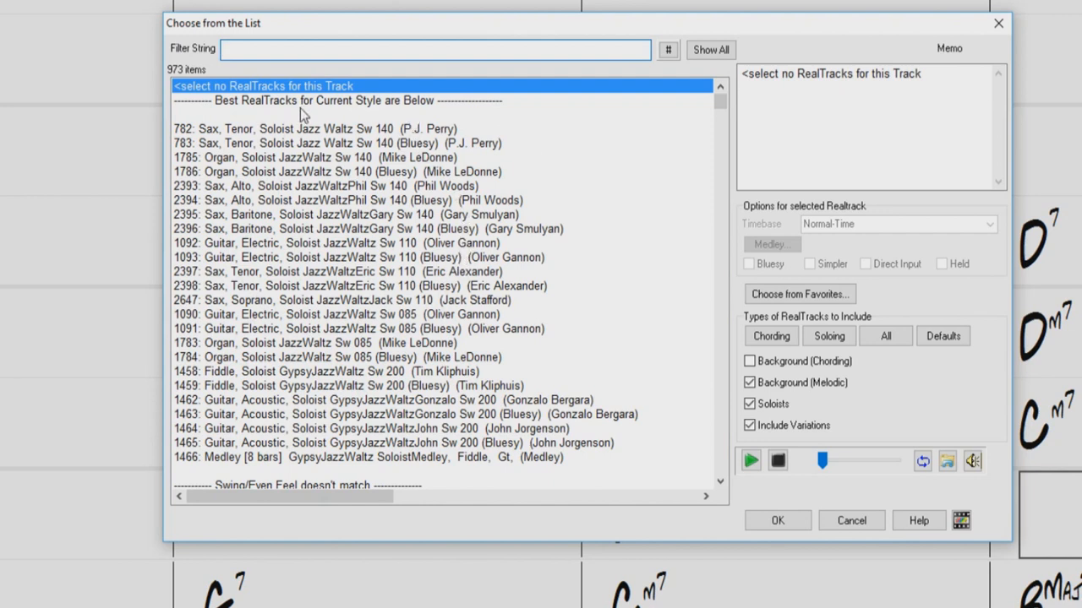
pyautogui.moveTo(348, 394)
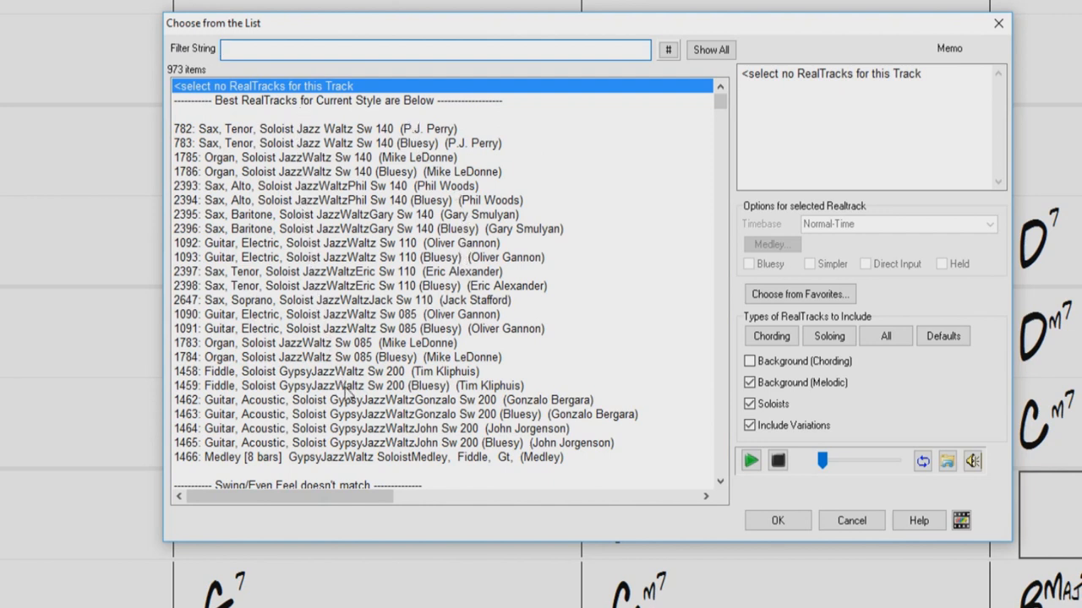
pyautogui.scroll(3)
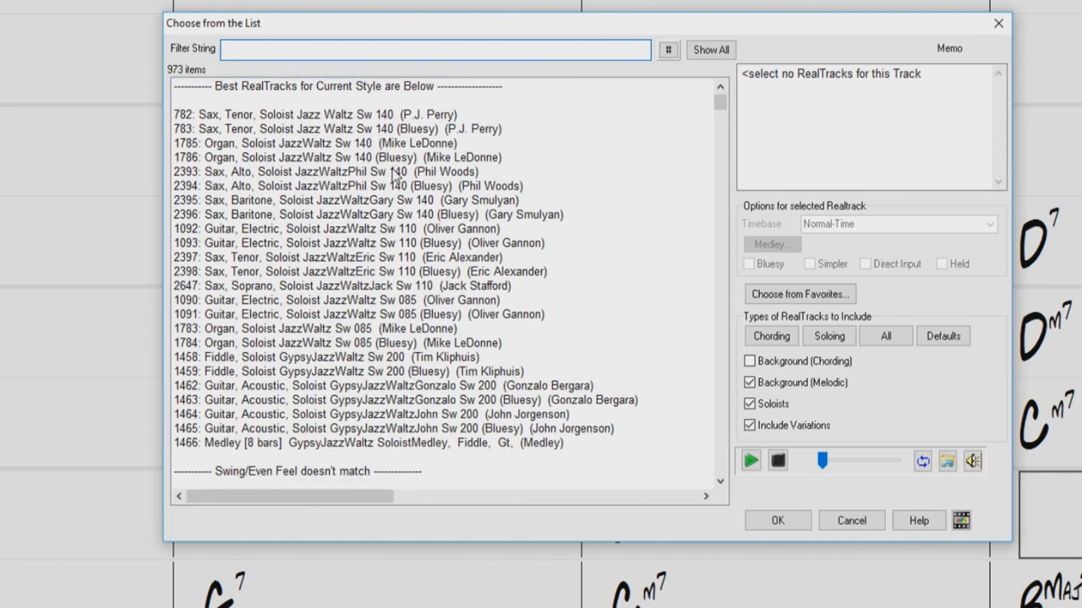
pyautogui.scroll(-3)
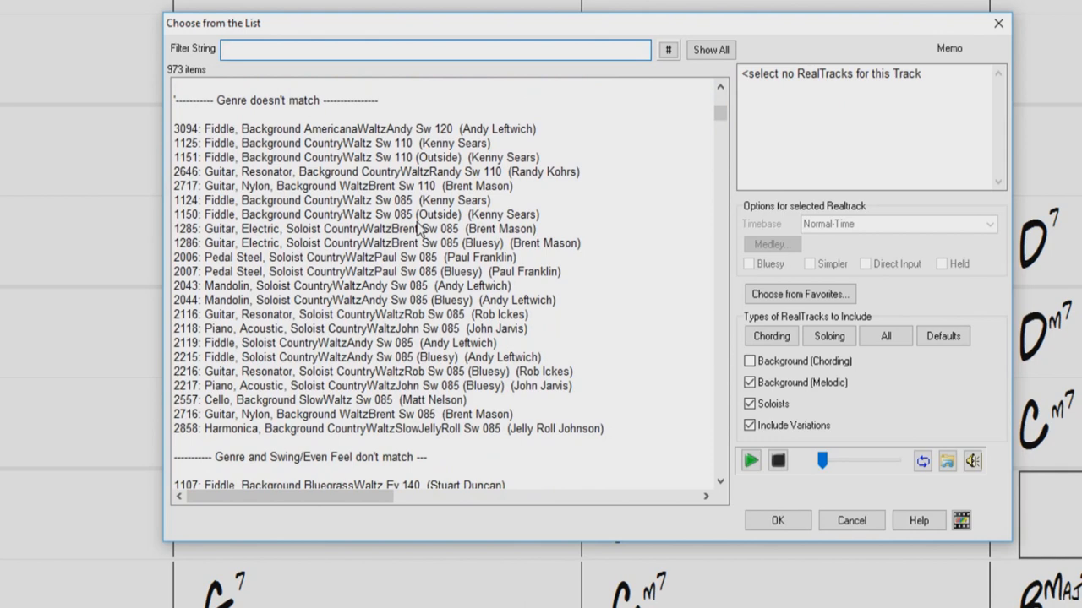
pyautogui.scroll(-3)
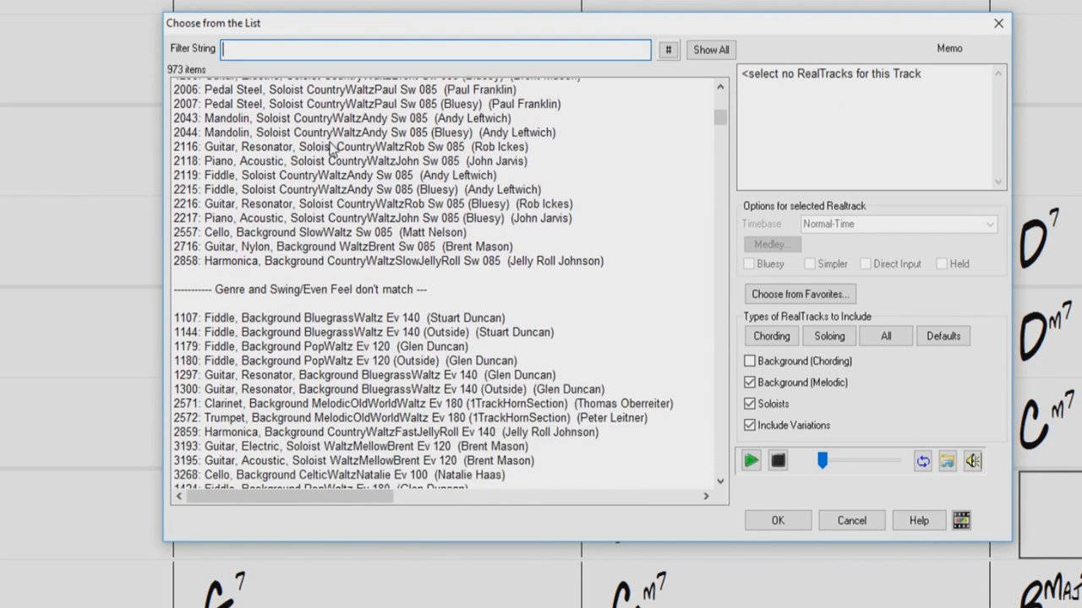
pyautogui.scroll(-3)
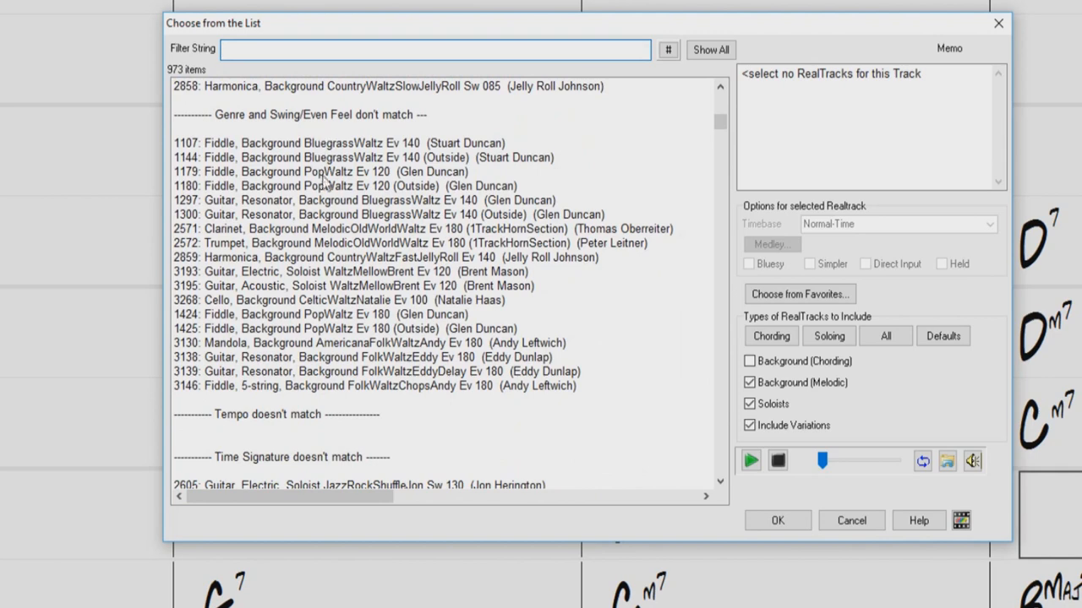
pyautogui.scroll(-3)
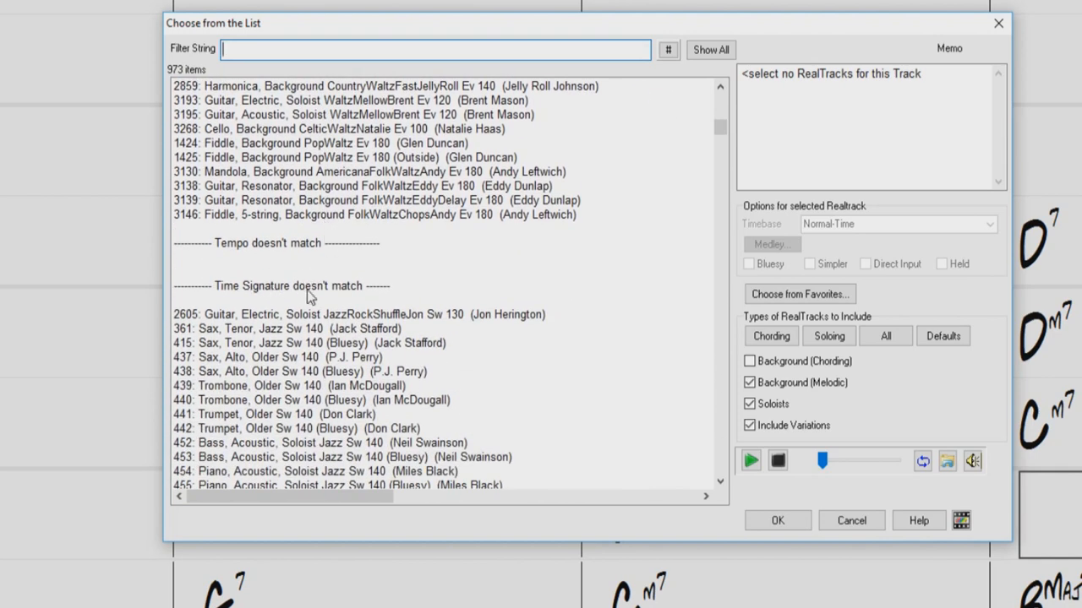
pyautogui.scroll(-3)
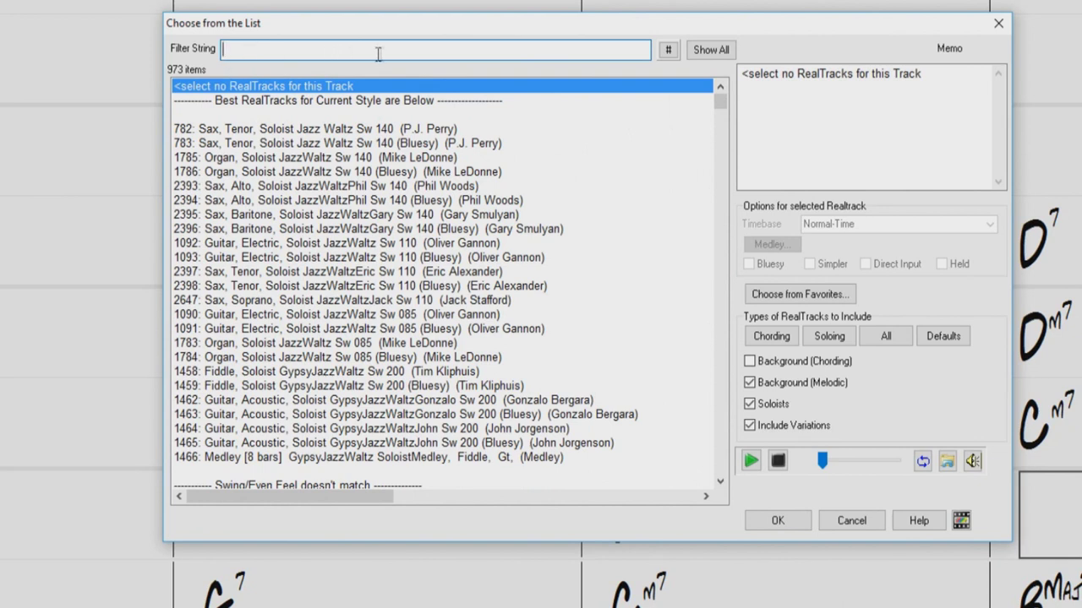
# Choose 782 Sax, Tenor, Soloist Jazz Waltz, keeping the normal timebase
pyautogui.click(668, 49)
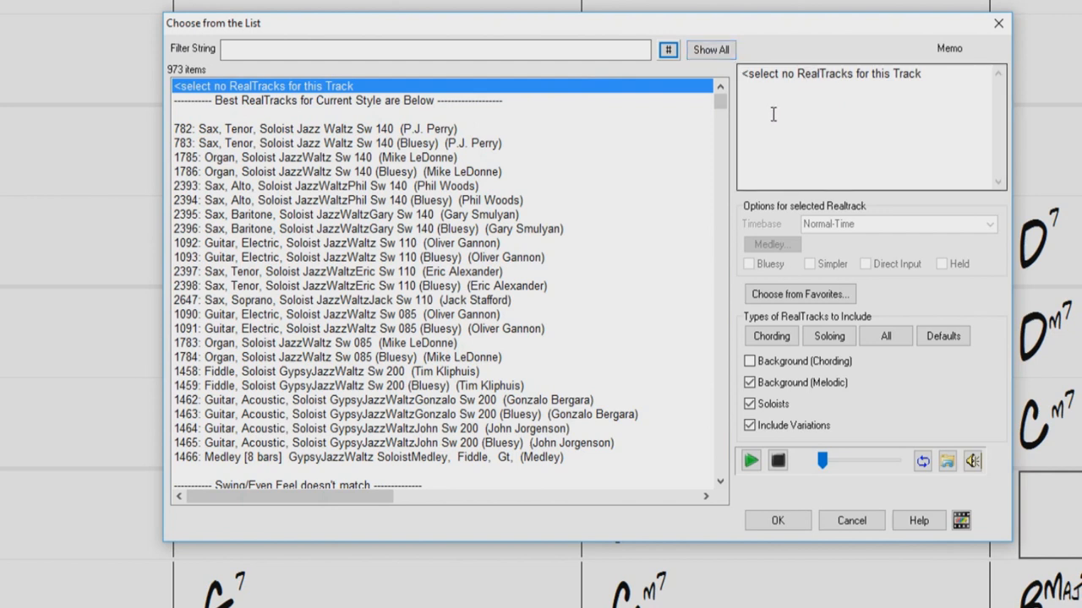
pyautogui.moveTo(294, 136)
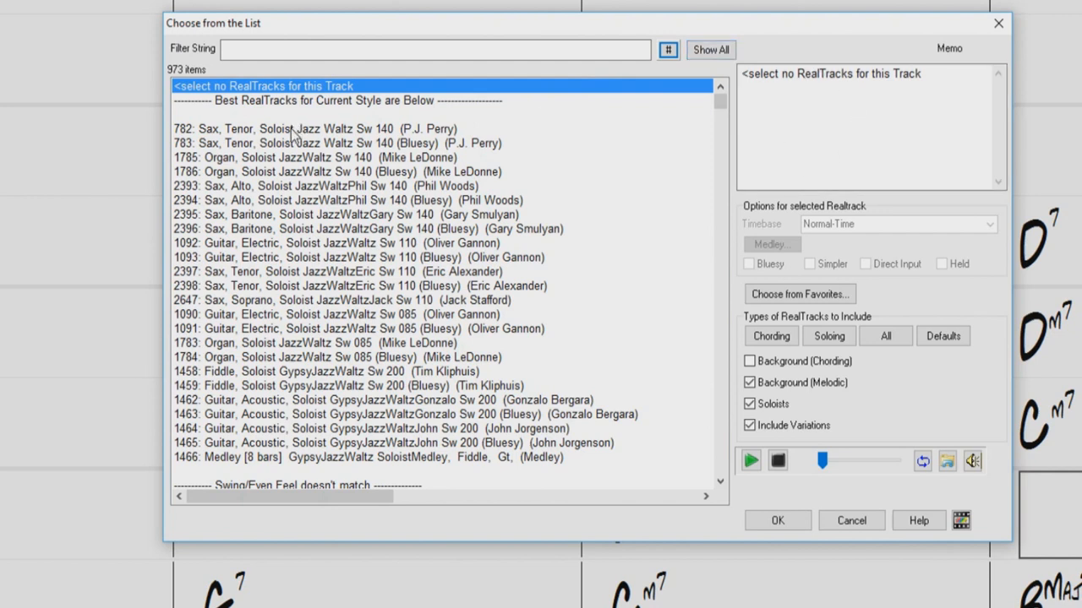
pyautogui.click(315, 128)
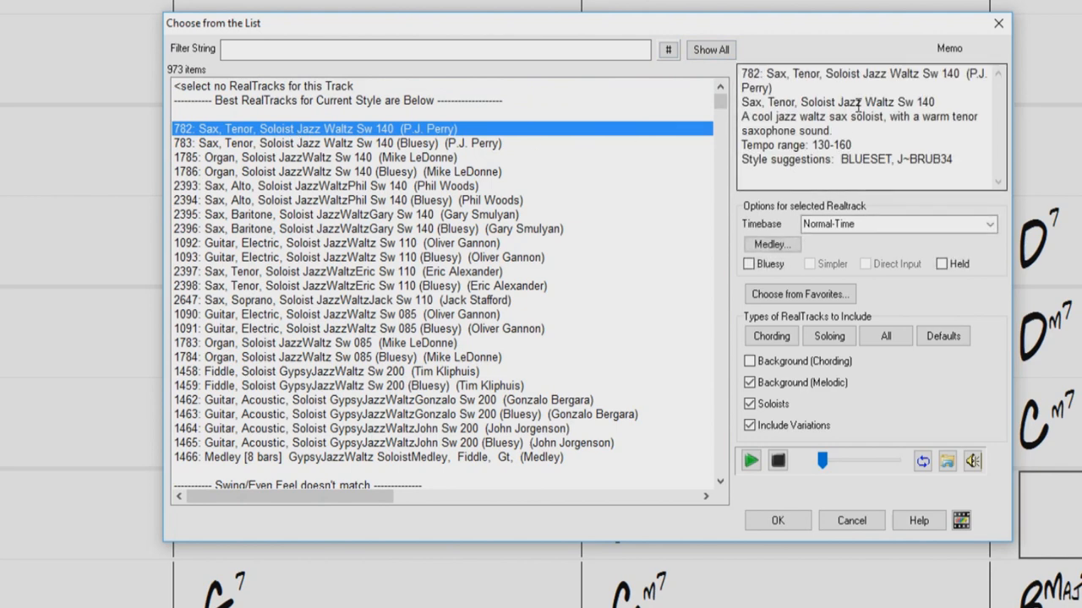
pyautogui.click(988, 223)
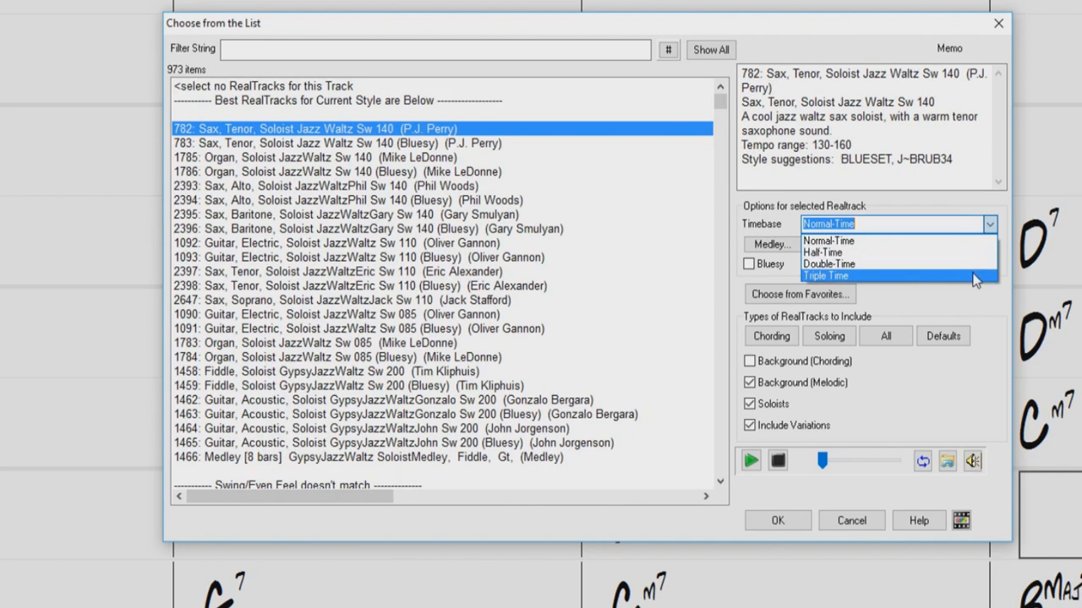
pyautogui.click(828, 241)
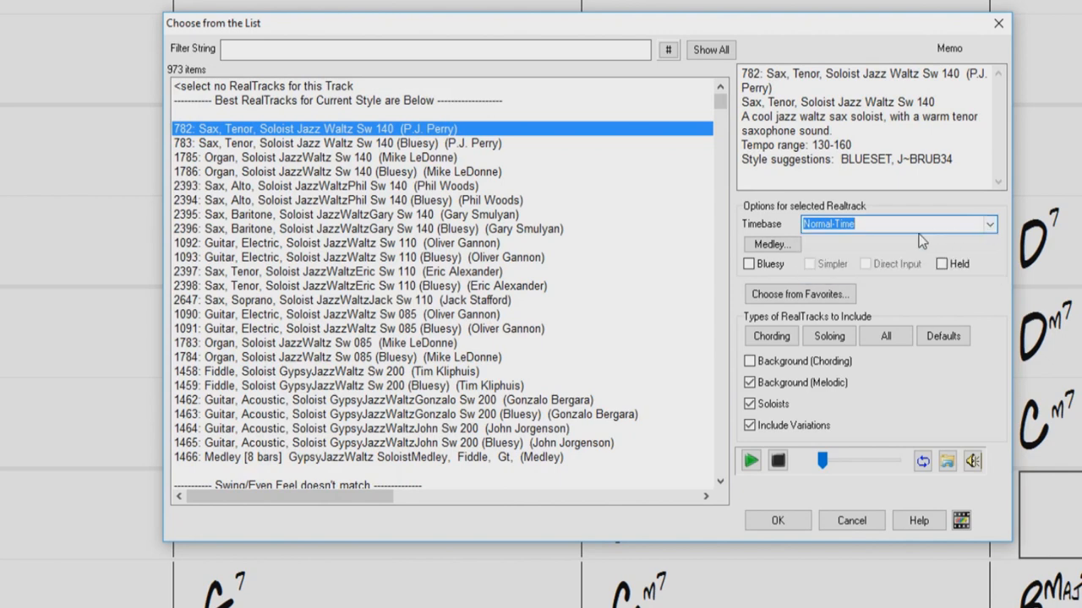
# View and close the Medley and Favorites windows without changes
pyautogui.click(769, 244)
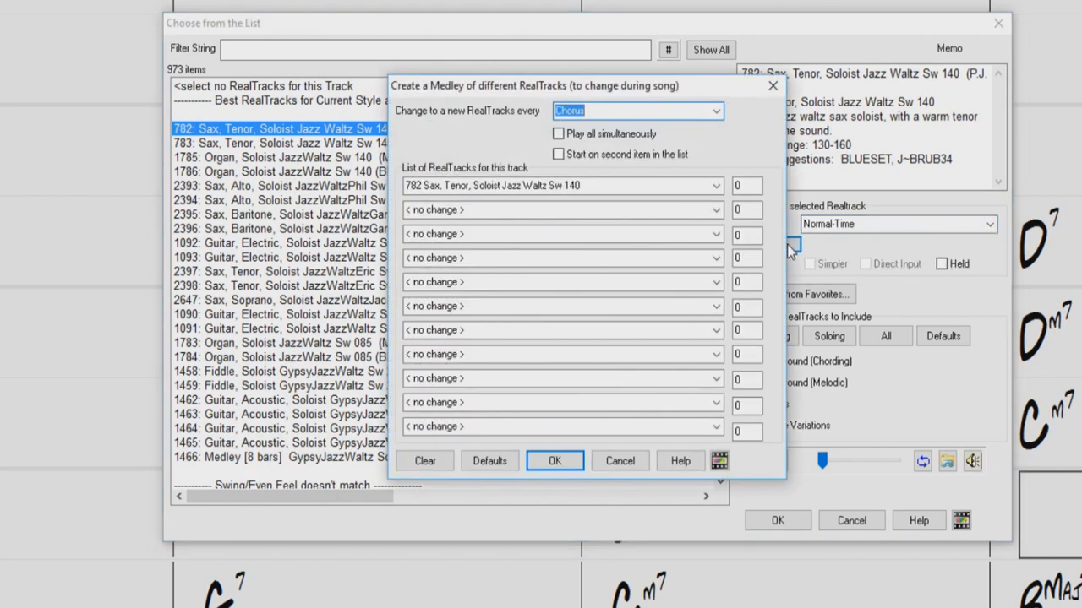
pyautogui.click(620, 461)
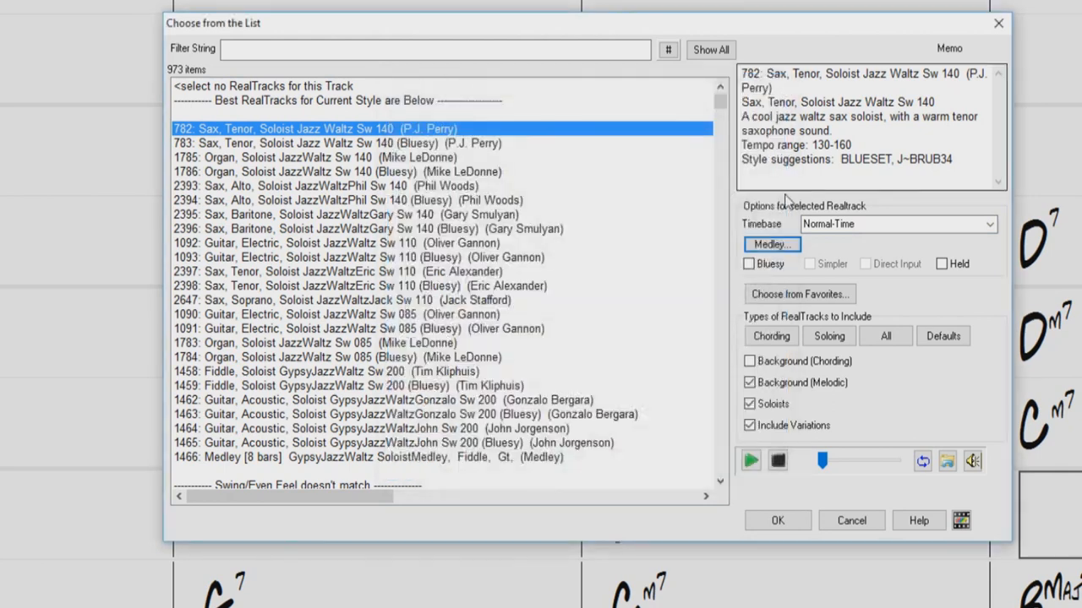
pyautogui.click(797, 294)
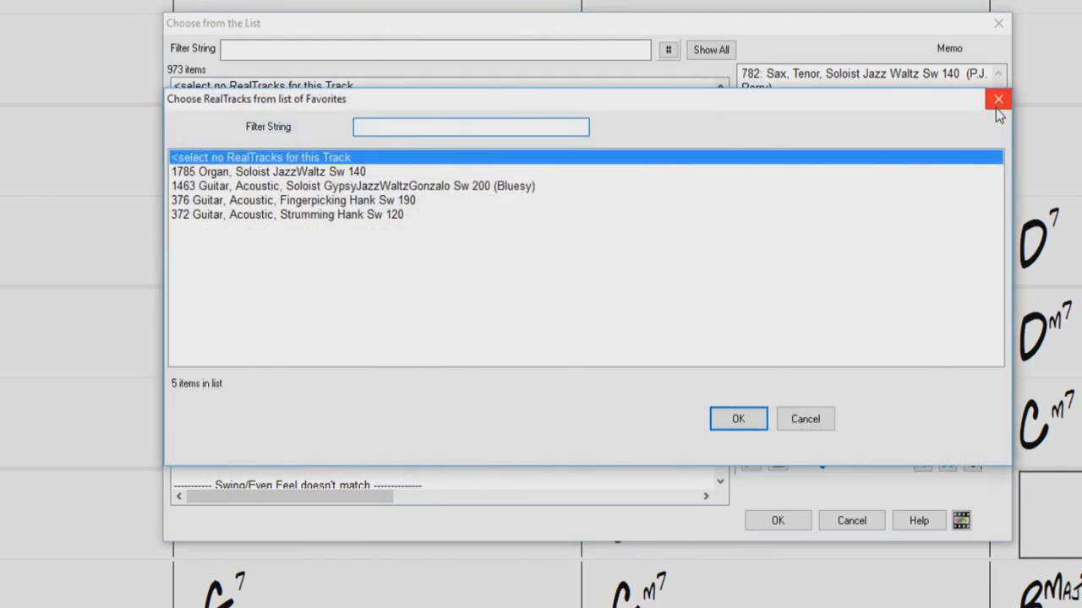
pyautogui.click(998, 99)
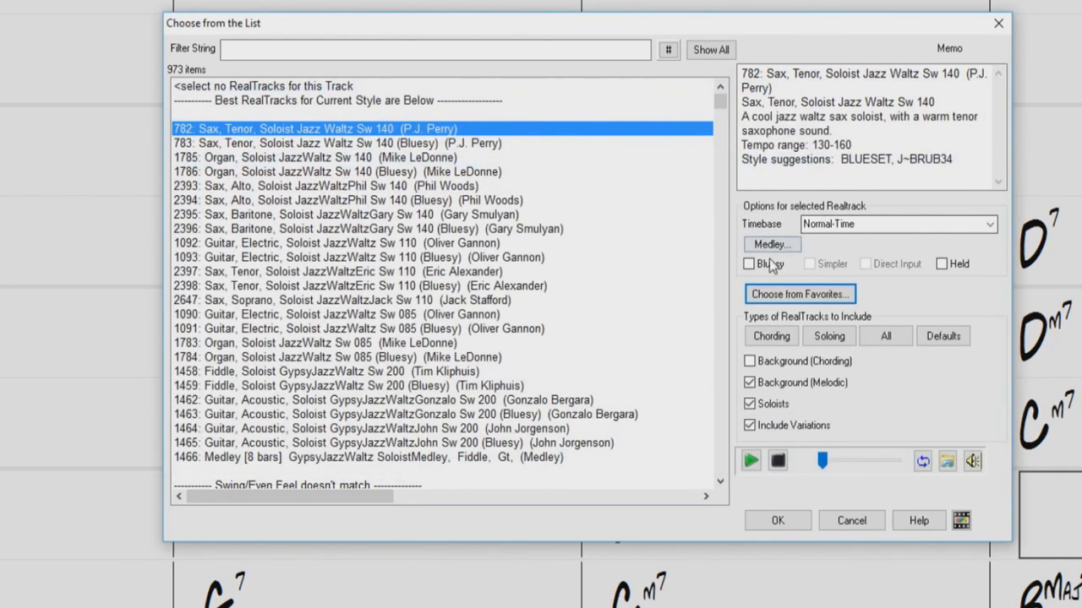
pyautogui.moveTo(777, 375)
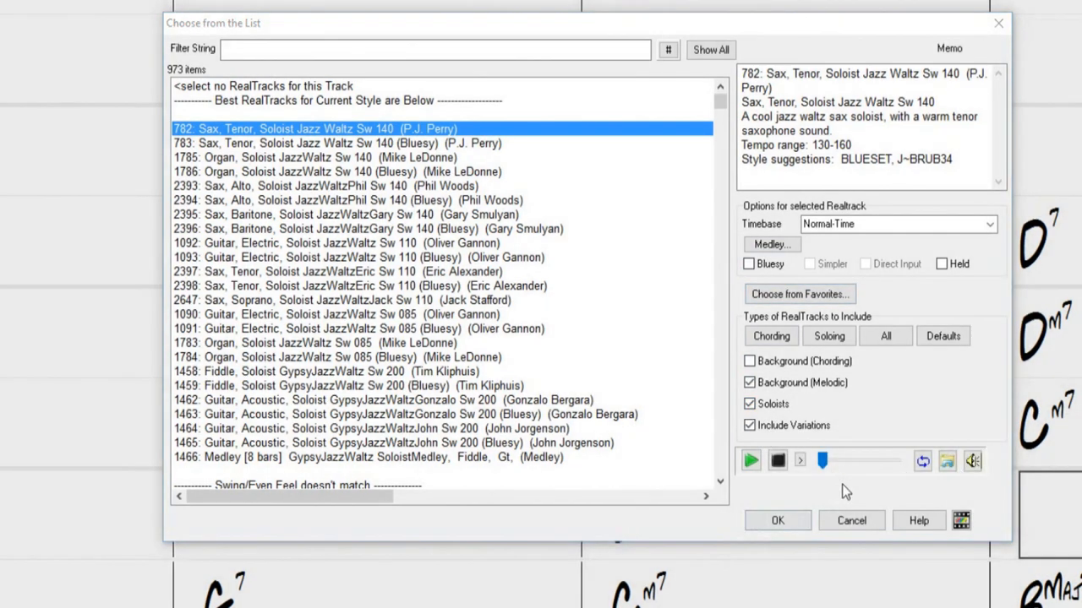
pyautogui.moveTo(384, 199)
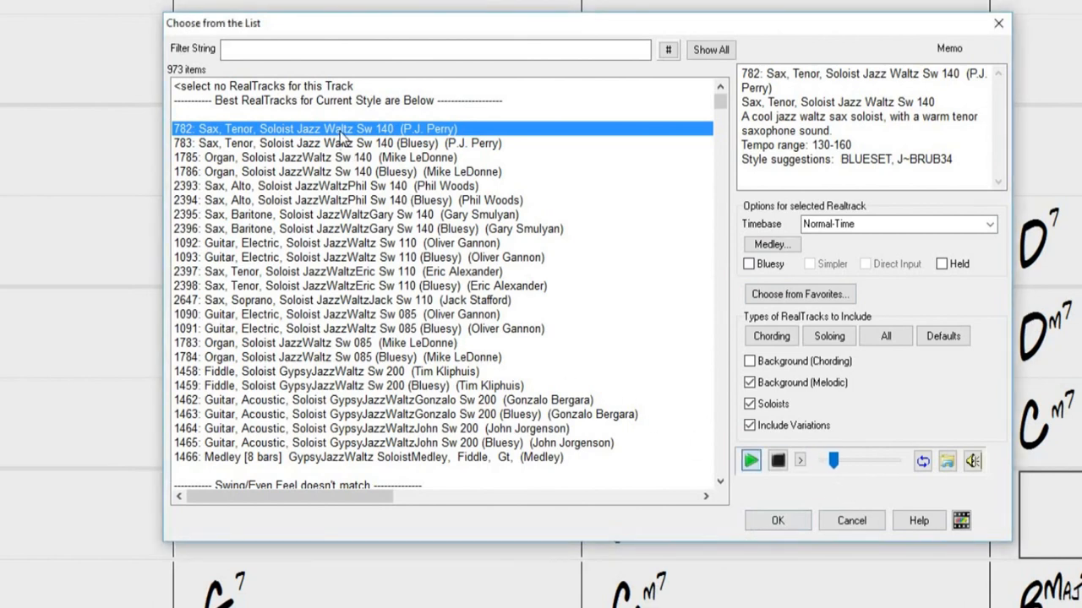
pyautogui.moveTo(317, 149)
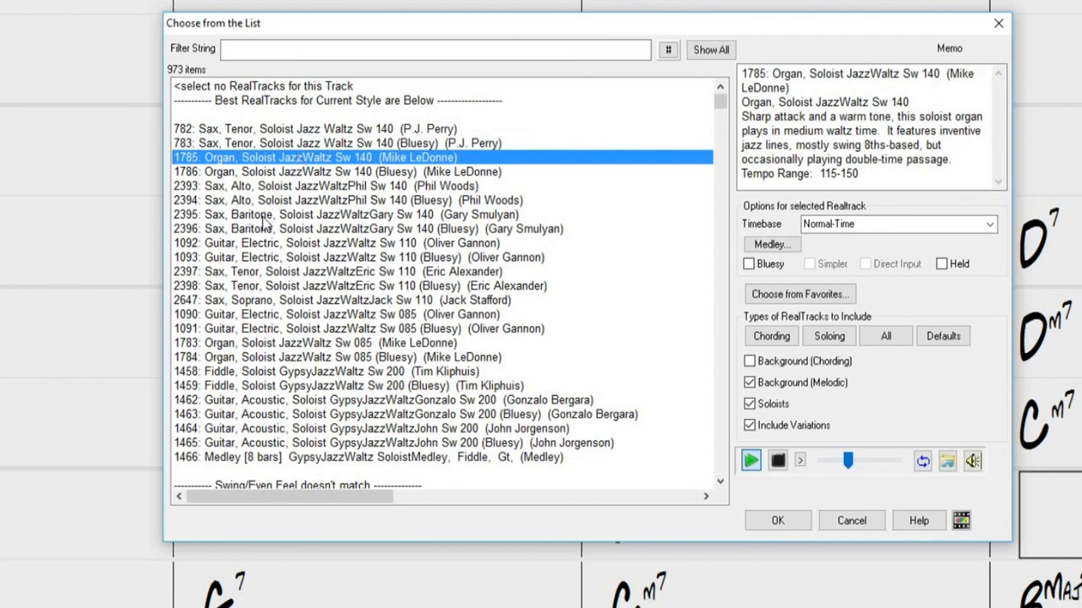
# Audition the 1092 electric guitar jazz waltz soloist, then reselect 1785 Organ
pyautogui.click(338, 244)
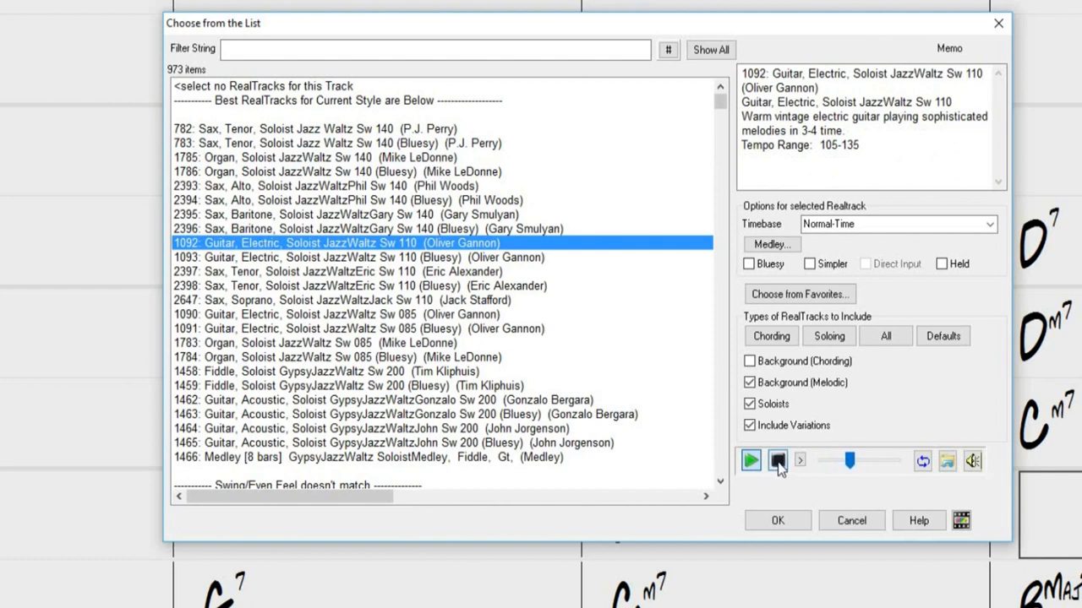
pyautogui.click(776, 461)
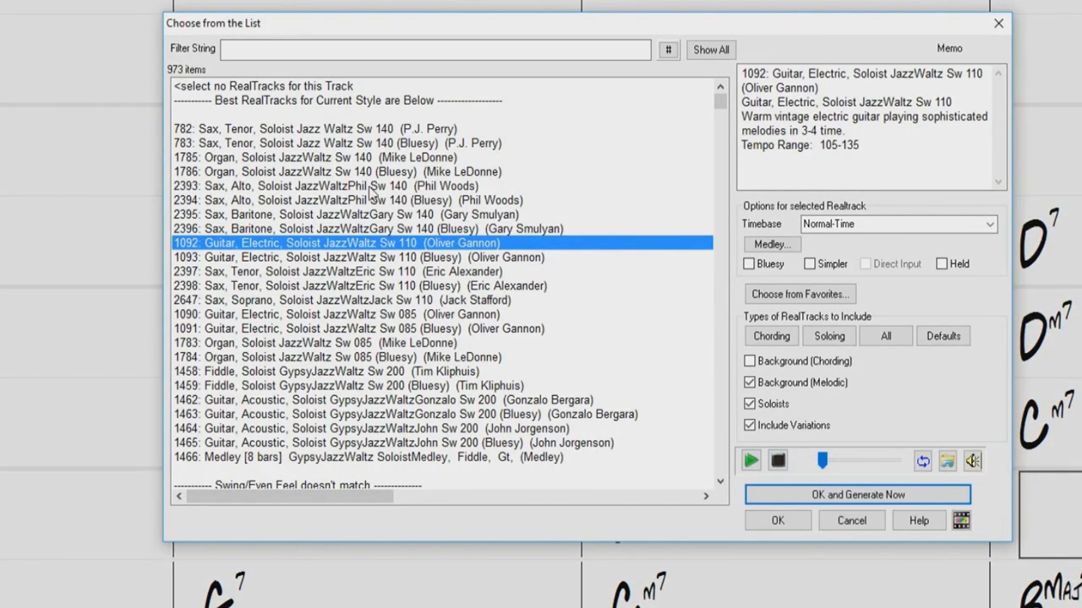
pyautogui.click(313, 158)
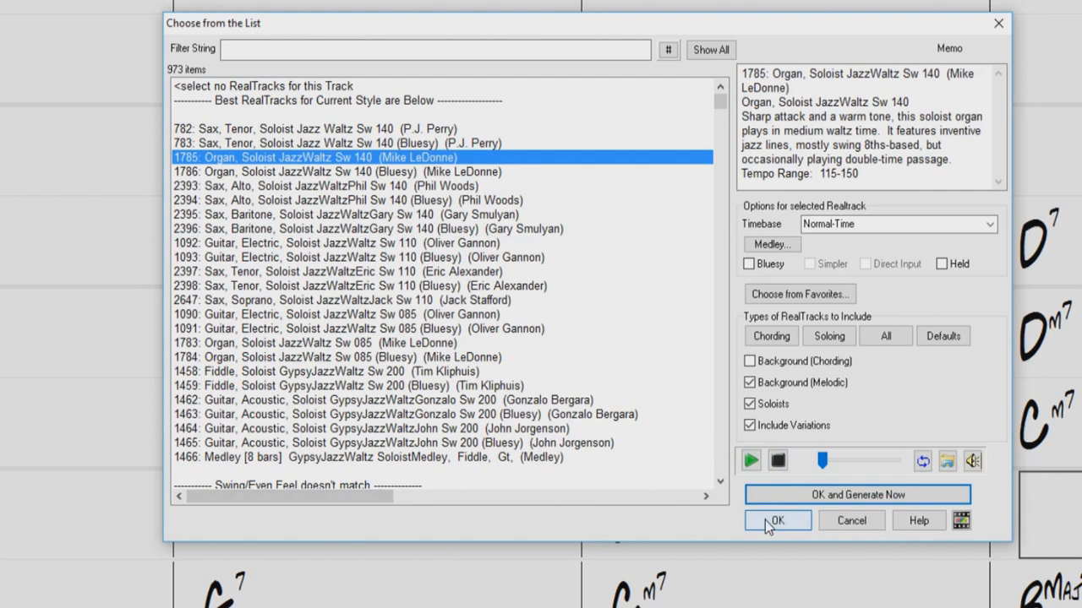
pyautogui.moveTo(776, 522)
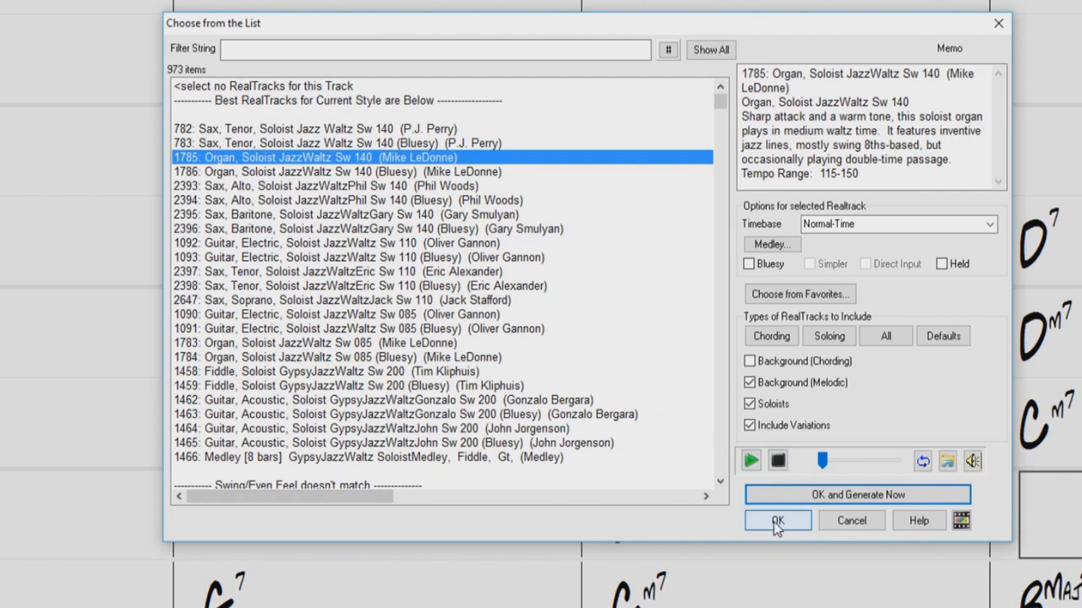
pyautogui.moveTo(856, 494)
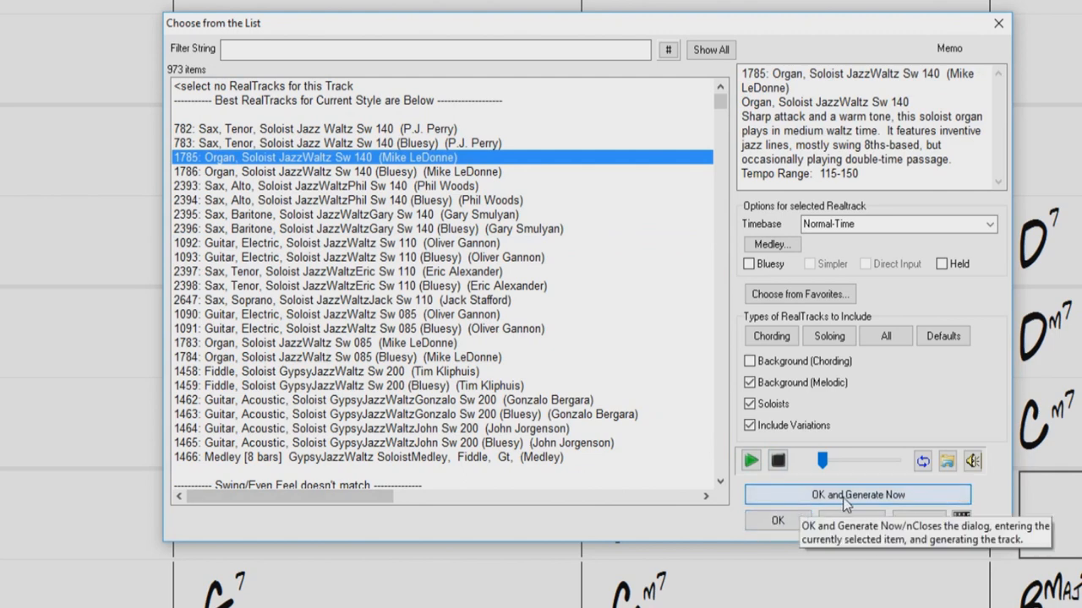
pyautogui.moveTo(765, 522)
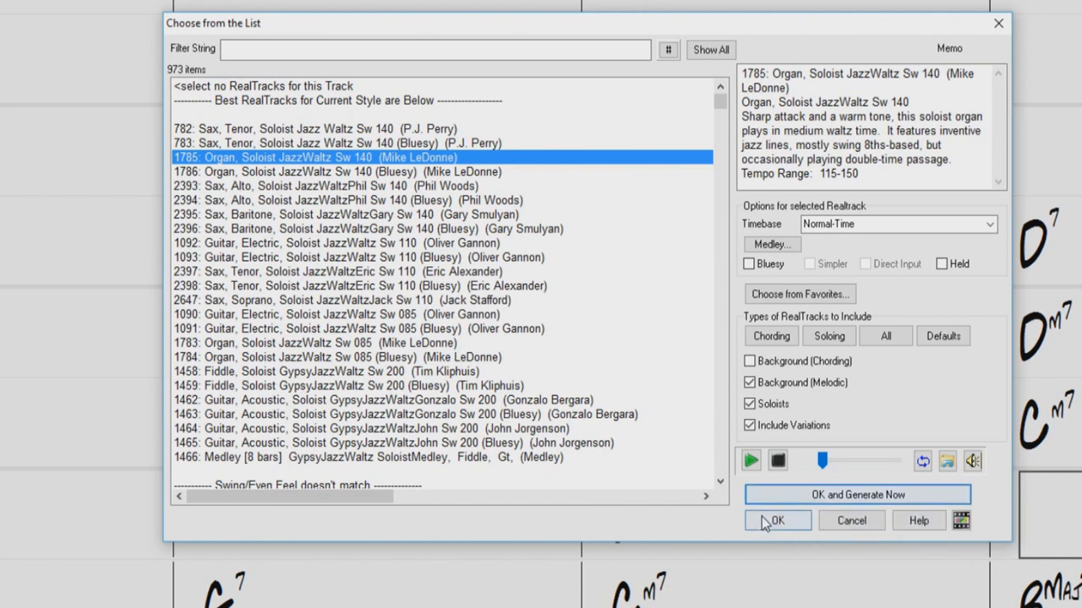
# Accept the 1785 Organ JazzWaltz soloist and right-click the track to generate it
pyautogui.click(775, 519)
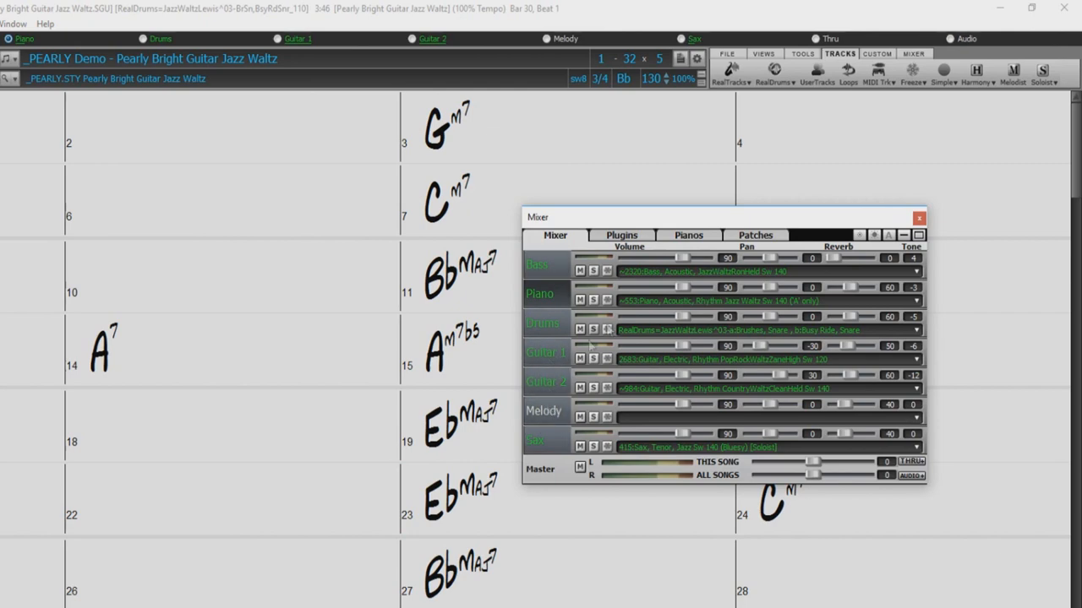
pyautogui.rightClick(718, 299)
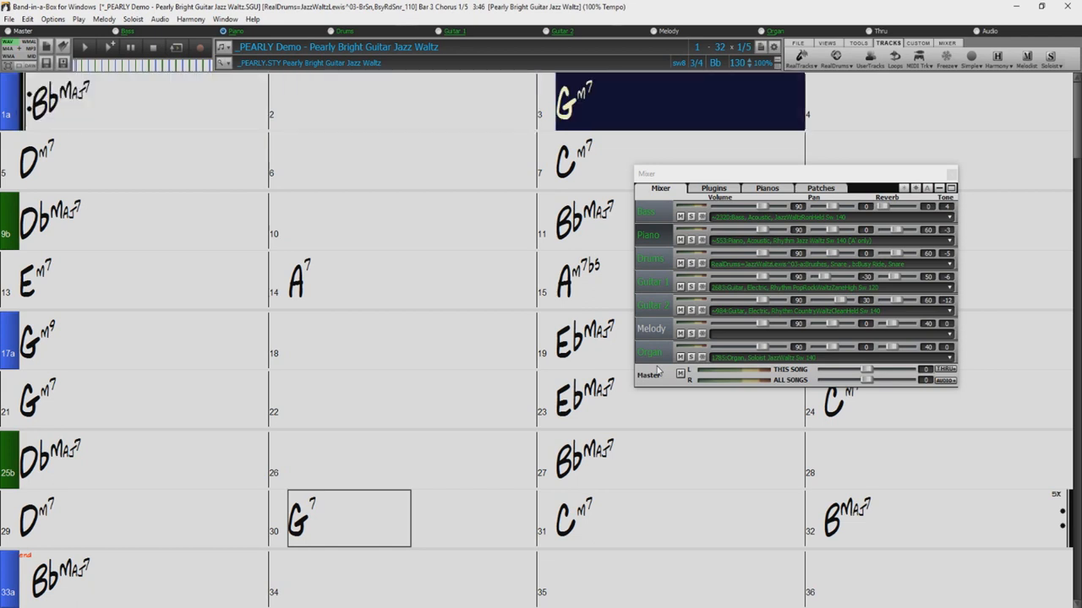
pyautogui.click(144, 161)
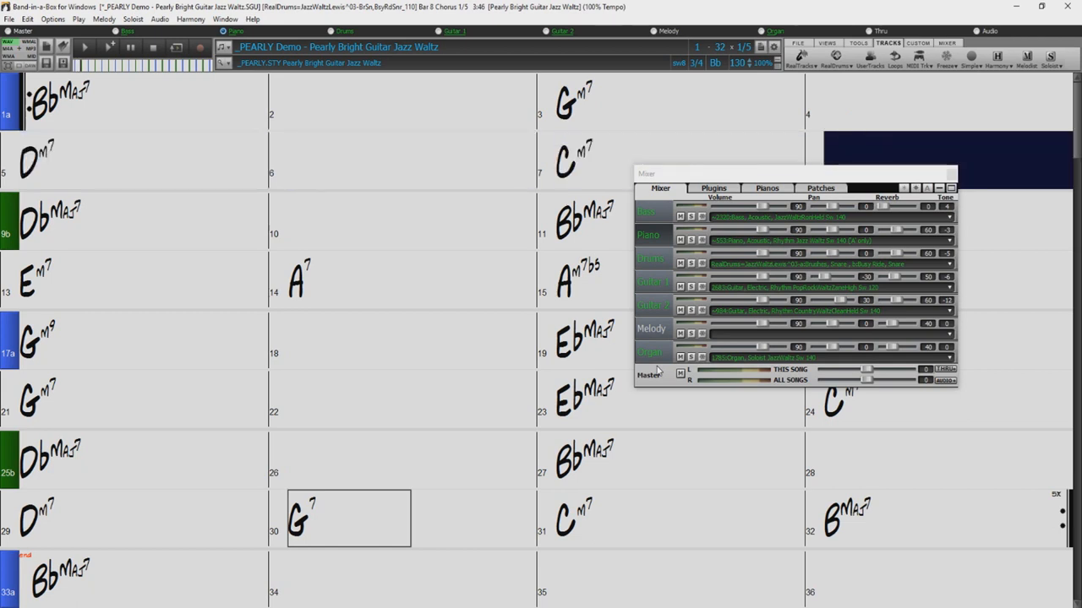
pyautogui.click(131, 220)
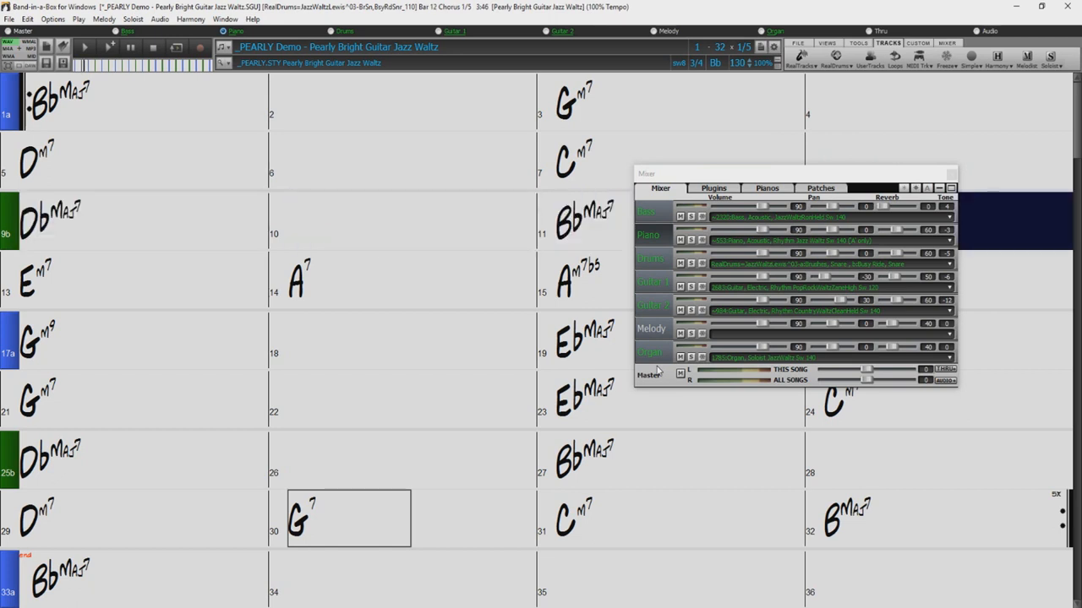
pyautogui.click(410, 280)
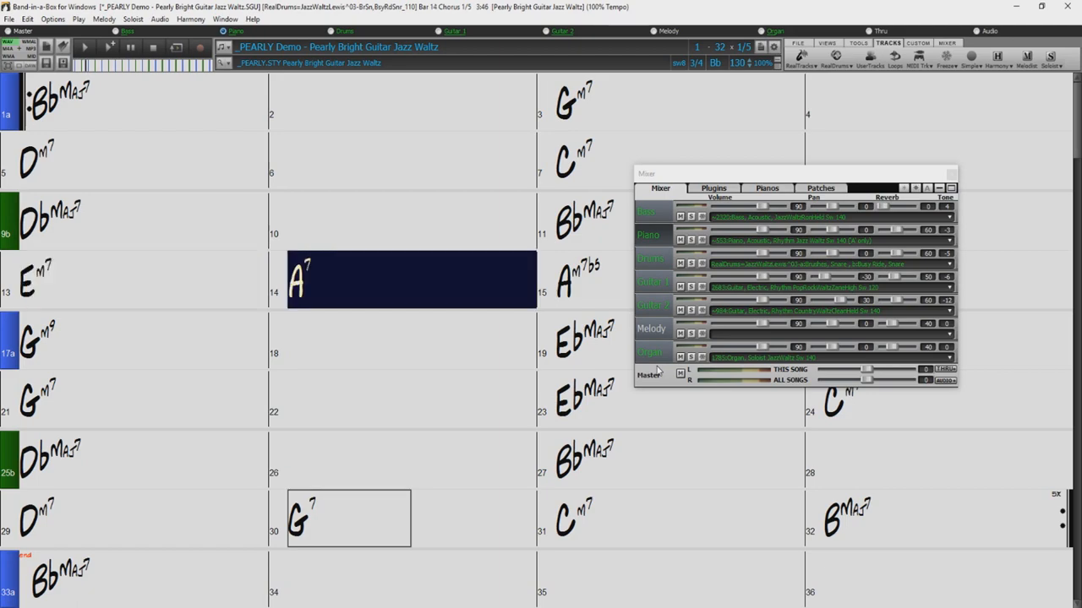